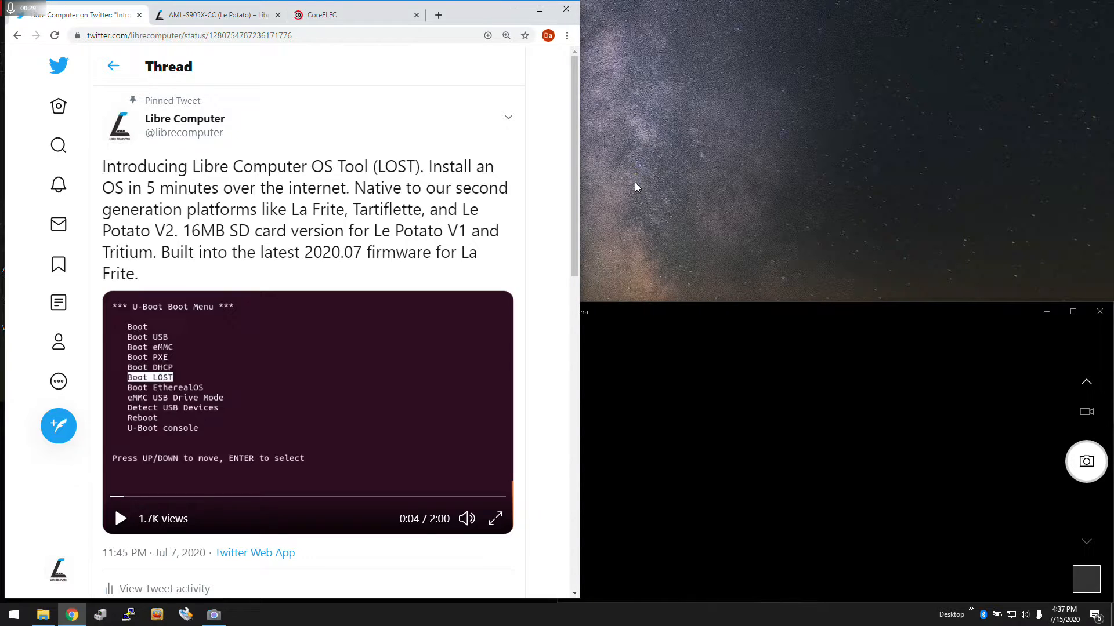
{"action": "mouse_move", "coordinate": [604, 158]}
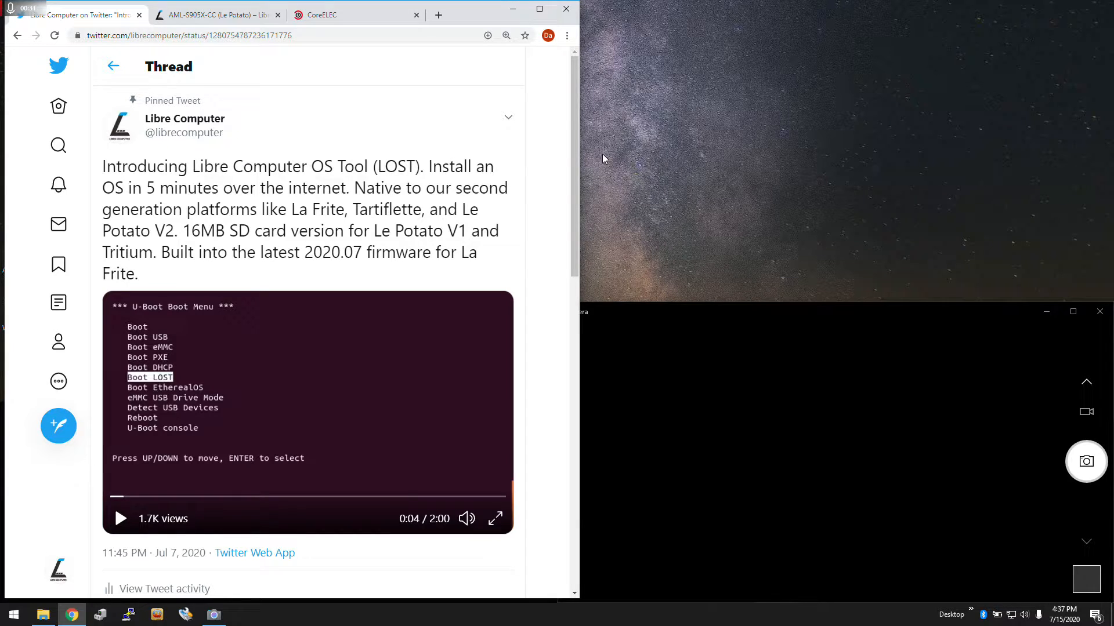
{"action": "mouse_move", "coordinate": [455, 169]}
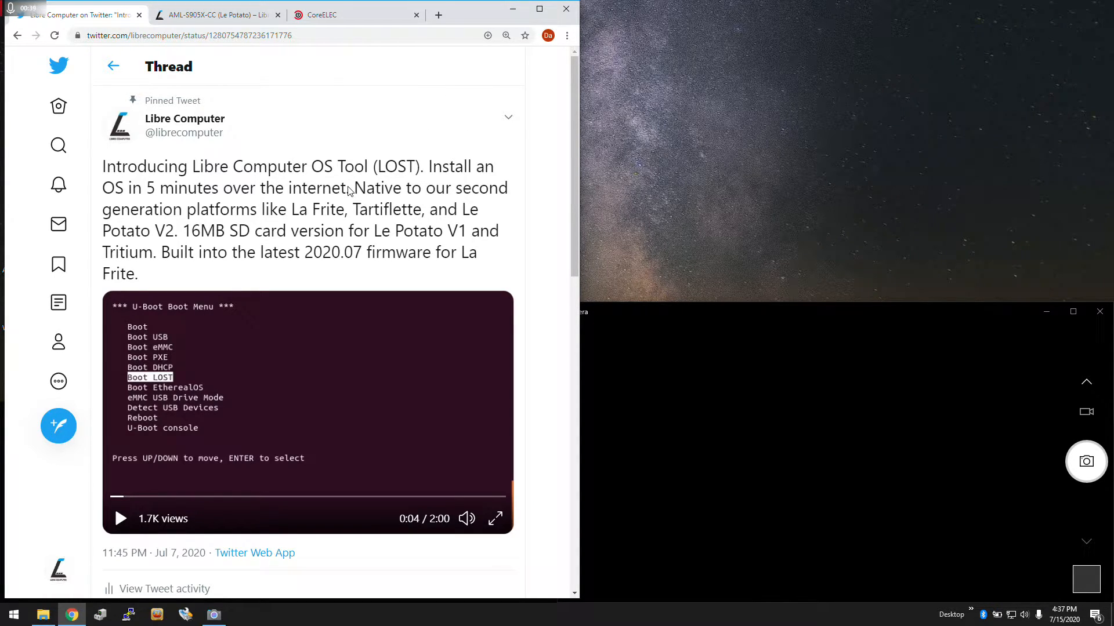
{"action": "mouse_move", "coordinate": [316, 168]}
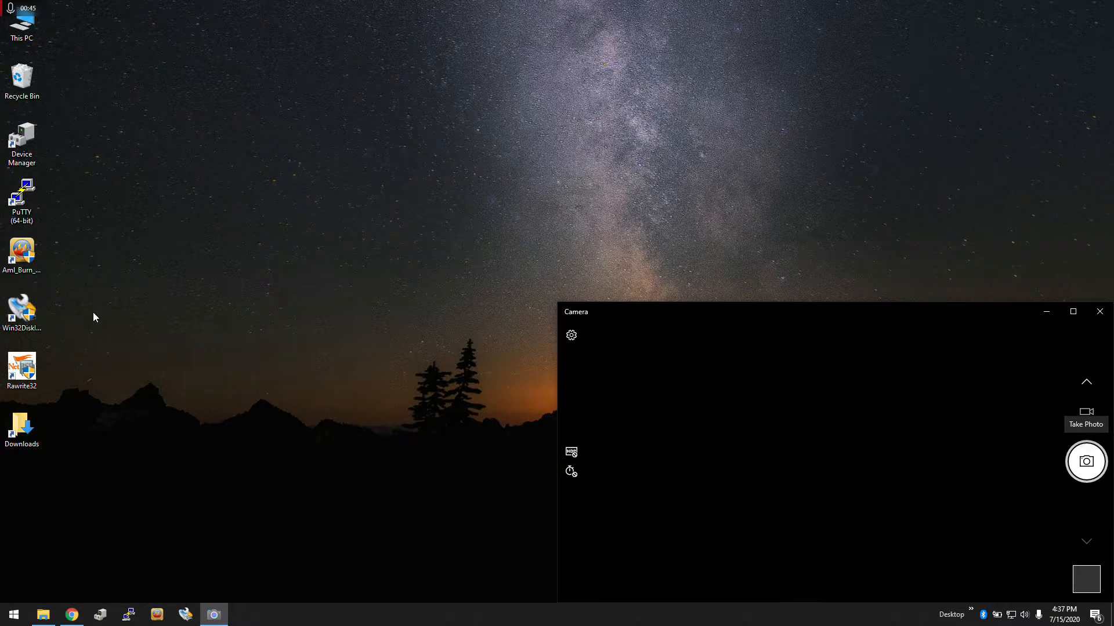
- Open the Downloads folder holding aml-s905x-cc.sd.bin and select the Win32DiskImager shortcut
{"action": "left_click", "coordinate": [22, 427]}
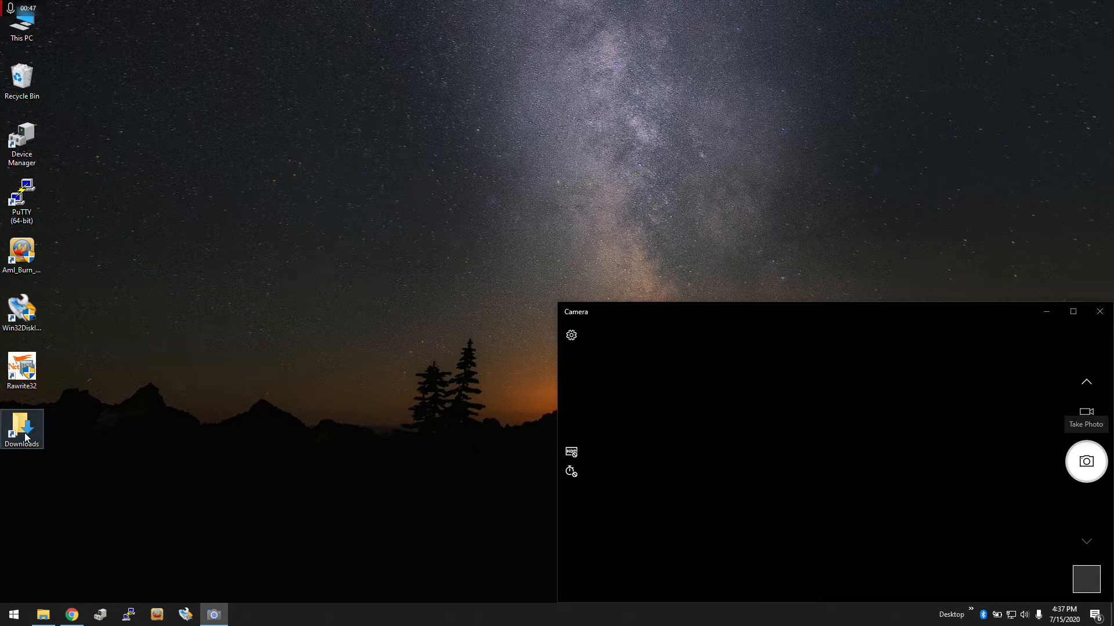
{"action": "double_click", "coordinate": [22, 427]}
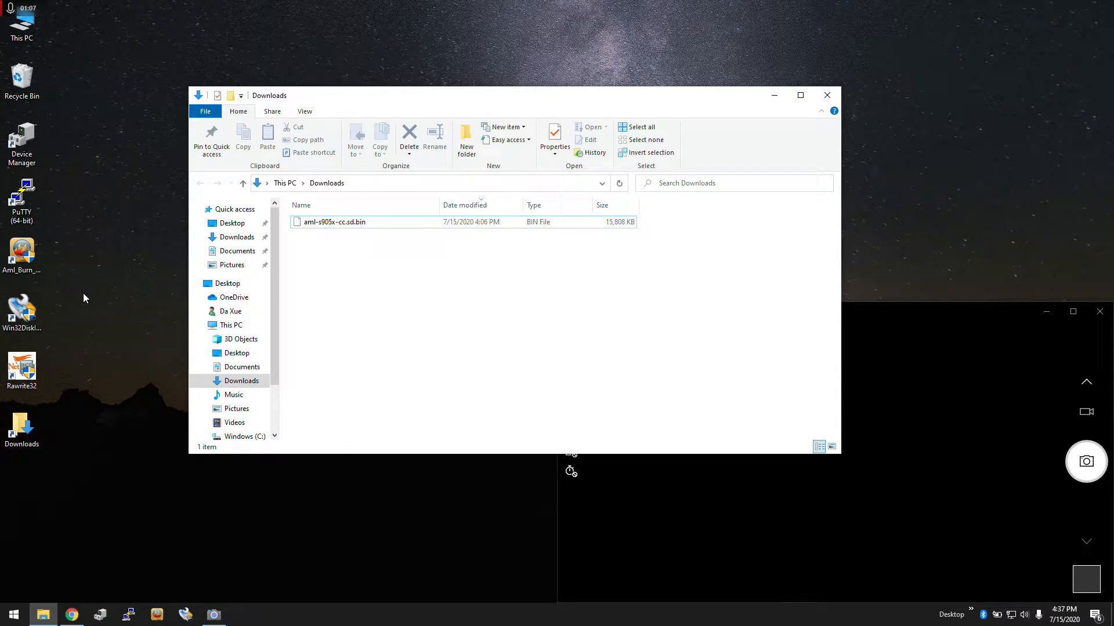
{"action": "left_click", "coordinate": [21, 310]}
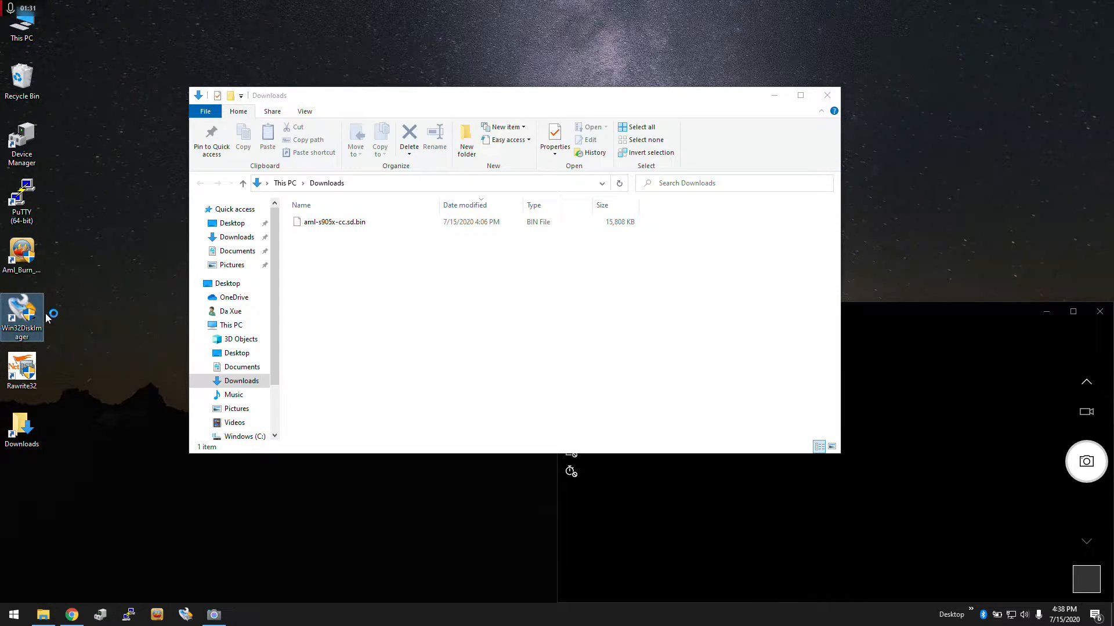
- Launch Win32 Disk Imager and cancel Windows' prompt to format the SD card drive D:
{"action": "double_click", "coordinate": [22, 310]}
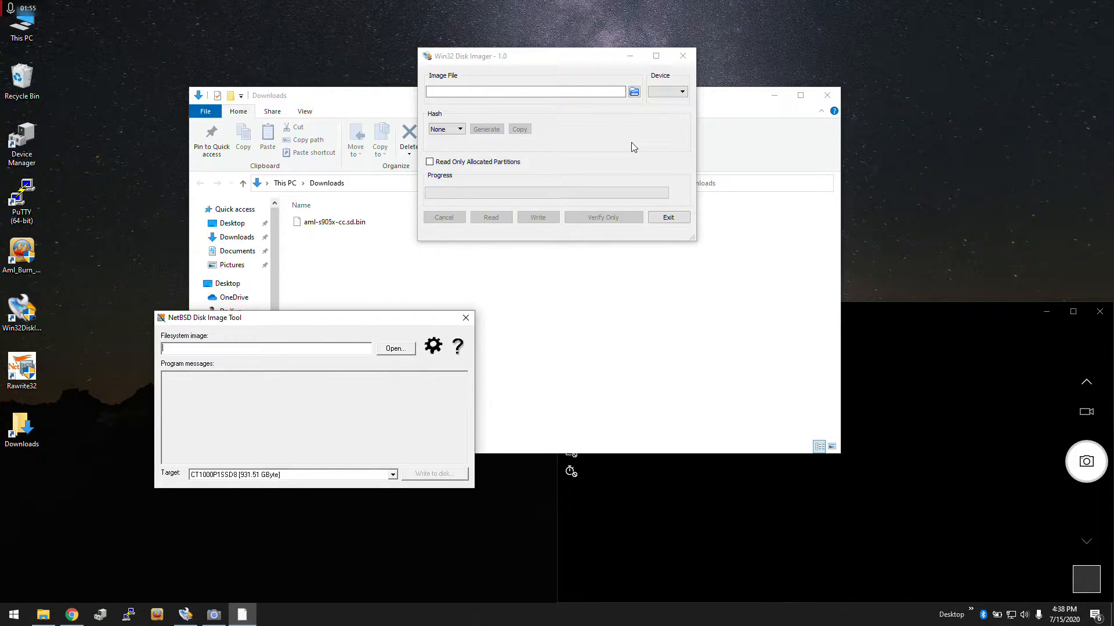
{"action": "mouse_move", "coordinate": [613, 147]}
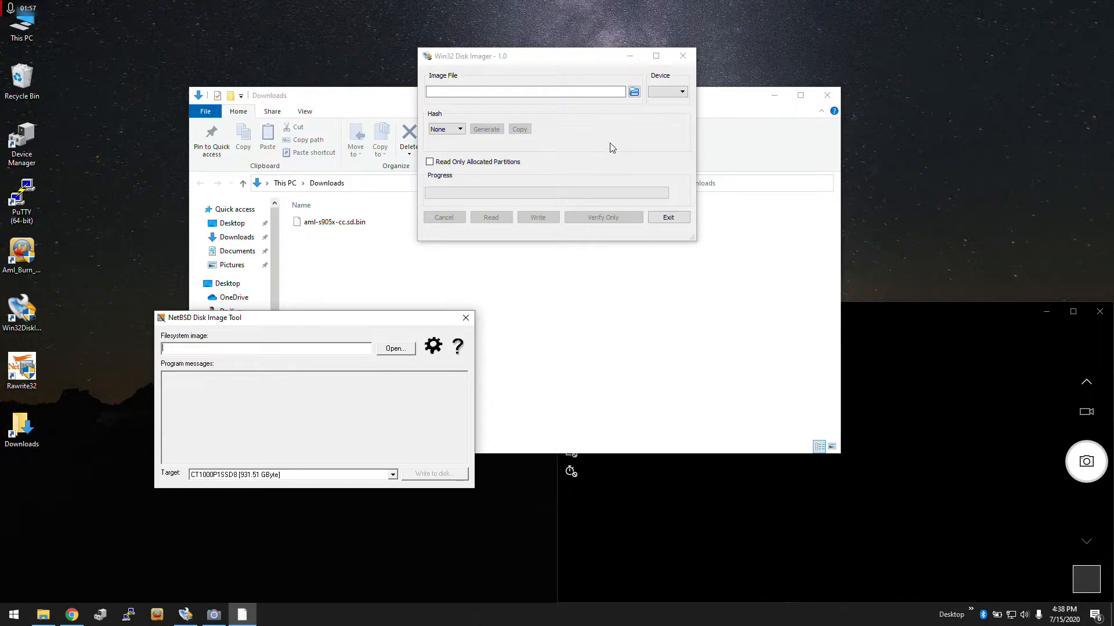
{"action": "mouse_move", "coordinate": [588, 158]}
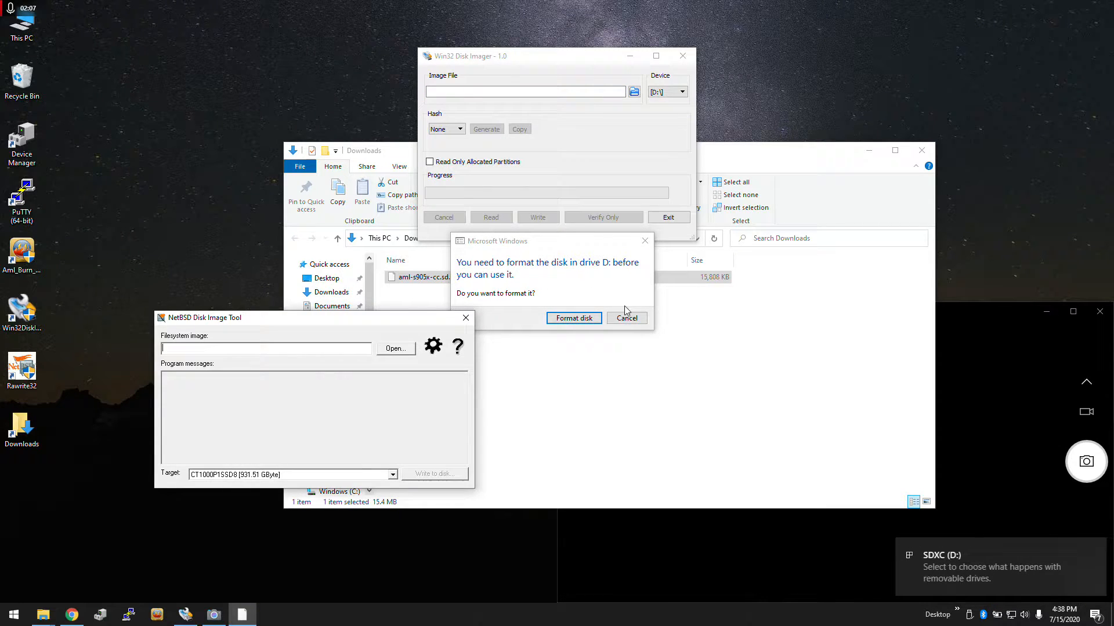
{"action": "left_click", "coordinate": [626, 317]}
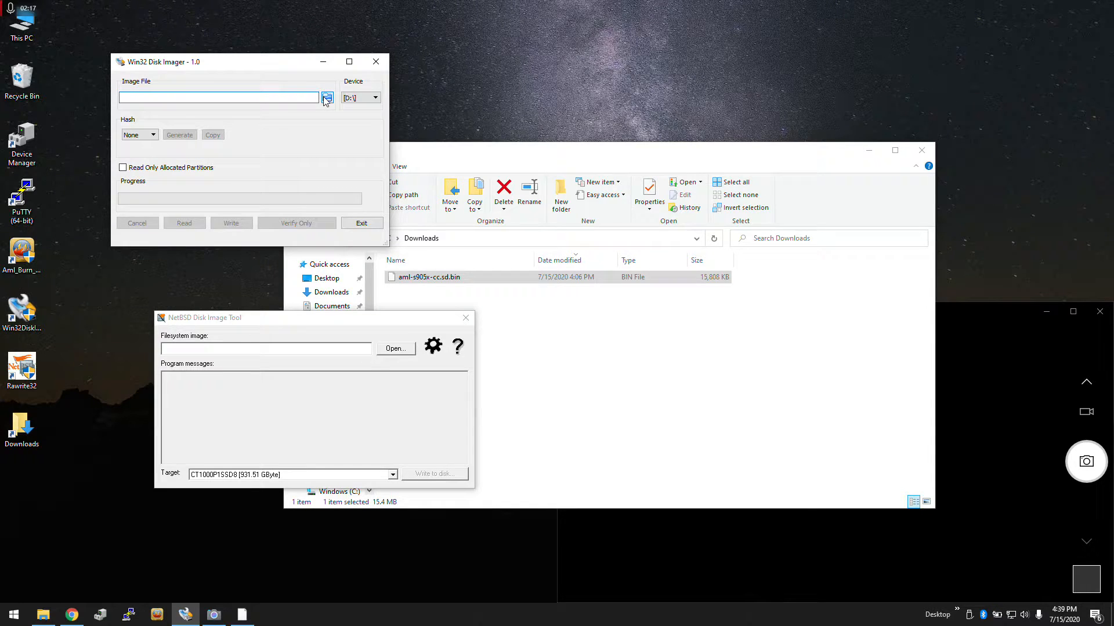
- Load aml-s905x-cc.sd.bin for device D:, start the write, and dismiss the overwrite warning
{"action": "left_click", "coordinate": [219, 97]}
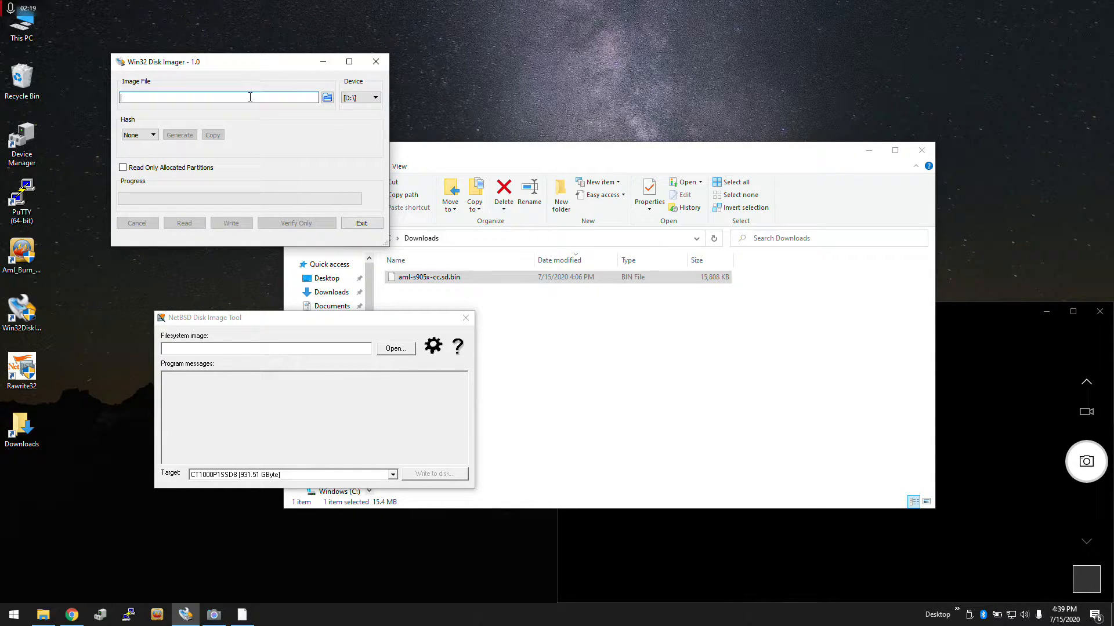
{"action": "left_click", "coordinate": [396, 349]}
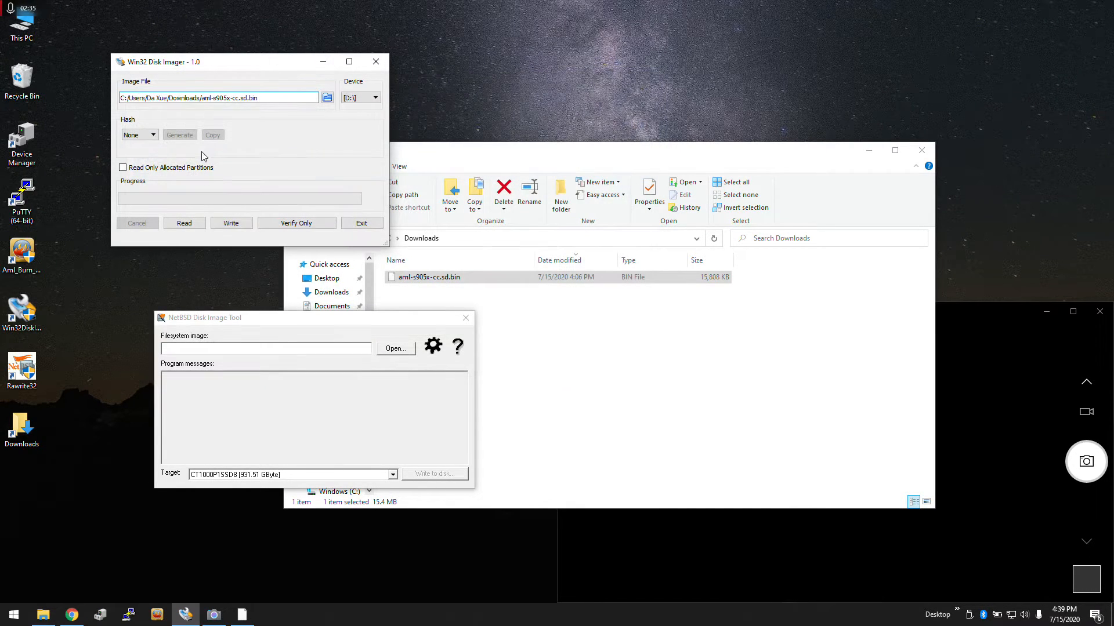
{"action": "left_click", "coordinate": [375, 98]}
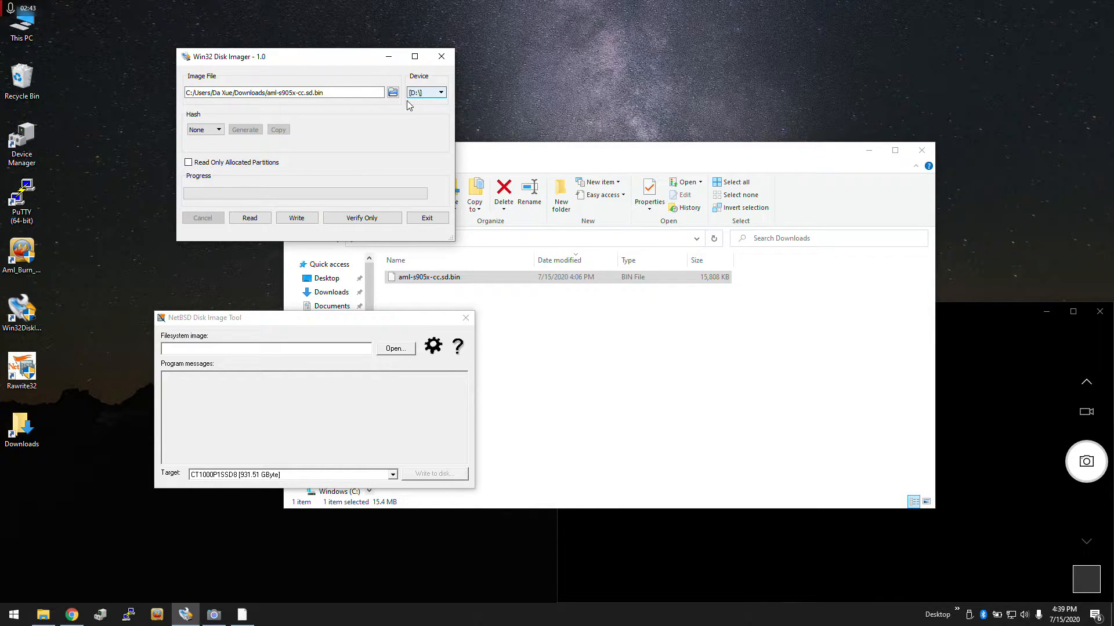
{"action": "left_click", "coordinate": [440, 92]}
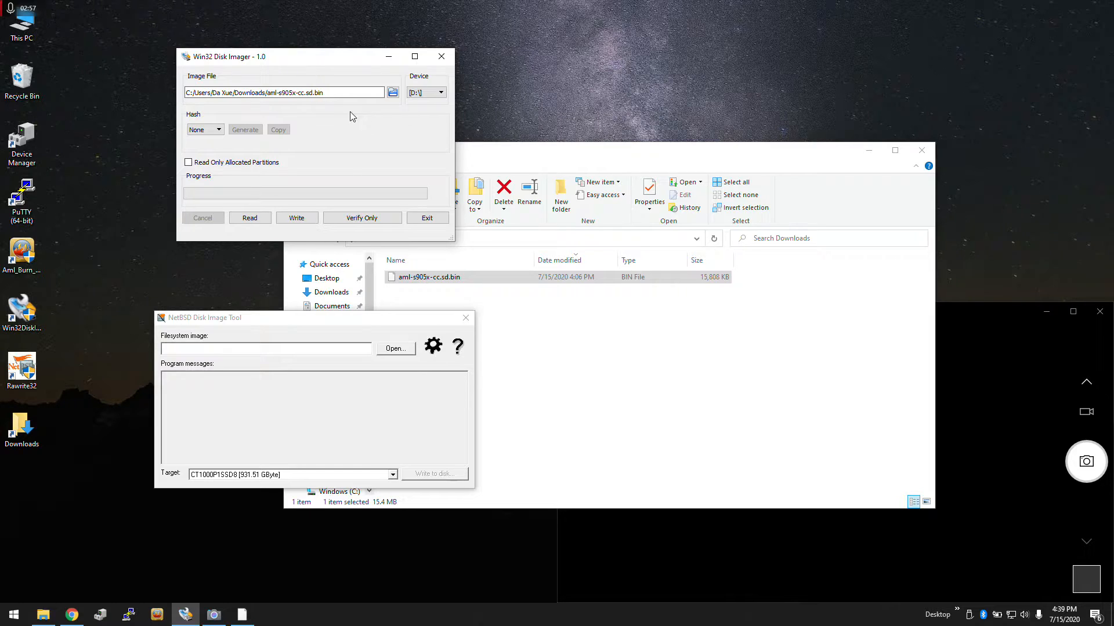
{"action": "left_click", "coordinate": [296, 217]}
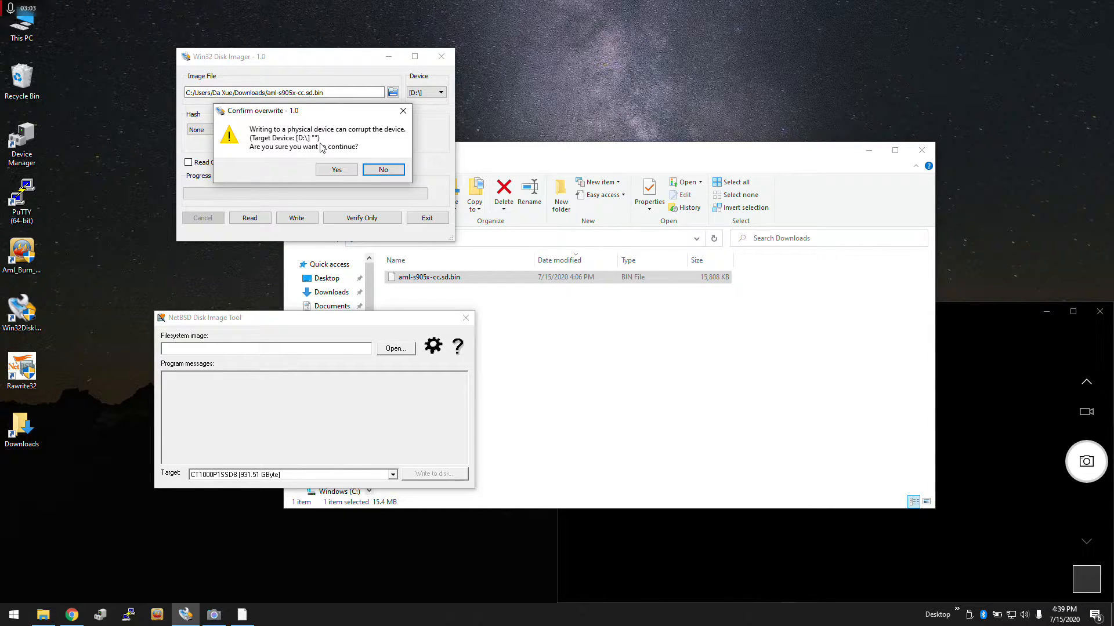
{"action": "left_click", "coordinate": [335, 169]}
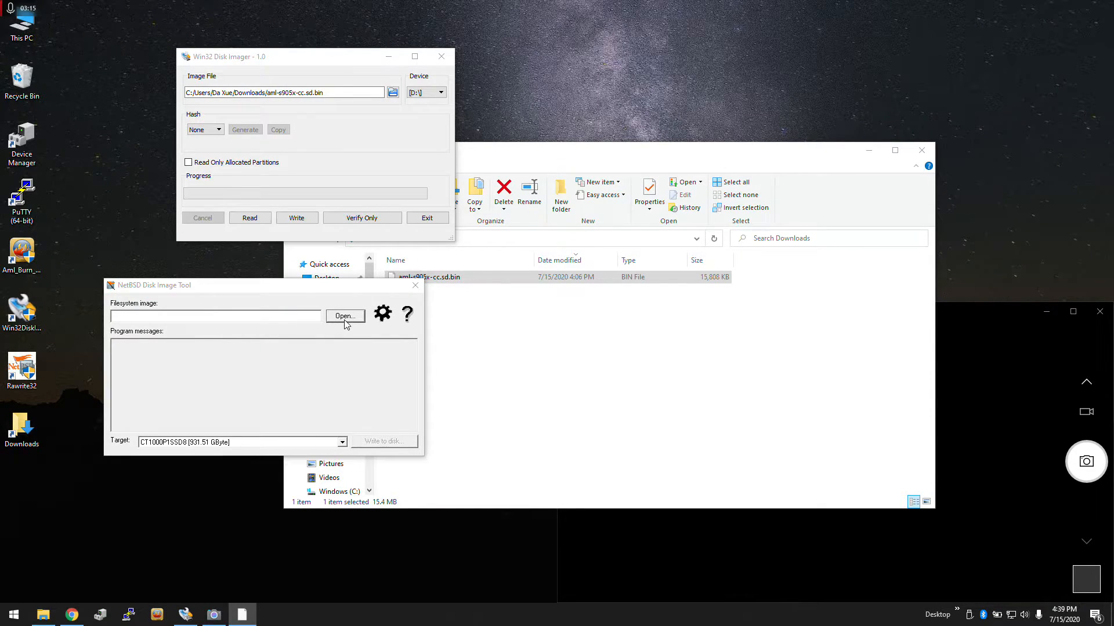
- Load aml-s905x-cc.sd.bin, check its hashes, and target the D: Realtek PCIE Card Reader
{"action": "left_click", "coordinate": [345, 316]}
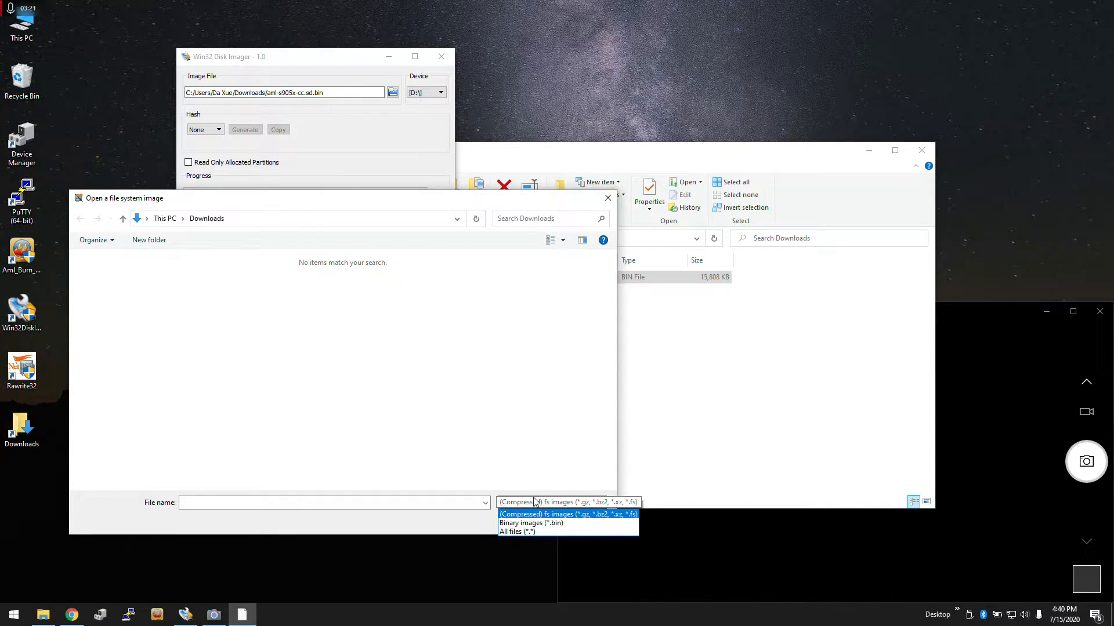
{"action": "left_click", "coordinate": [530, 523]}
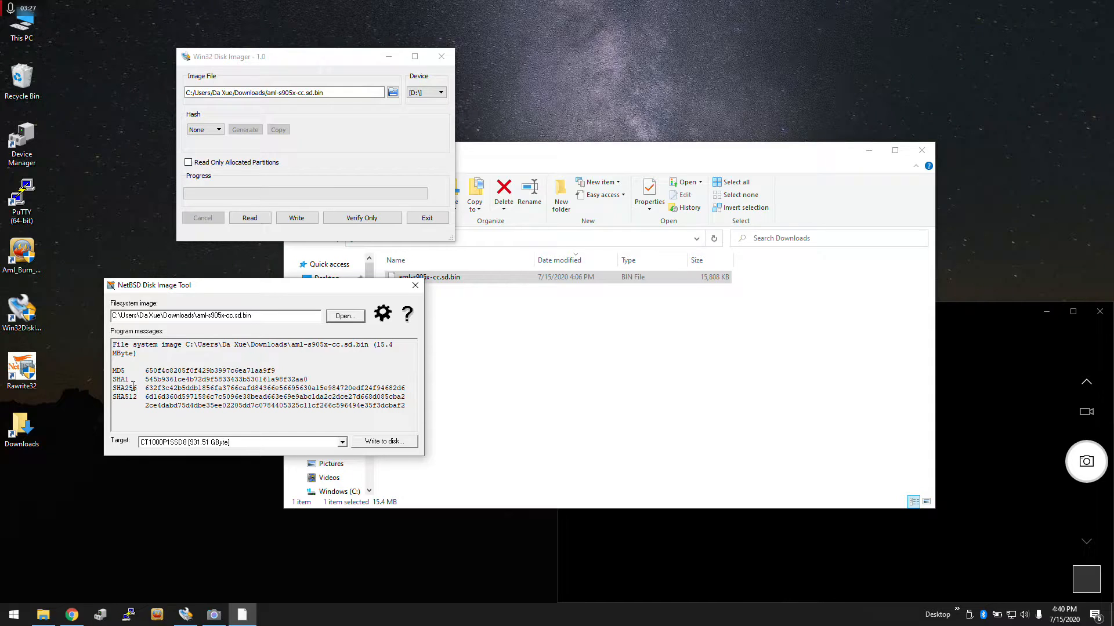
{"action": "double_click", "coordinate": [126, 388]}
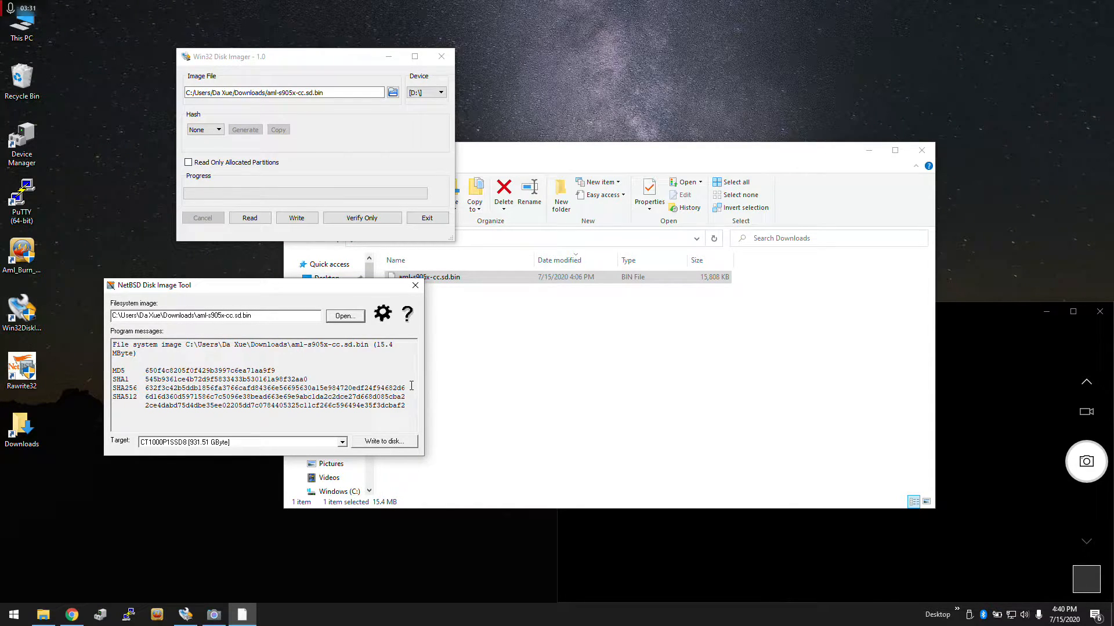
{"action": "left_click_drag", "start_coordinate": [133, 370], "coordinate": [404, 388]}
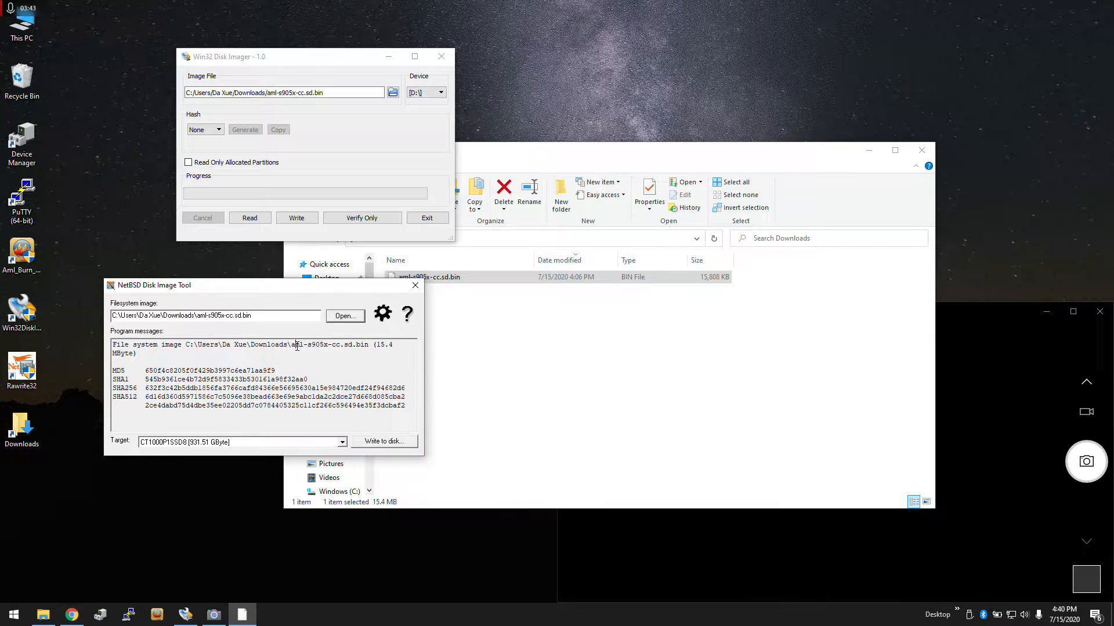
{"action": "left_click", "coordinate": [341, 442]}
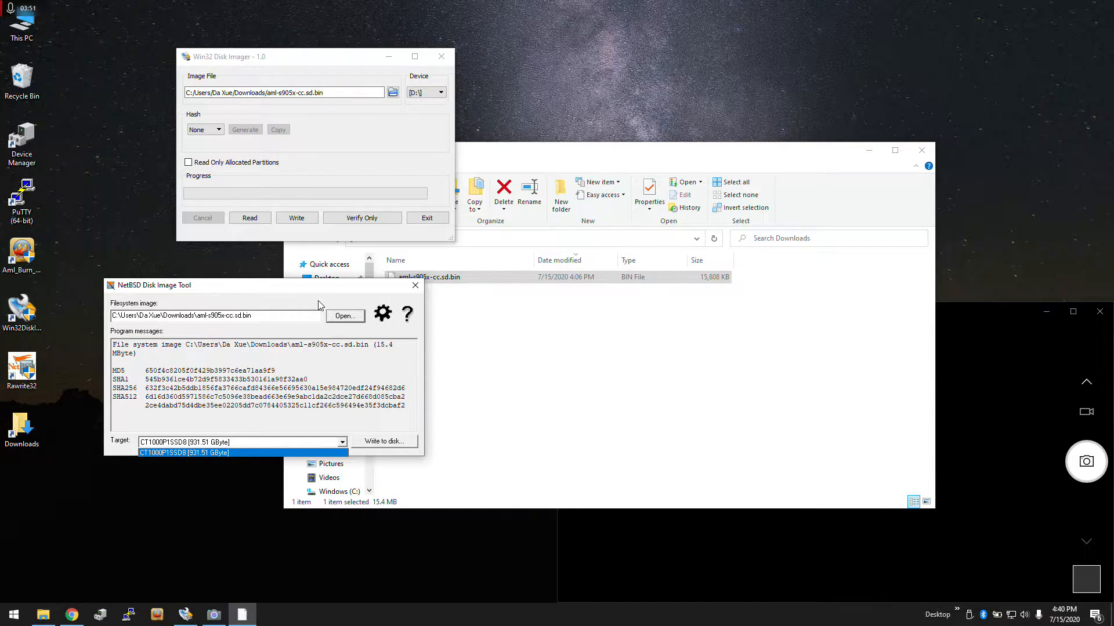
{"action": "left_click", "coordinate": [183, 453]}
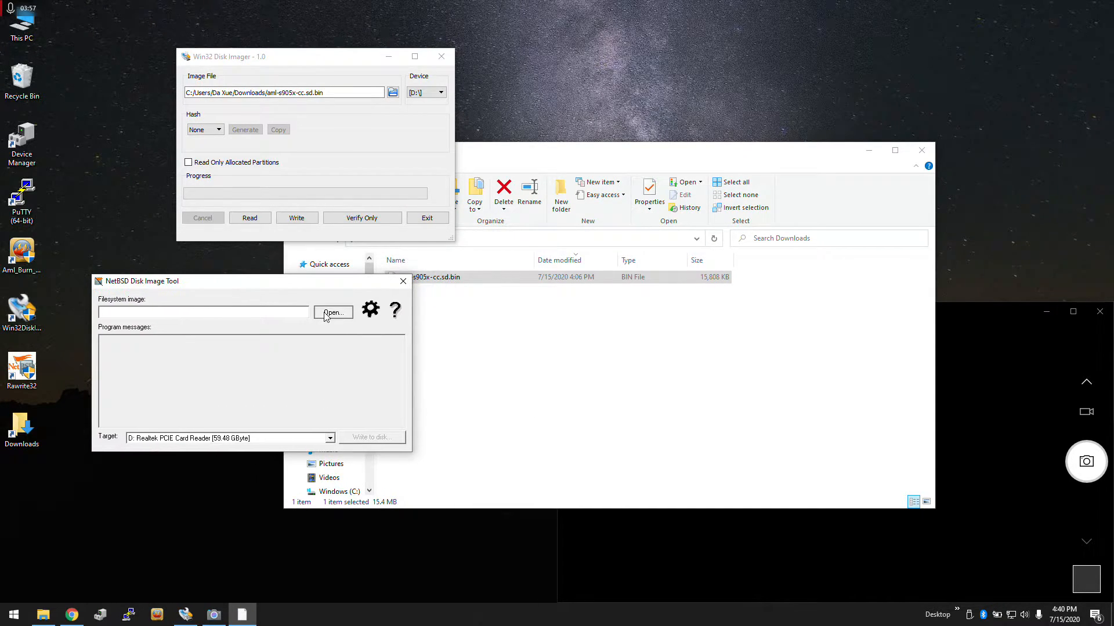
- Write the 15.4 MB aml-s905x-cc.sd.bin image to the D: card reader, then close Win32 Disk Imager
{"action": "left_click", "coordinate": [332, 313]}
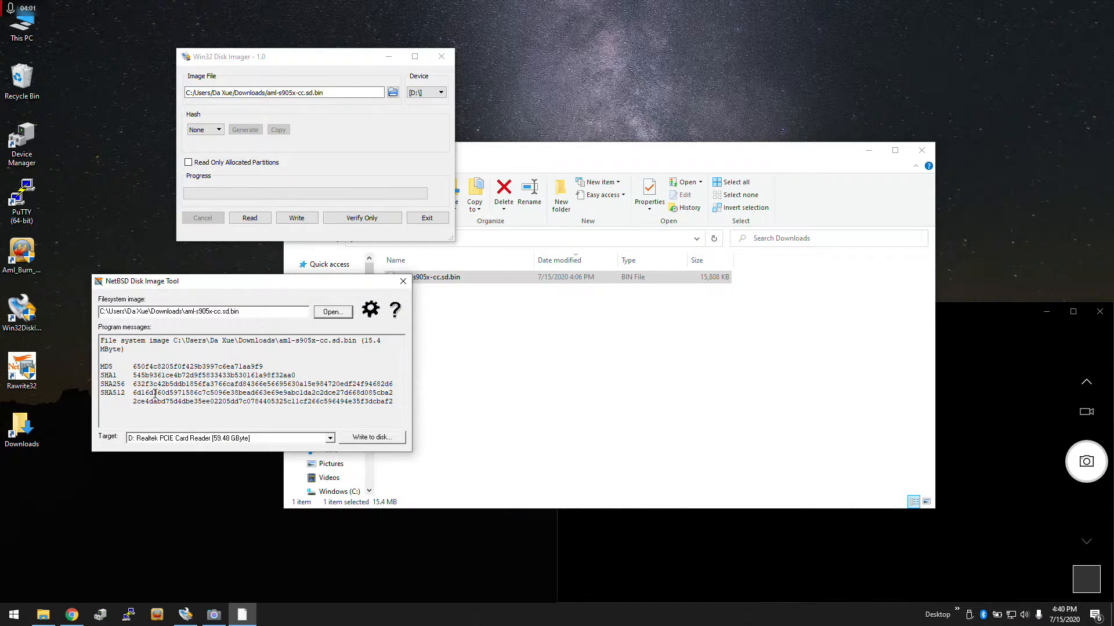
{"action": "left_click", "coordinate": [329, 439]}
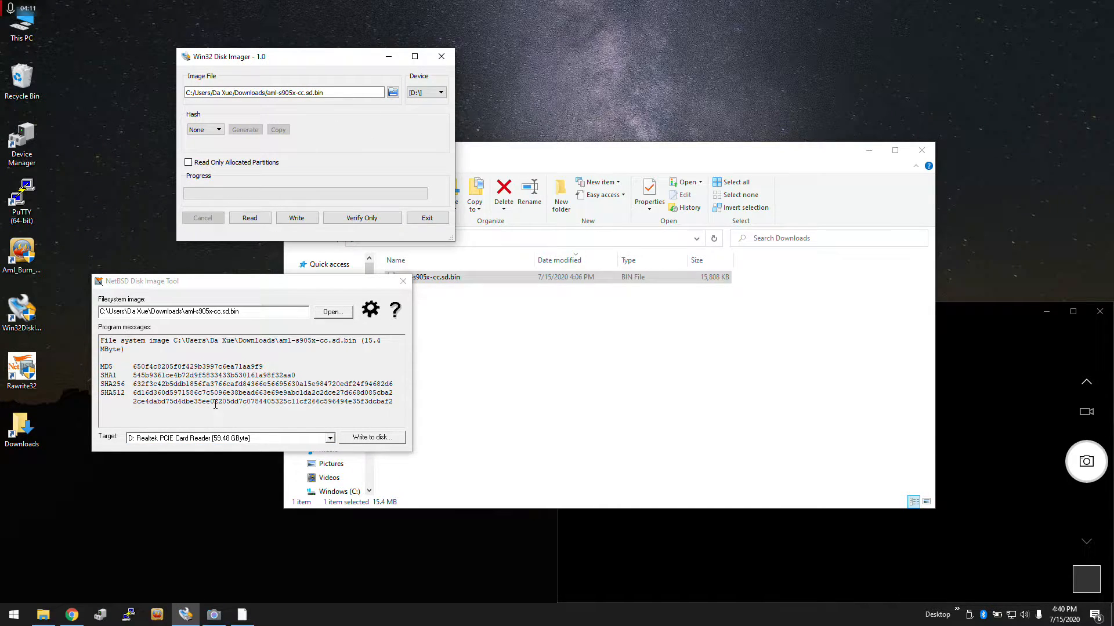
{"action": "left_click", "coordinate": [227, 438]}
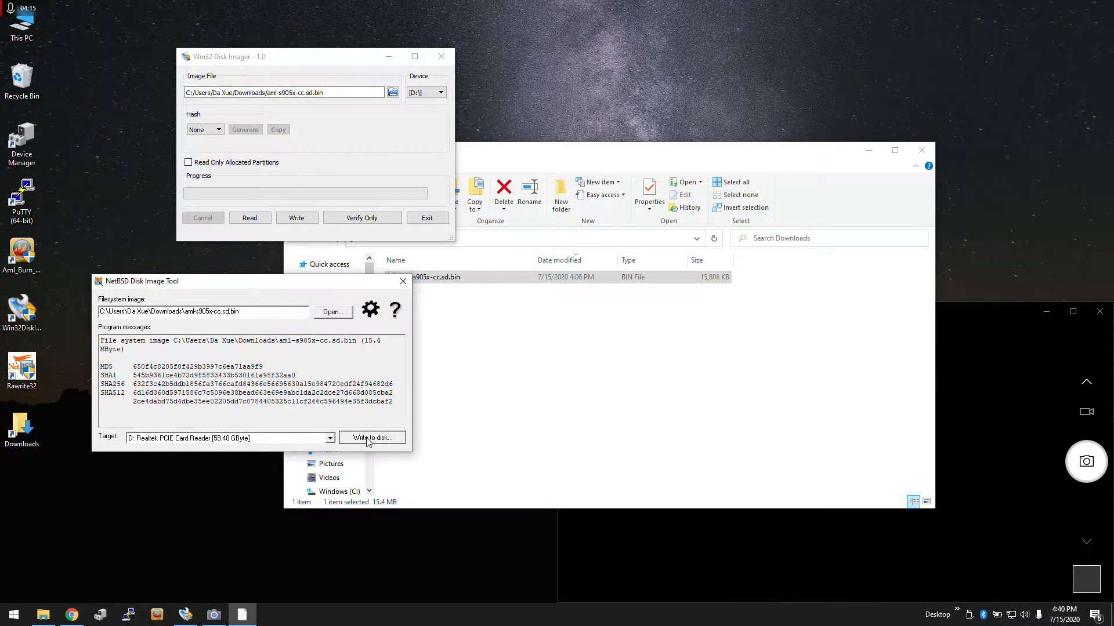
{"action": "left_click", "coordinate": [371, 436]}
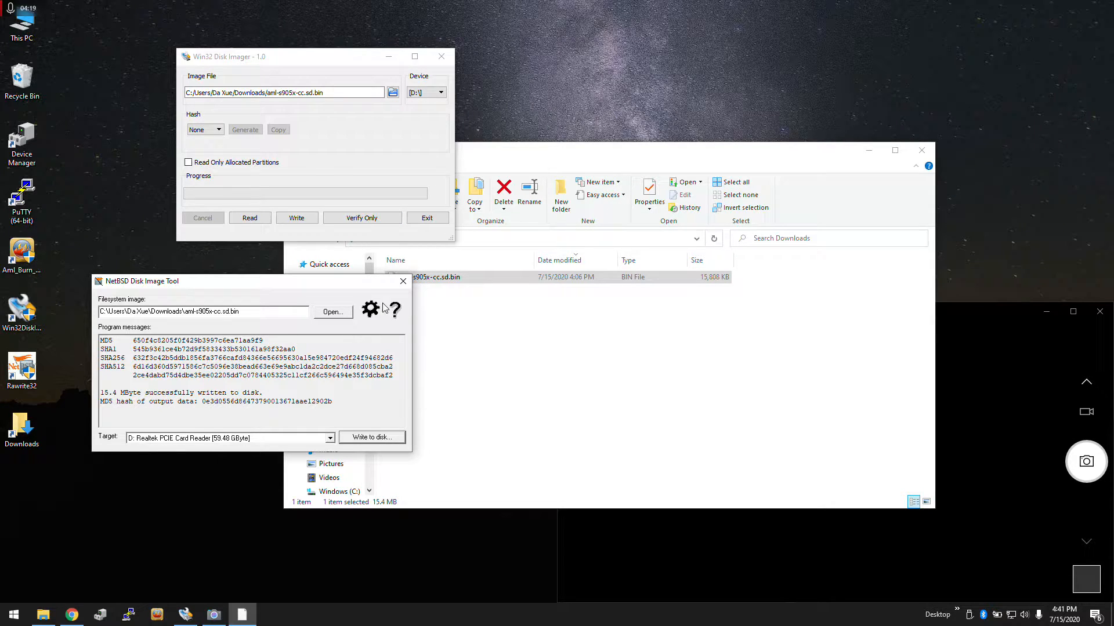
{"action": "mouse_move", "coordinate": [402, 282]}
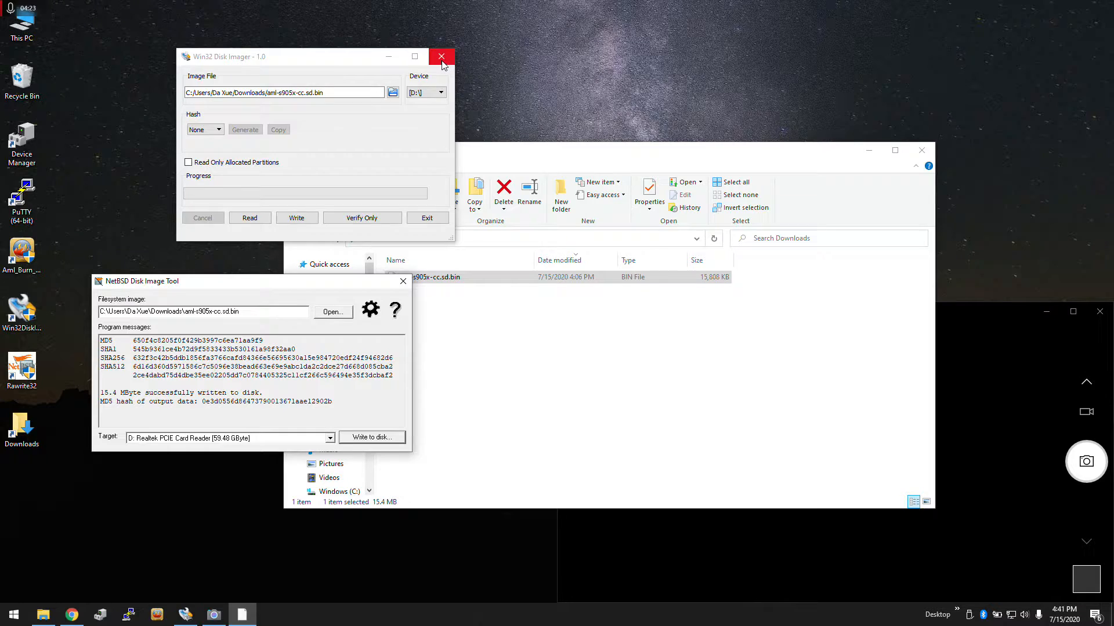
{"action": "left_click", "coordinate": [441, 56]}
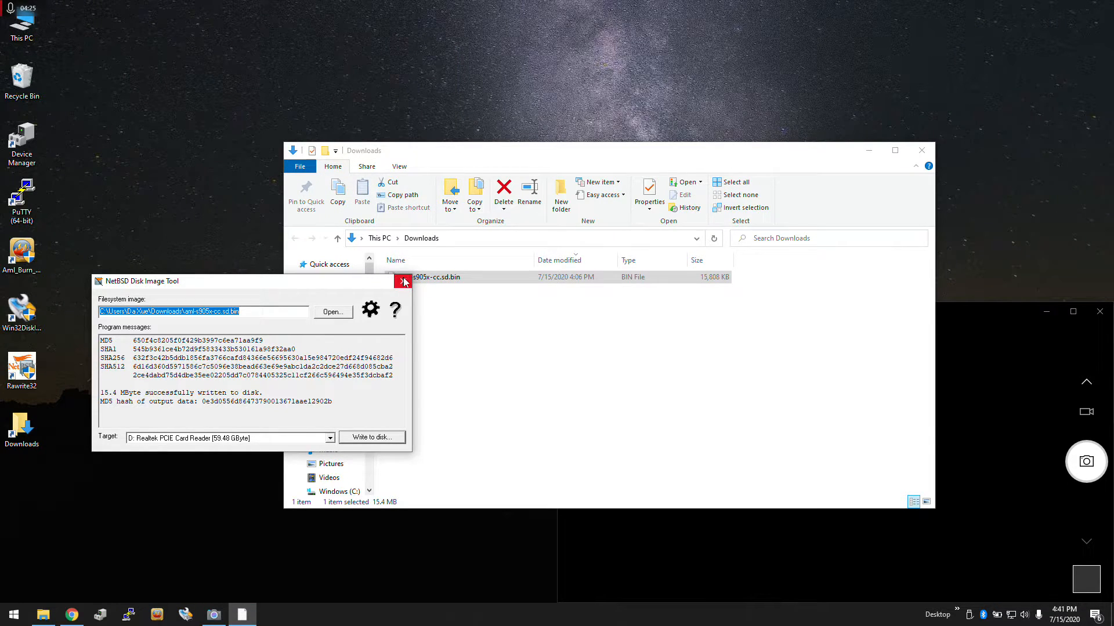
- Close NetBSD Disk Image Tool and bring Chrome's Le Potato board page back
{"action": "left_click", "coordinate": [404, 281]}
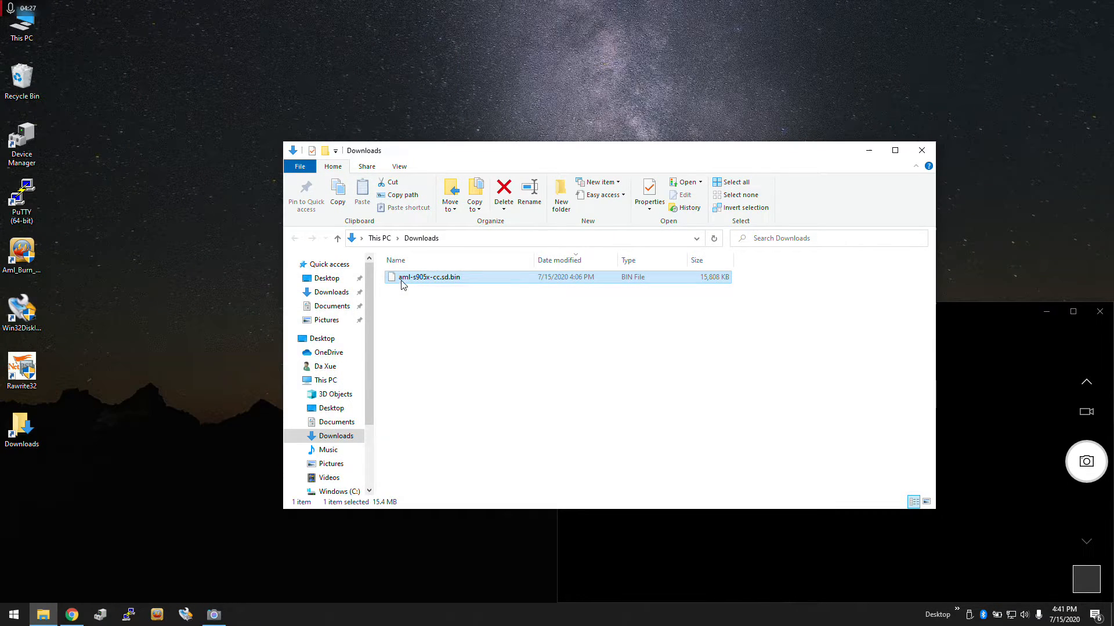
{"action": "mouse_move", "coordinate": [402, 285]}
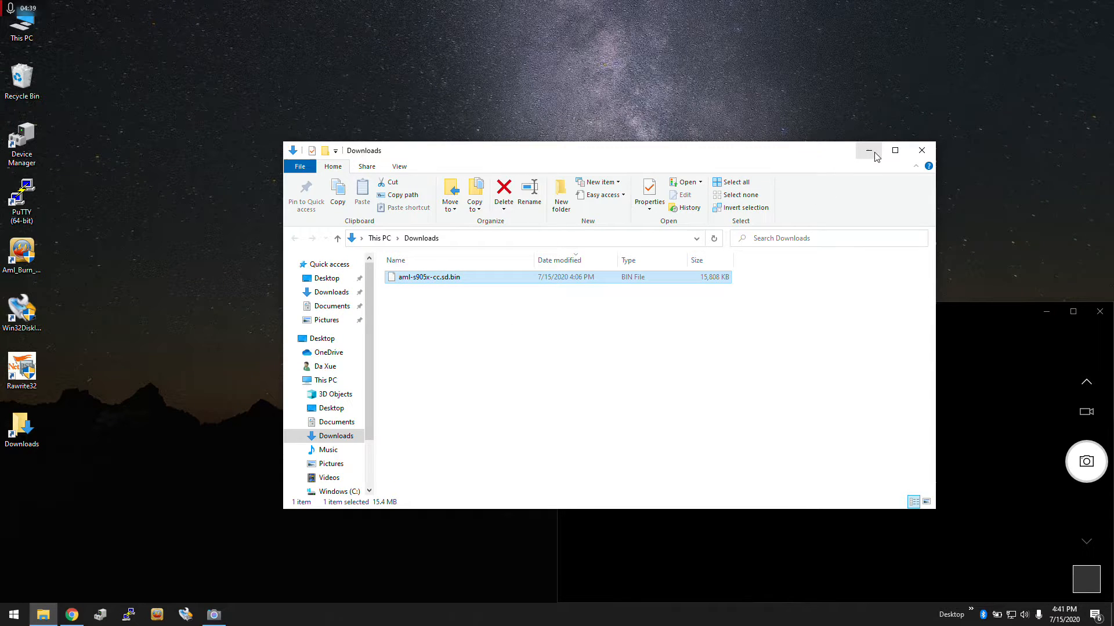
{"action": "mouse_move", "coordinate": [869, 149]}
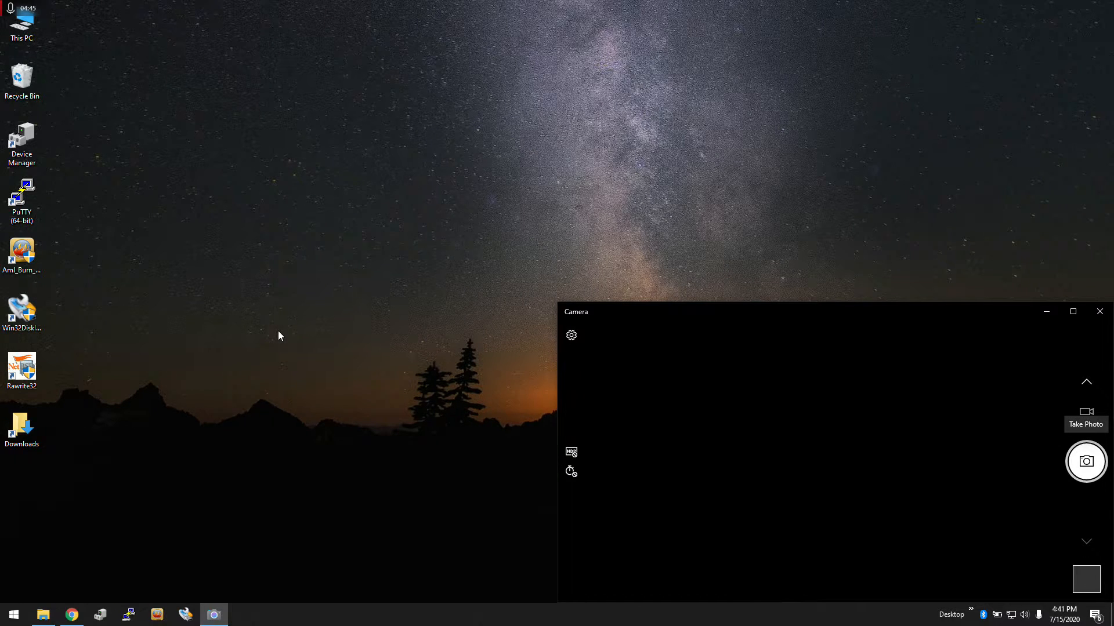
{"action": "mouse_move", "coordinate": [201, 370]}
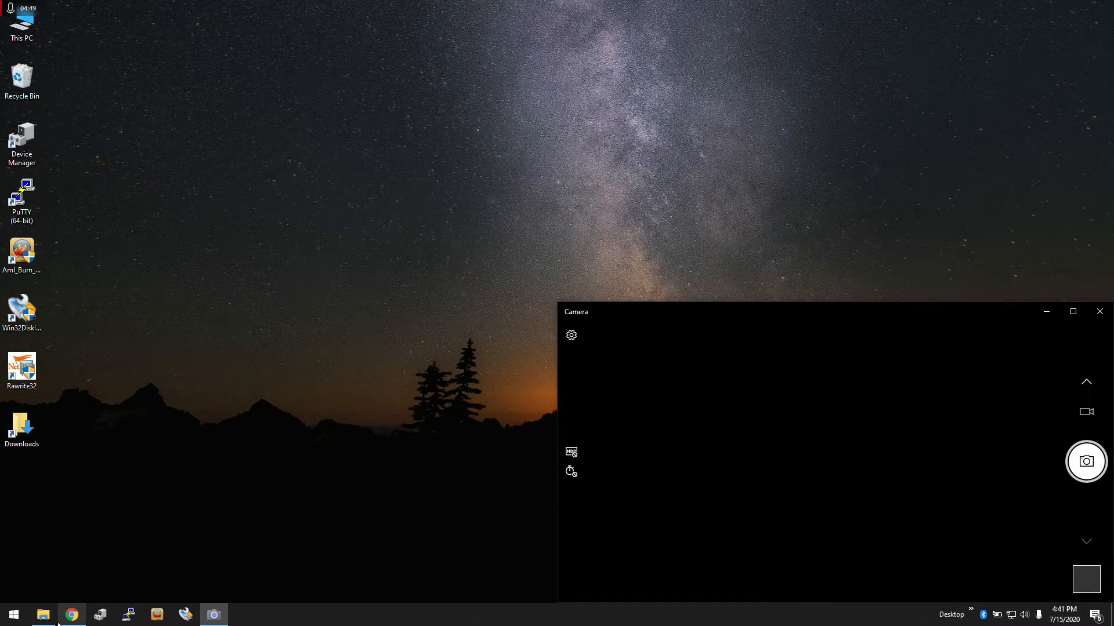
{"action": "left_click", "coordinate": [70, 614]}
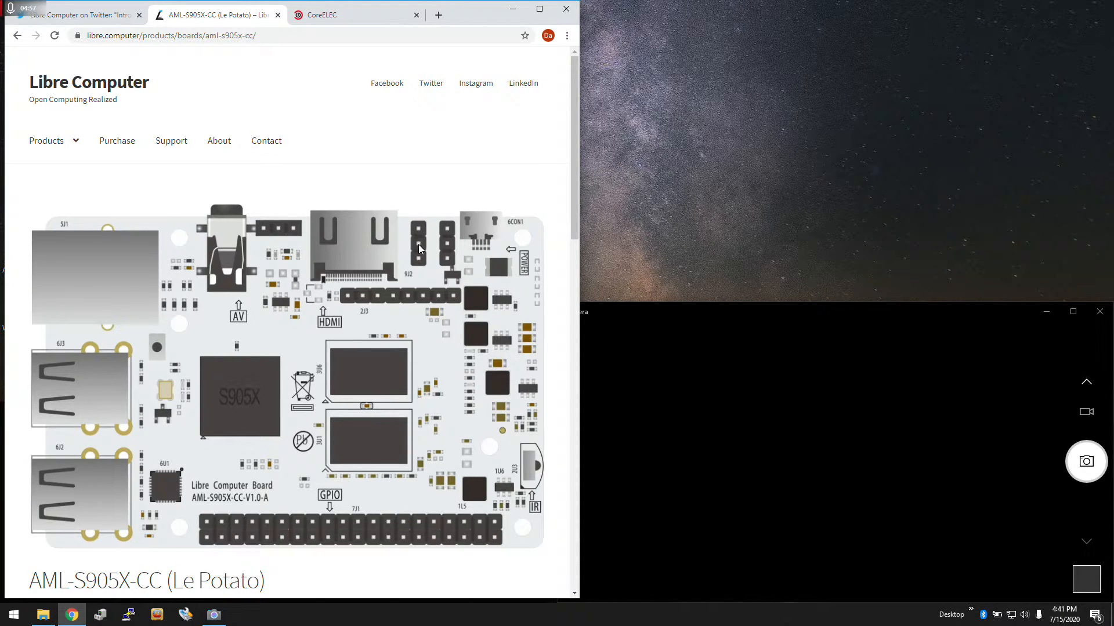
{"action": "mouse_move", "coordinate": [420, 231]}
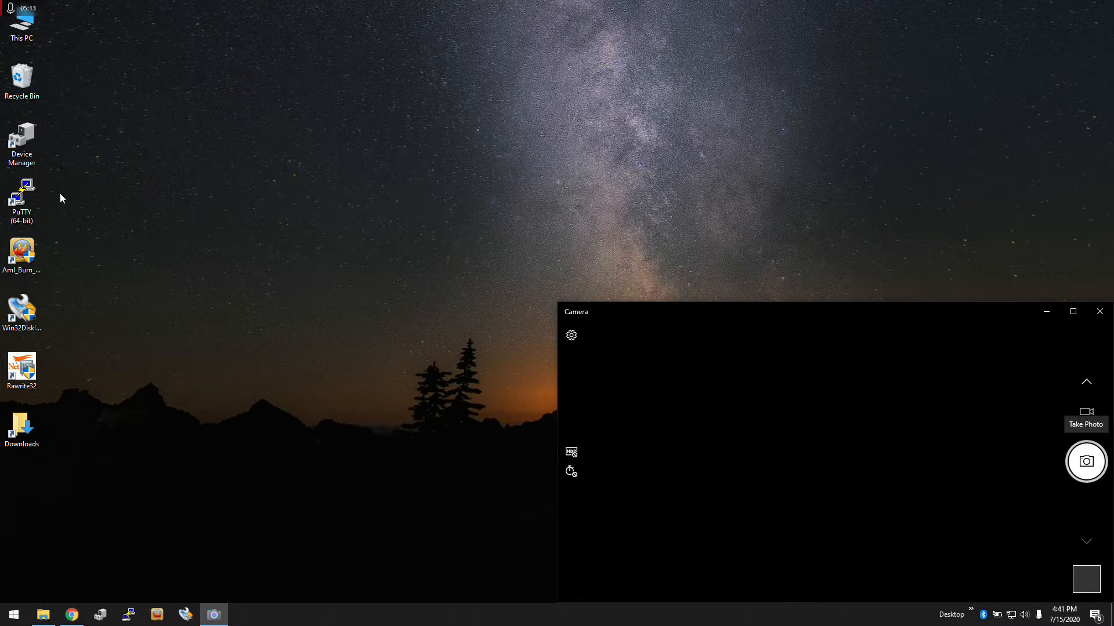
- Confirm in Device Manager that the Prolific USB-to-Serial Comm Port is COM5, then return to Chrome
{"action": "left_click", "coordinate": [22, 142]}
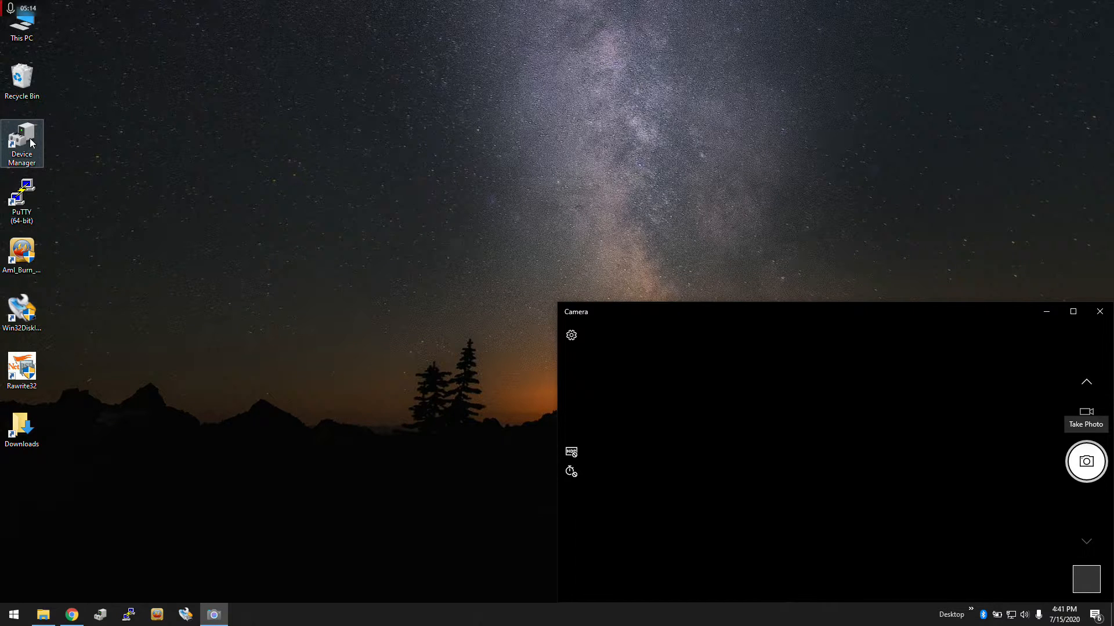
{"action": "double_click", "coordinate": [21, 138]}
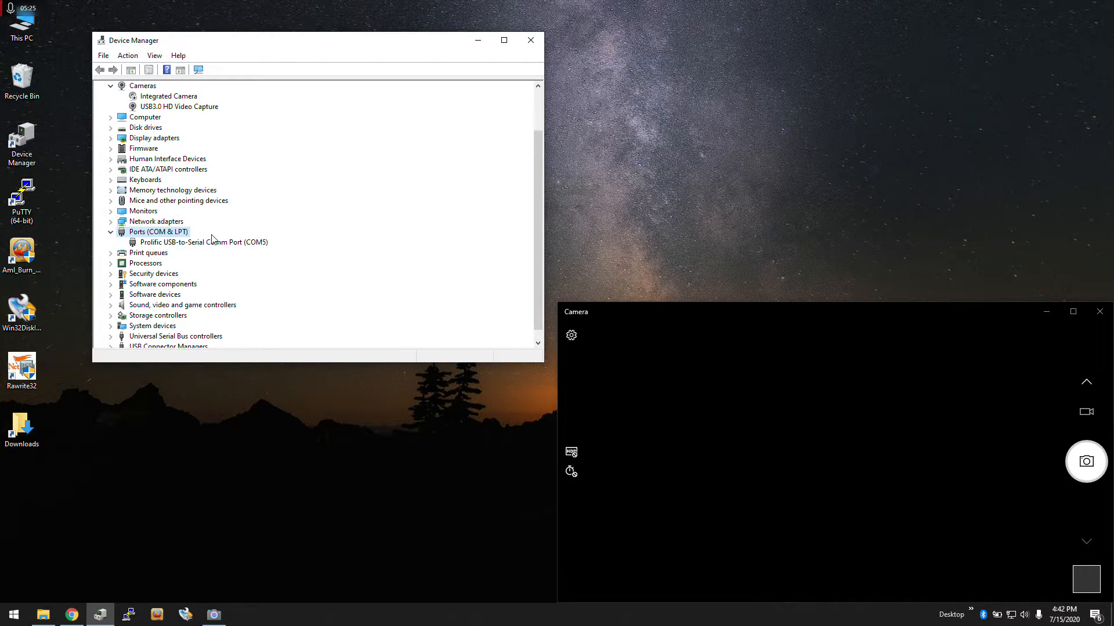
{"action": "left_click", "coordinate": [204, 242]}
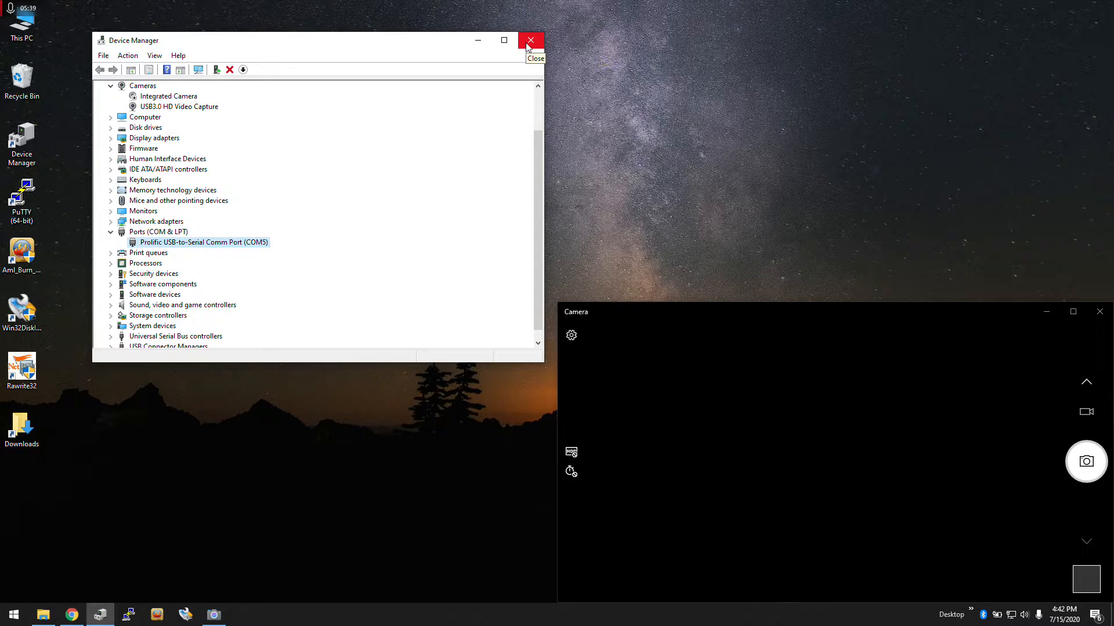
{"action": "mouse_move", "coordinate": [532, 64]}
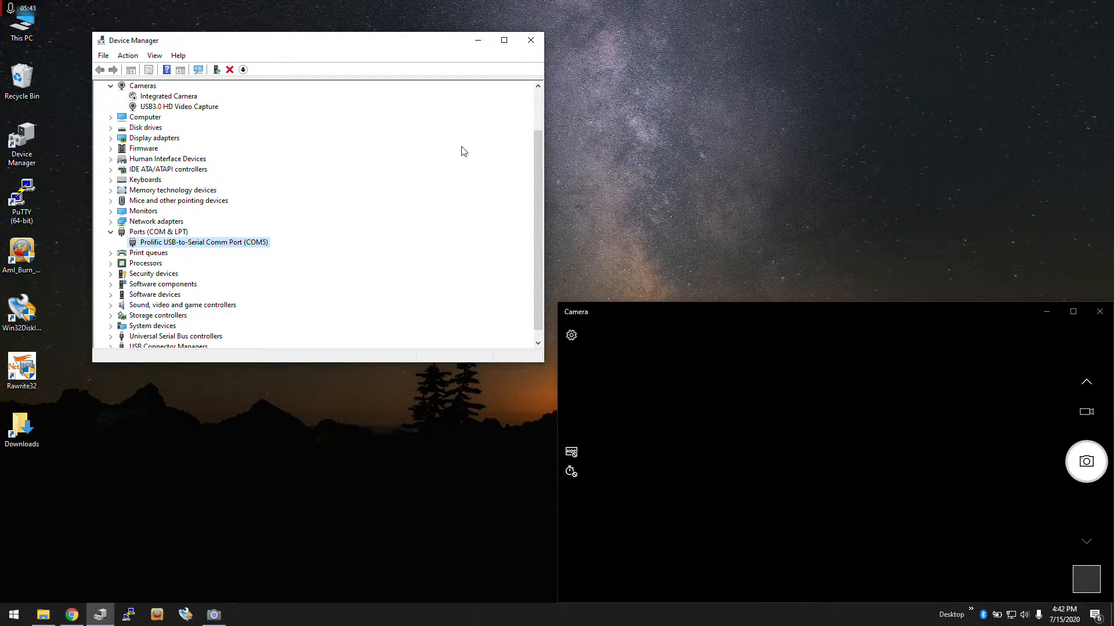
{"action": "left_click", "coordinate": [529, 40]}
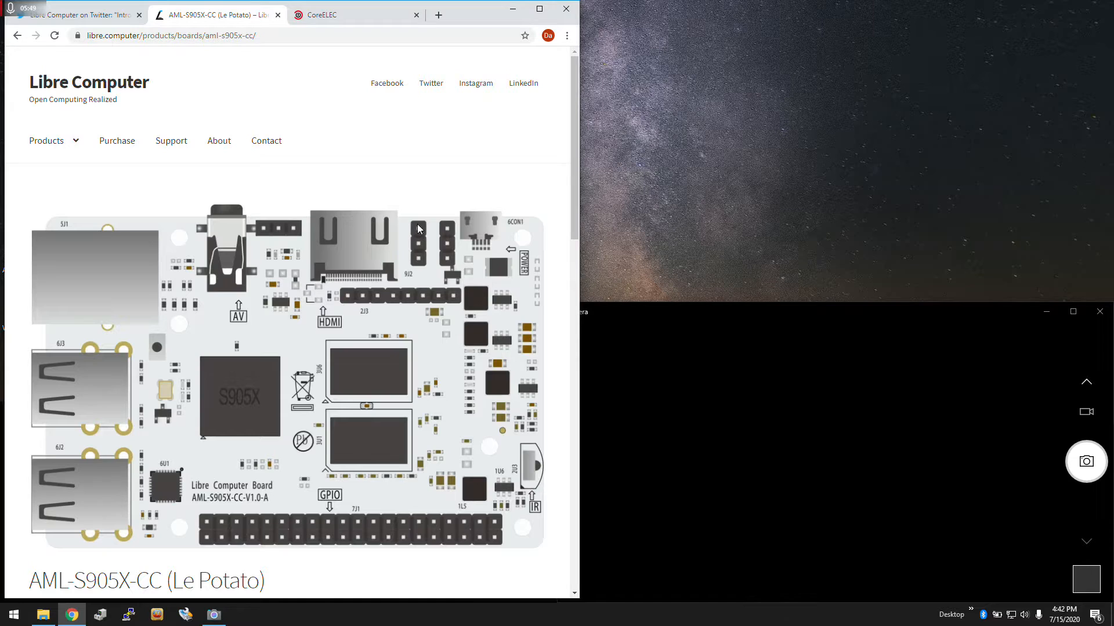
{"action": "mouse_move", "coordinate": [414, 245]}
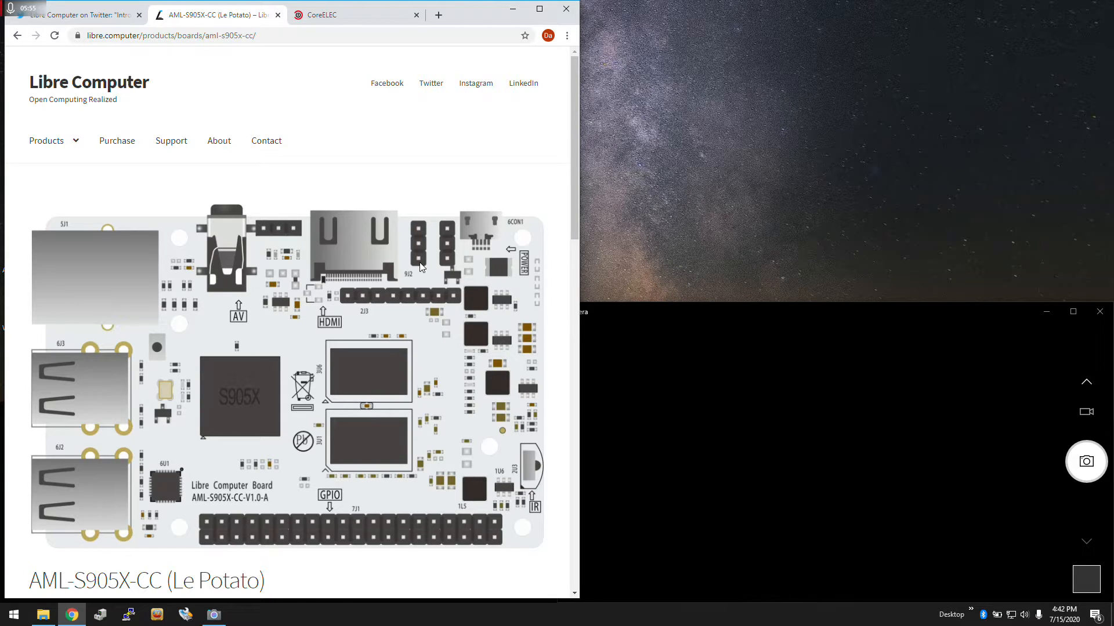
{"action": "mouse_move", "coordinate": [420, 261]}
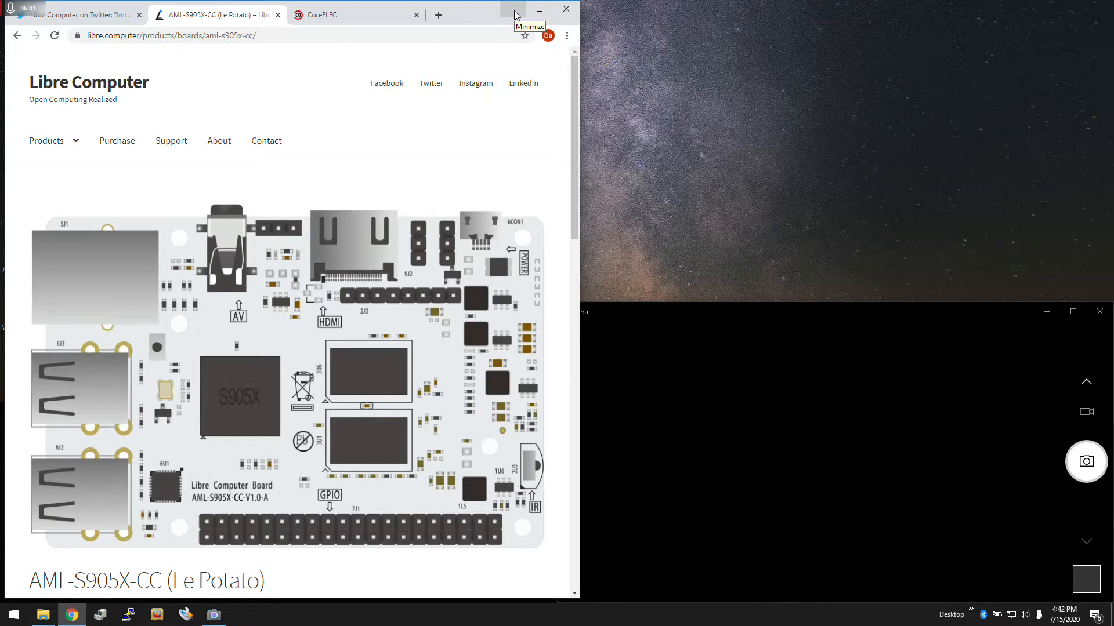
- Minimize Chrome's Le Potato page and launch PuTTY (64-bit)
{"action": "left_click", "coordinate": [512, 8]}
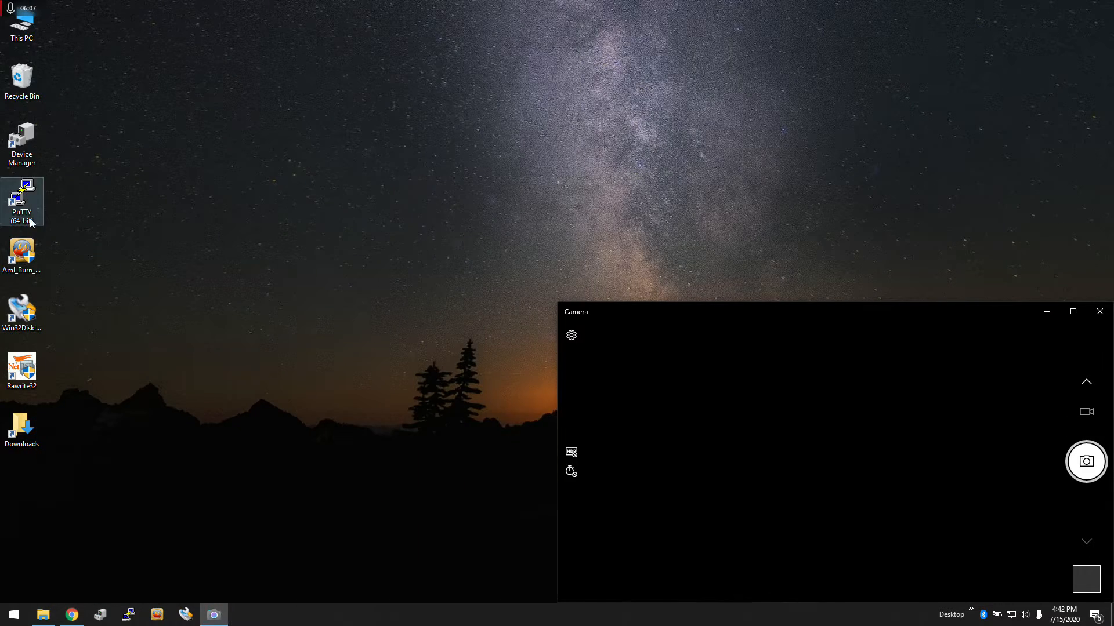
{"action": "double_click", "coordinate": [22, 201]}
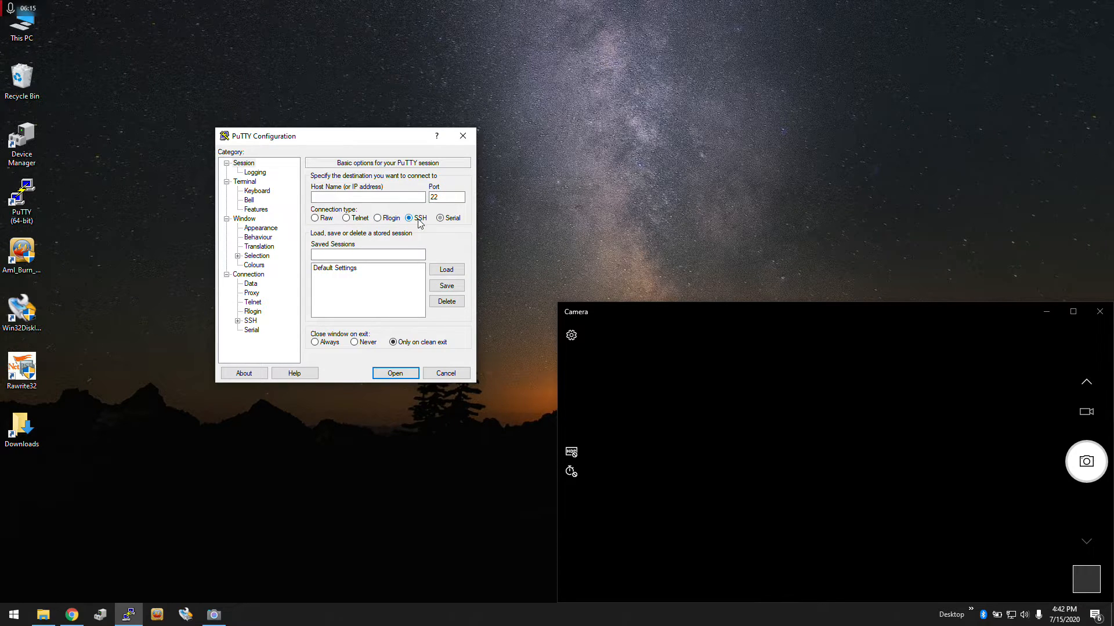
- Configure a Serial session on COM5 at 115200 baud with flow control None, showing Logging options
{"action": "left_click", "coordinate": [440, 218]}
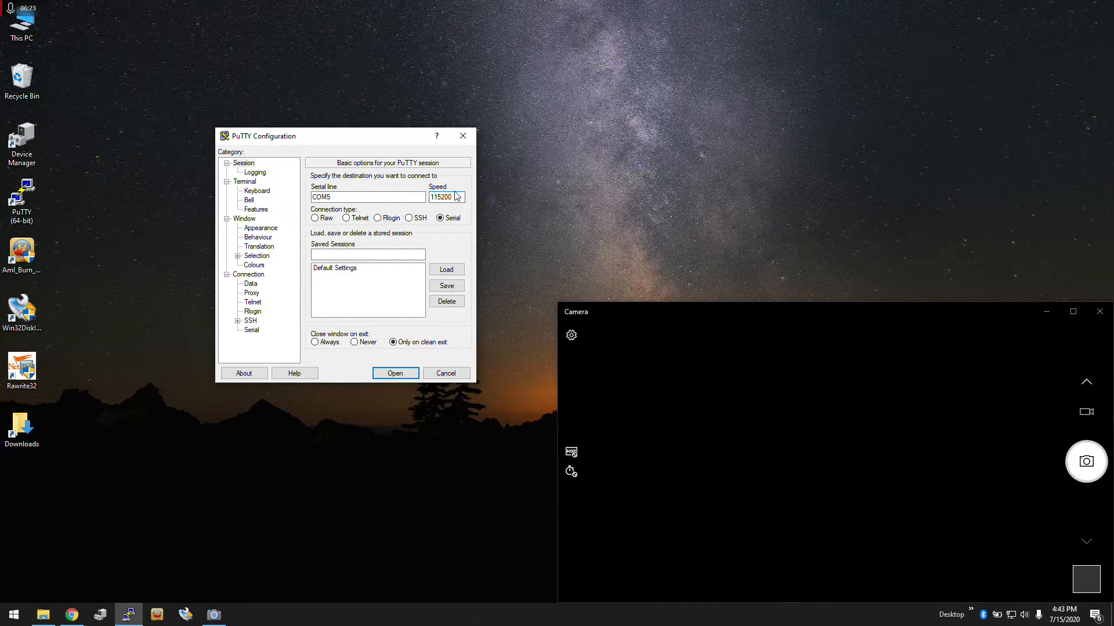
{"action": "left_click", "coordinate": [441, 197]}
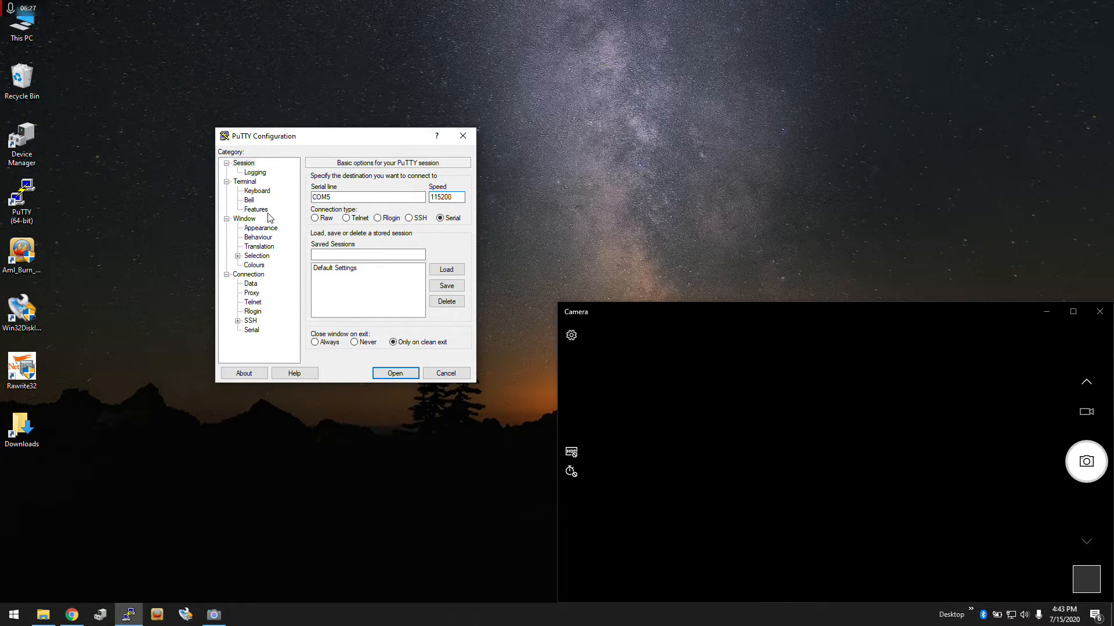
{"action": "mouse_move", "coordinate": [255, 282]}
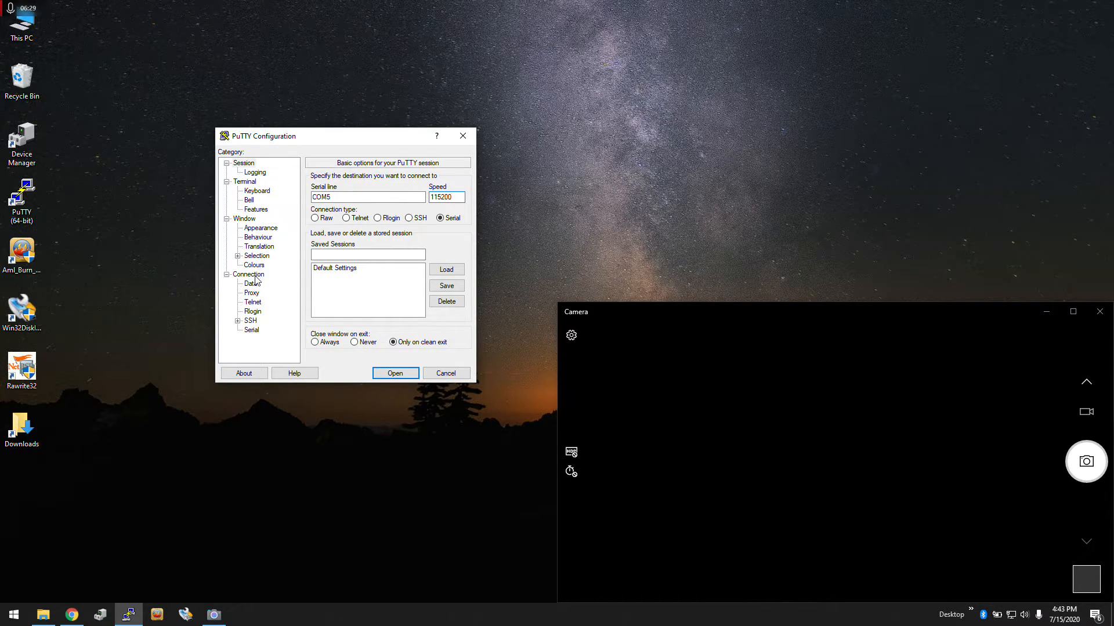
{"action": "left_click", "coordinate": [248, 275]}
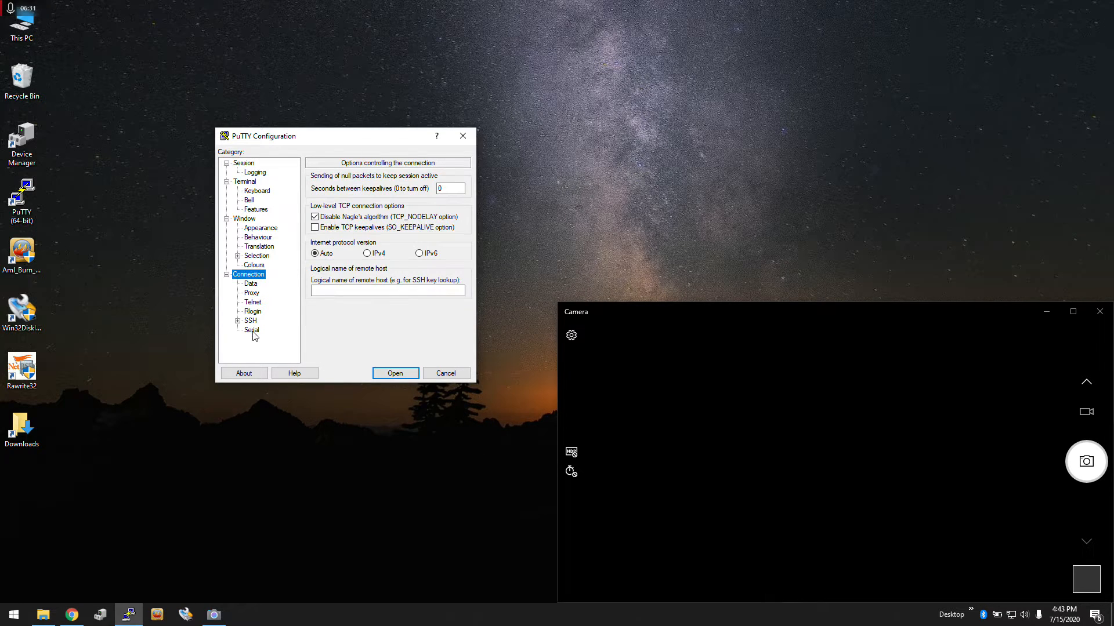
{"action": "left_click", "coordinate": [252, 329]}
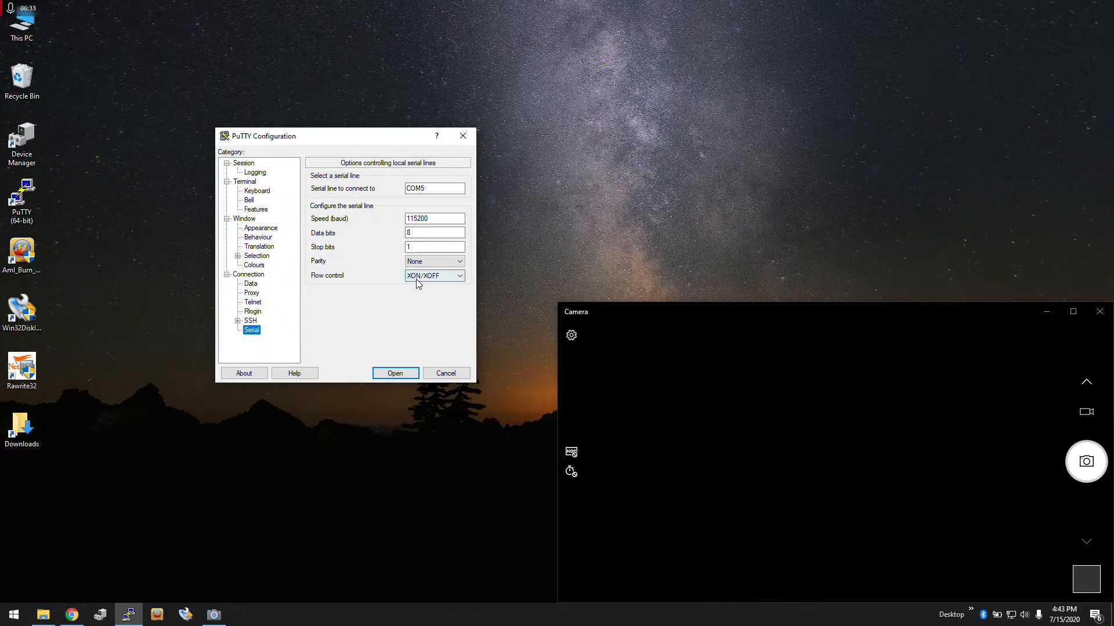
{"action": "left_click", "coordinate": [434, 276]}
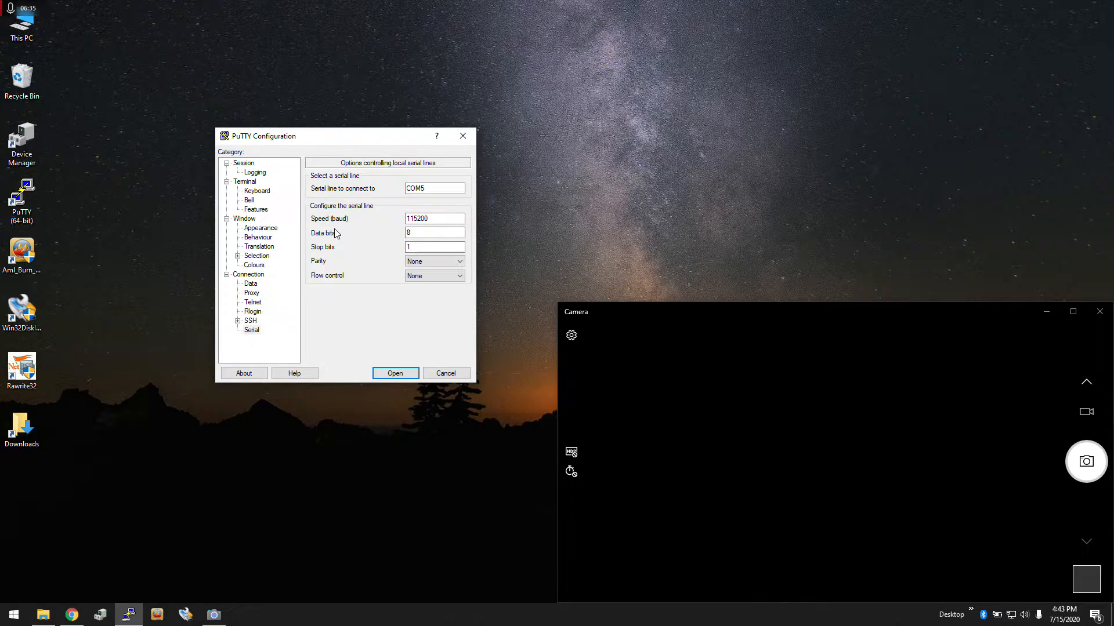
{"action": "left_click", "coordinate": [255, 172]}
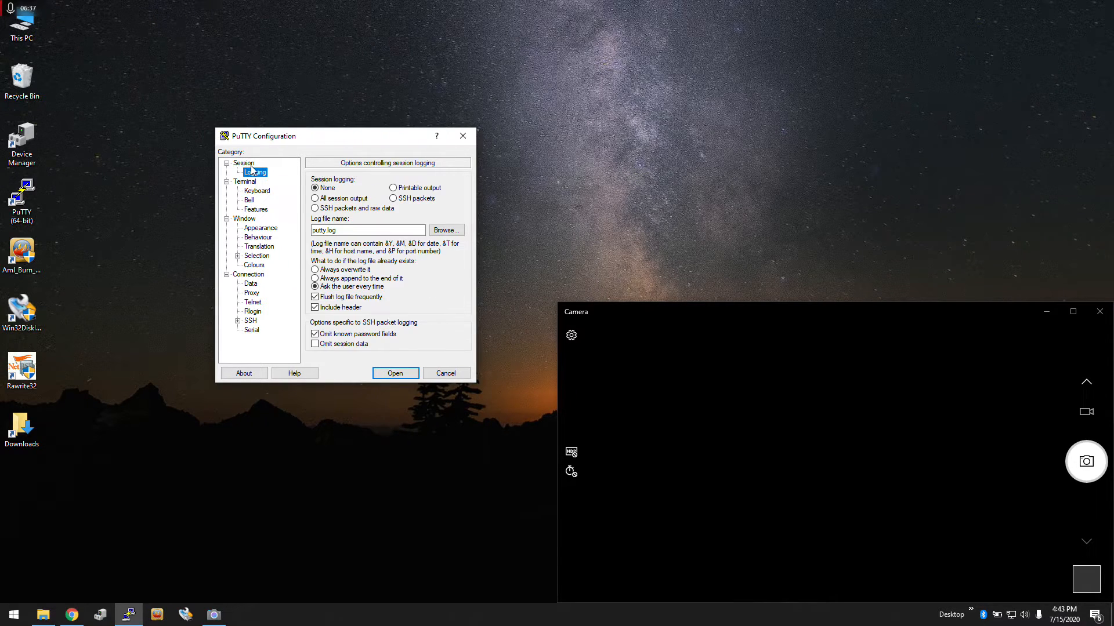
- Open the COM5 serial session, leaving an empty PuTTY console awaiting board output
{"action": "left_click", "coordinate": [446, 373]}
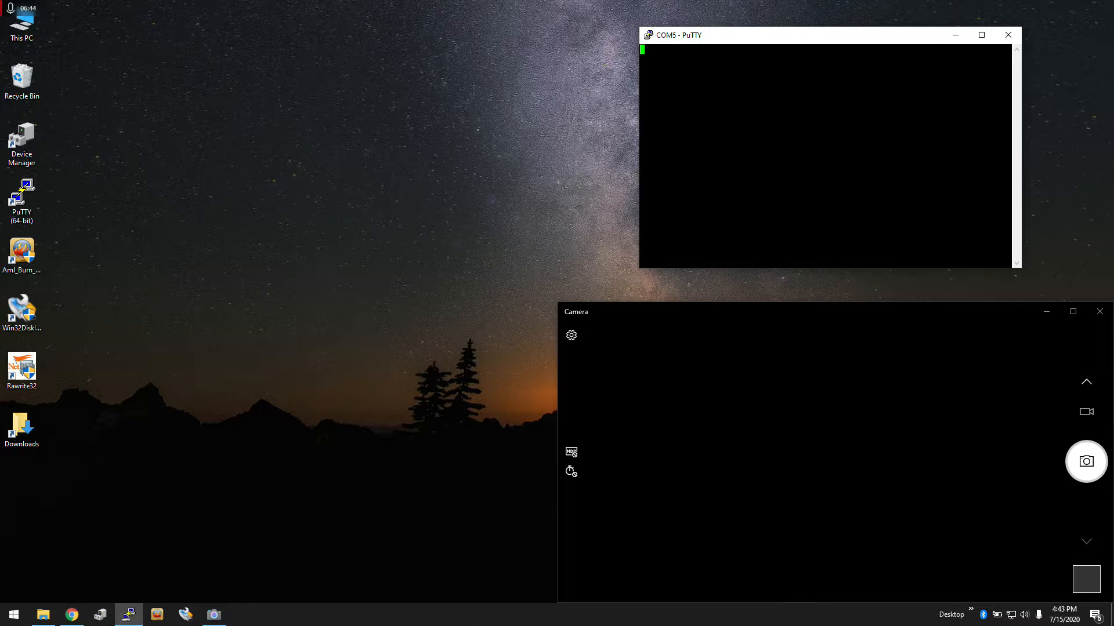
{"action": "mouse_move", "coordinate": [472, 169]}
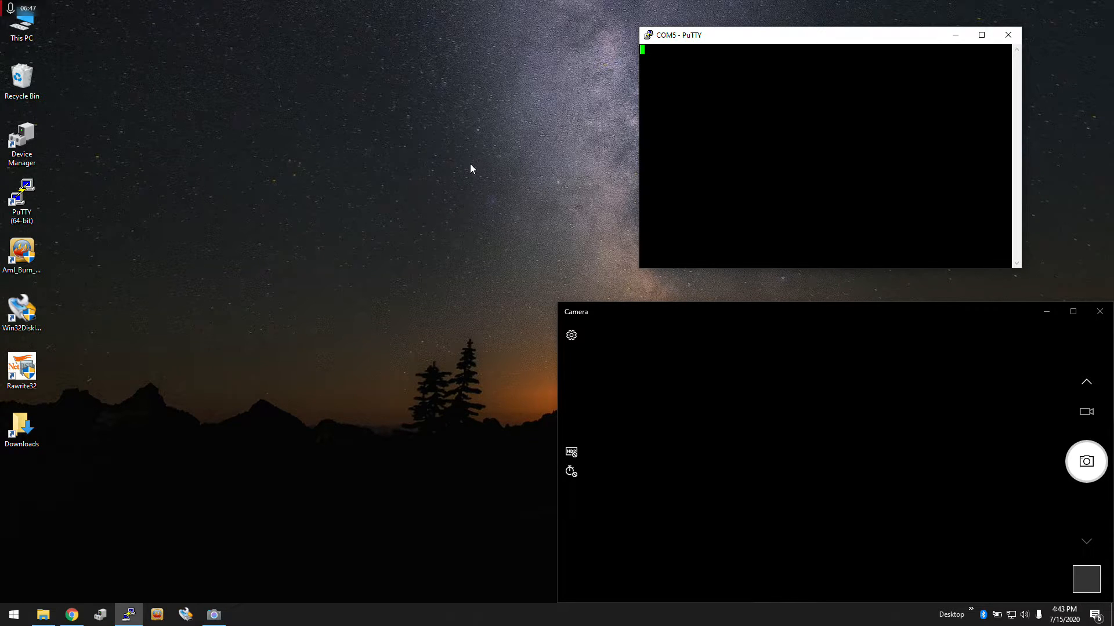
{"action": "mouse_move", "coordinate": [400, 291]}
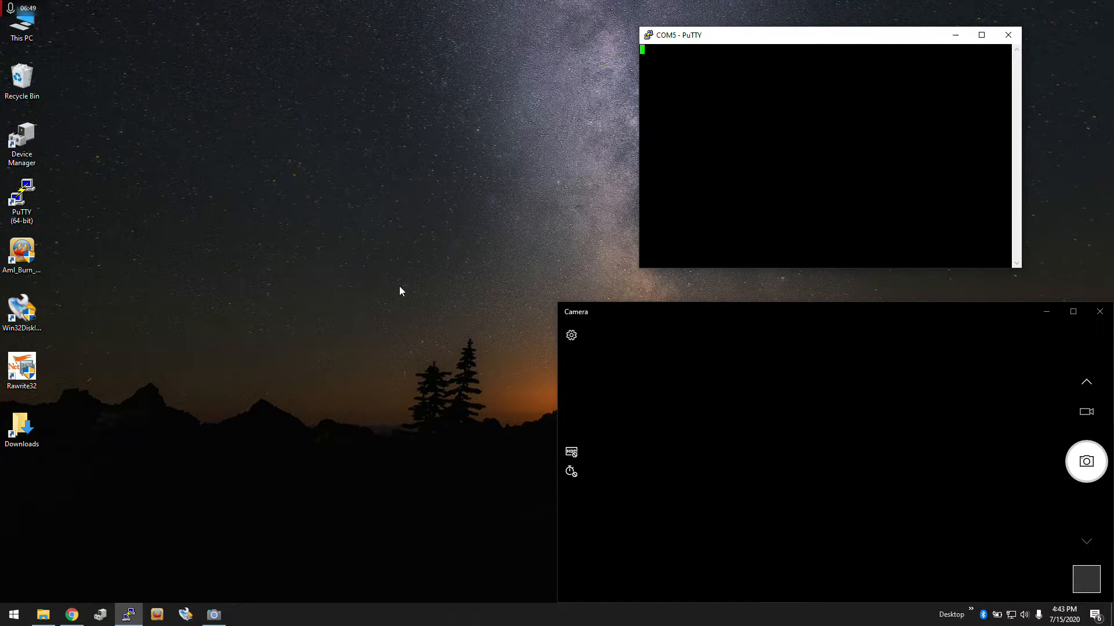
{"action": "mouse_move", "coordinate": [148, 345]}
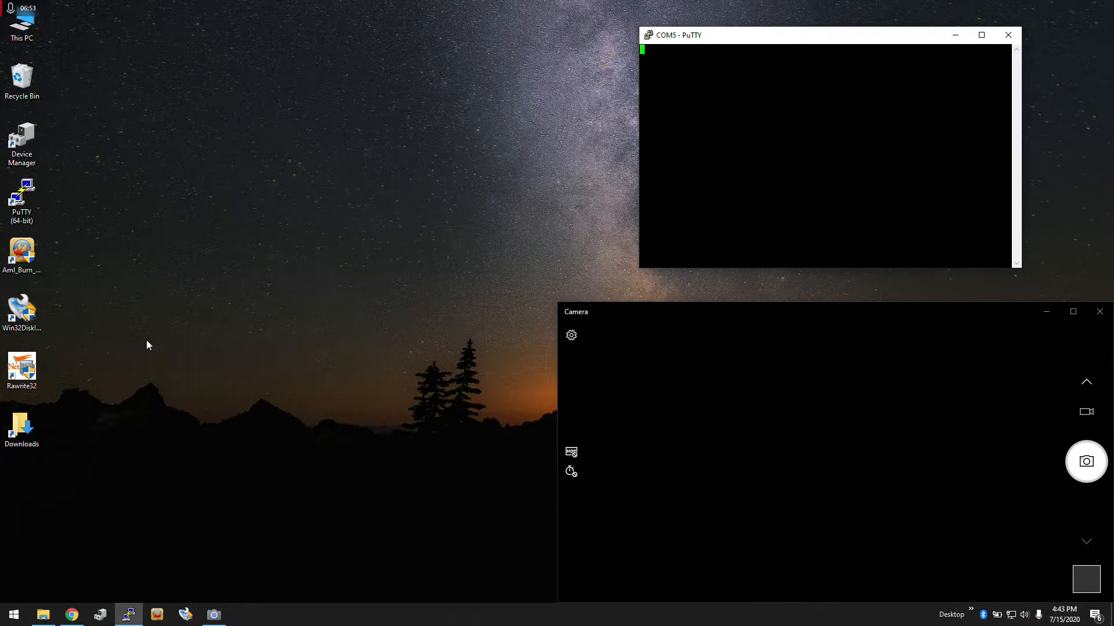
{"action": "mouse_move", "coordinate": [794, 452]}
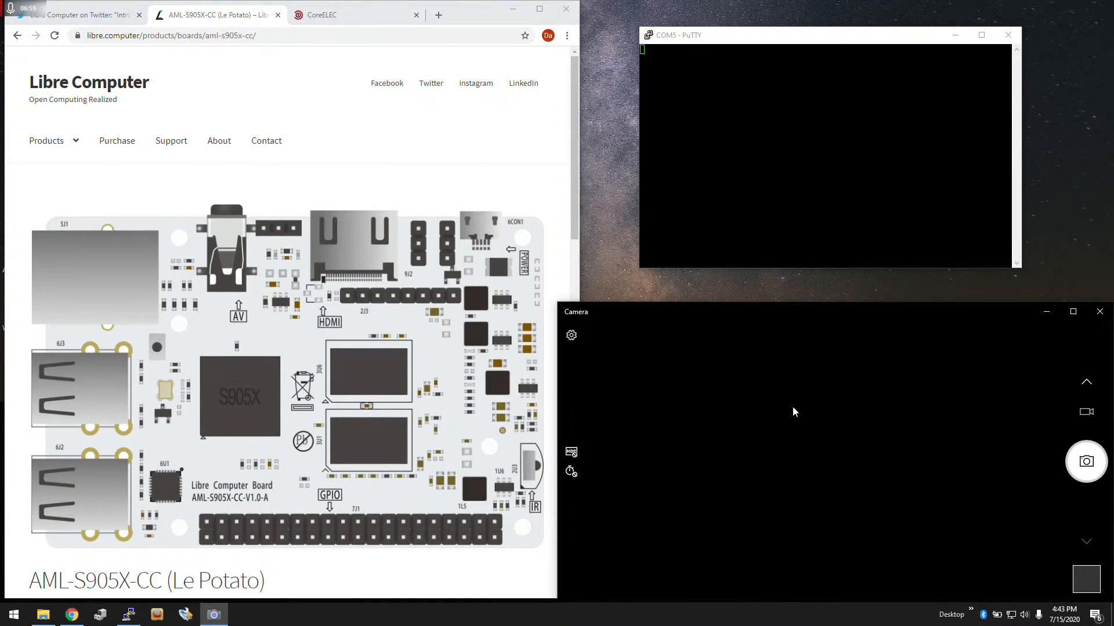
{"action": "mouse_move", "coordinate": [829, 349]}
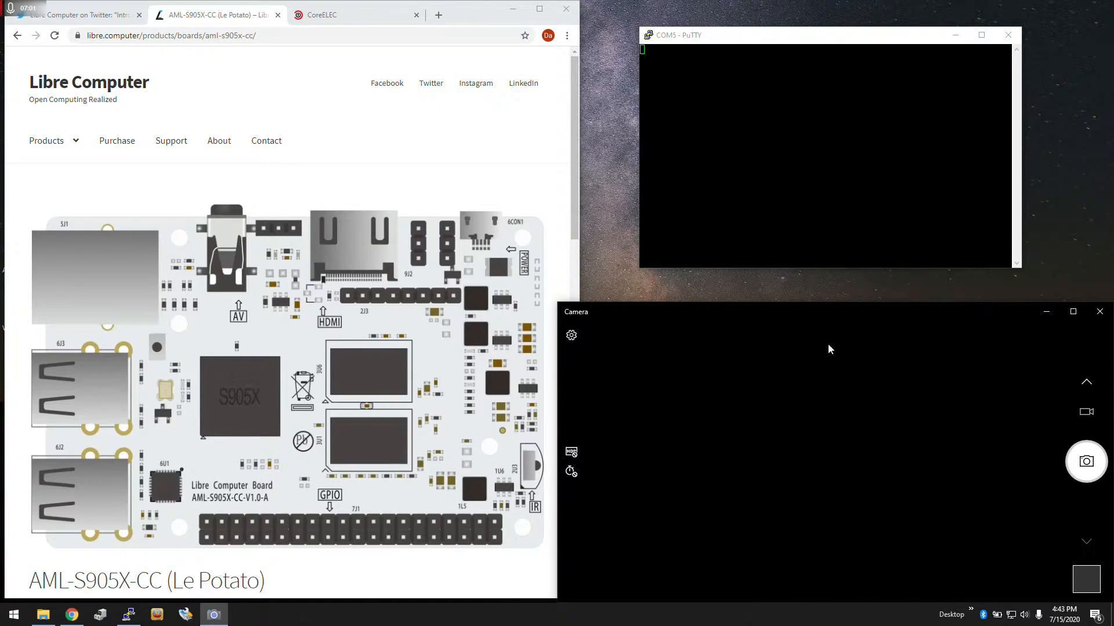
{"action": "mouse_move", "coordinate": [842, 393]}
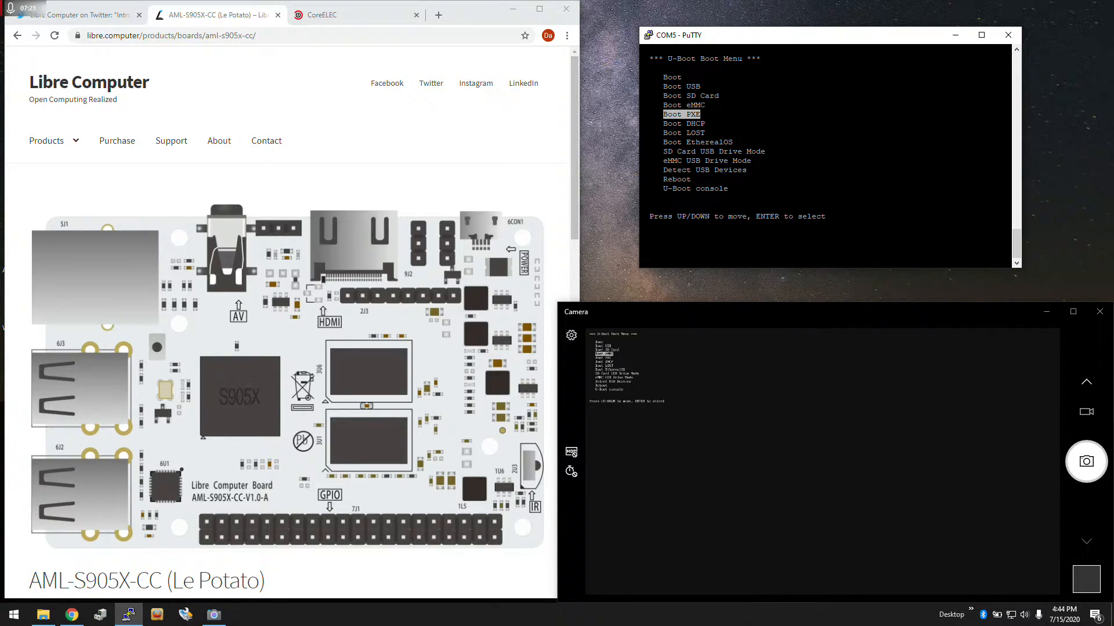
- Select Boot LOST in the board's boot menu so the distribution list loads
{"action": "key", "text": "Down"}
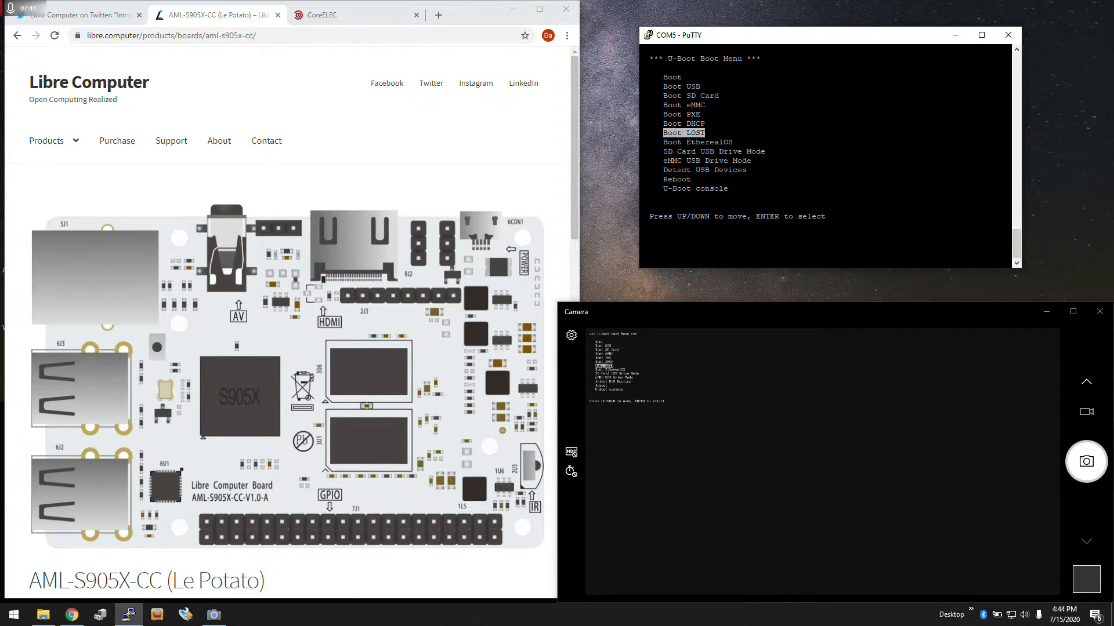
{"action": "key", "text": "Up"}
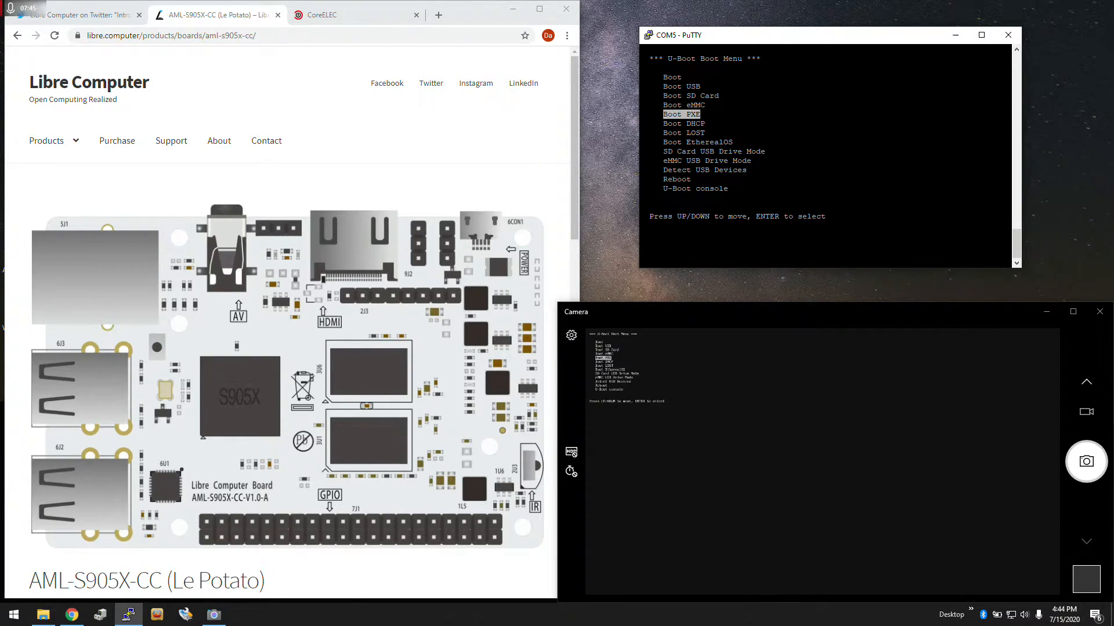
{"action": "key", "text": "Down"}
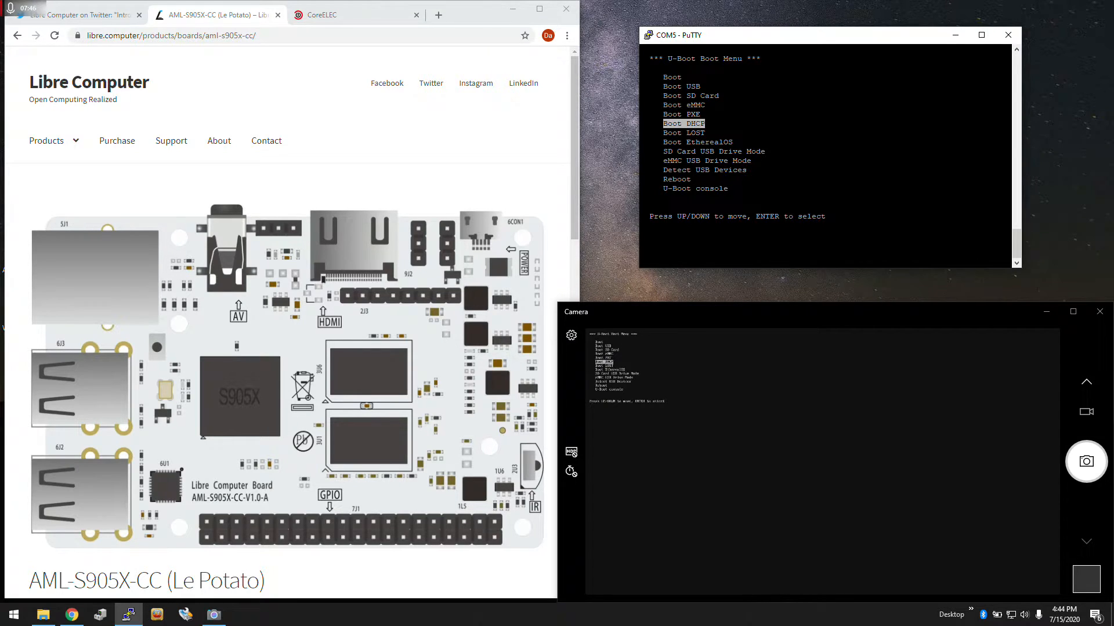
{"action": "key", "text": "Down"}
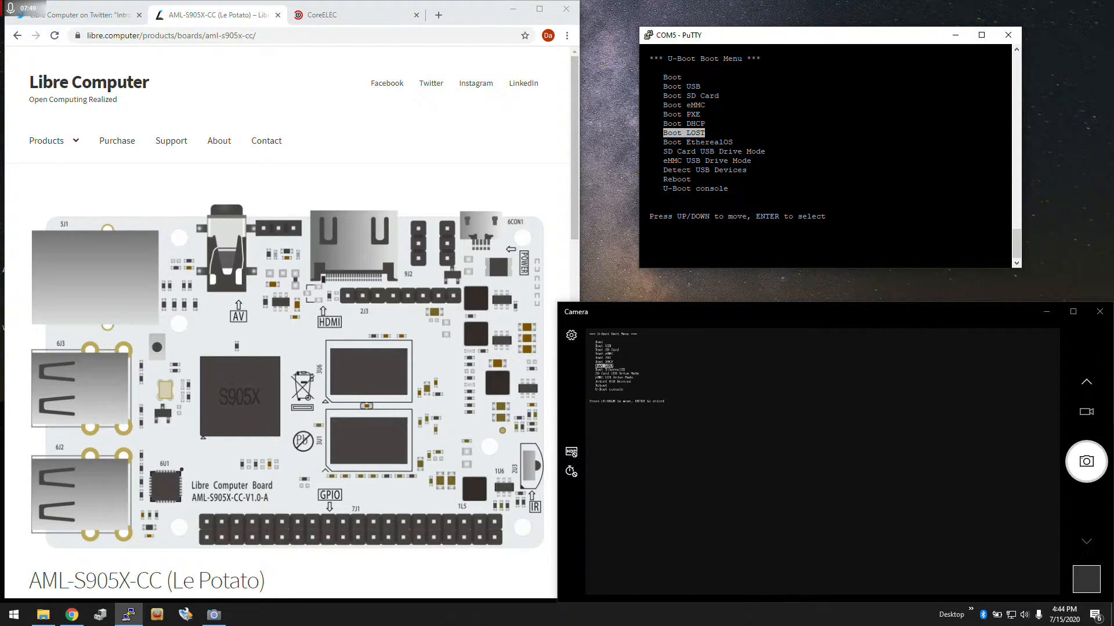
{"action": "key", "text": "Up"}
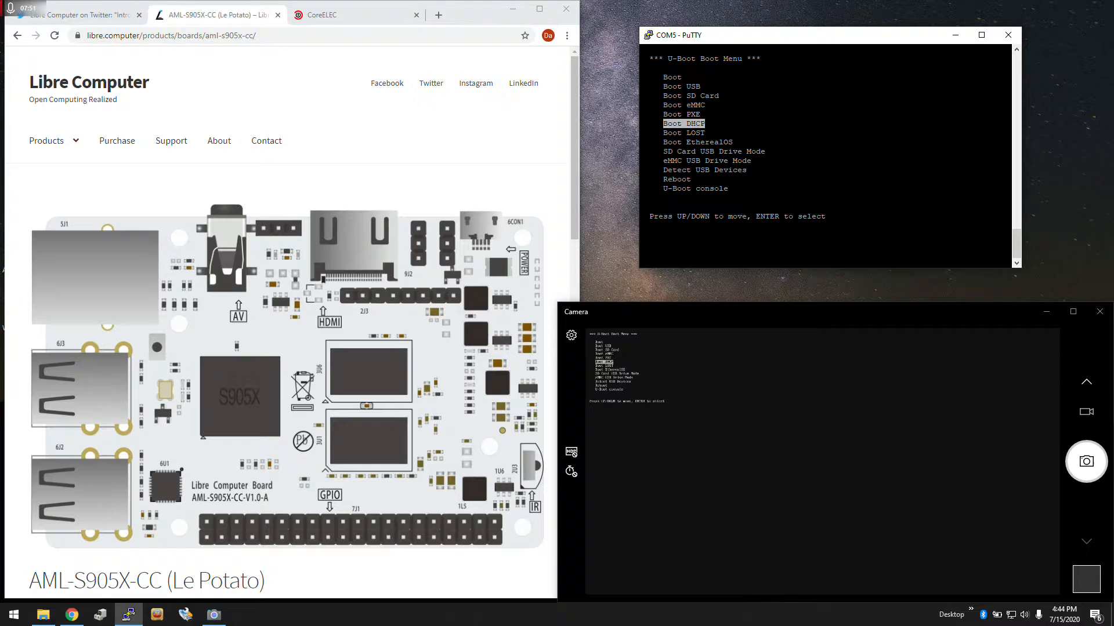
{"action": "key", "text": "Down"}
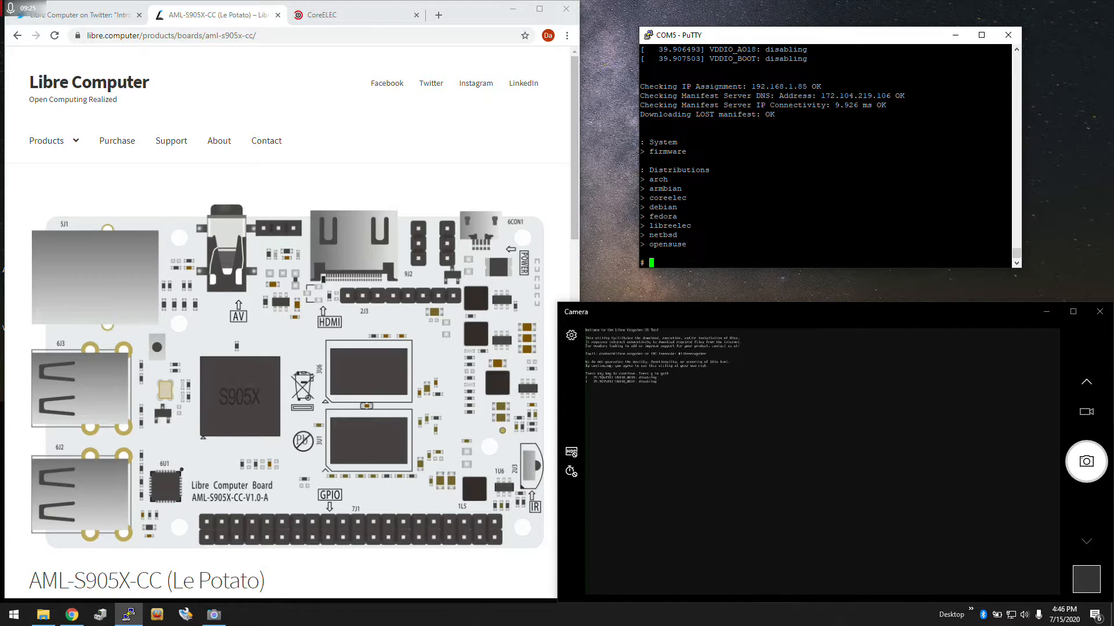
- Review the CoreELEC Install Guide section, then return to the About section
{"action": "left_click", "coordinate": [334, 14]}
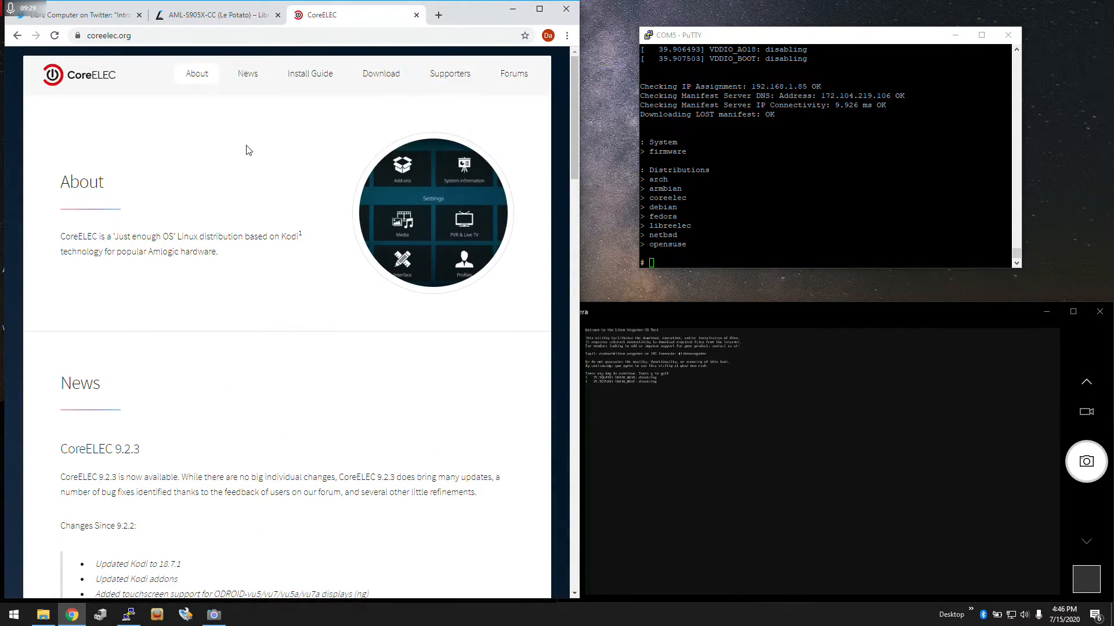
{"action": "left_click", "coordinate": [309, 73]}
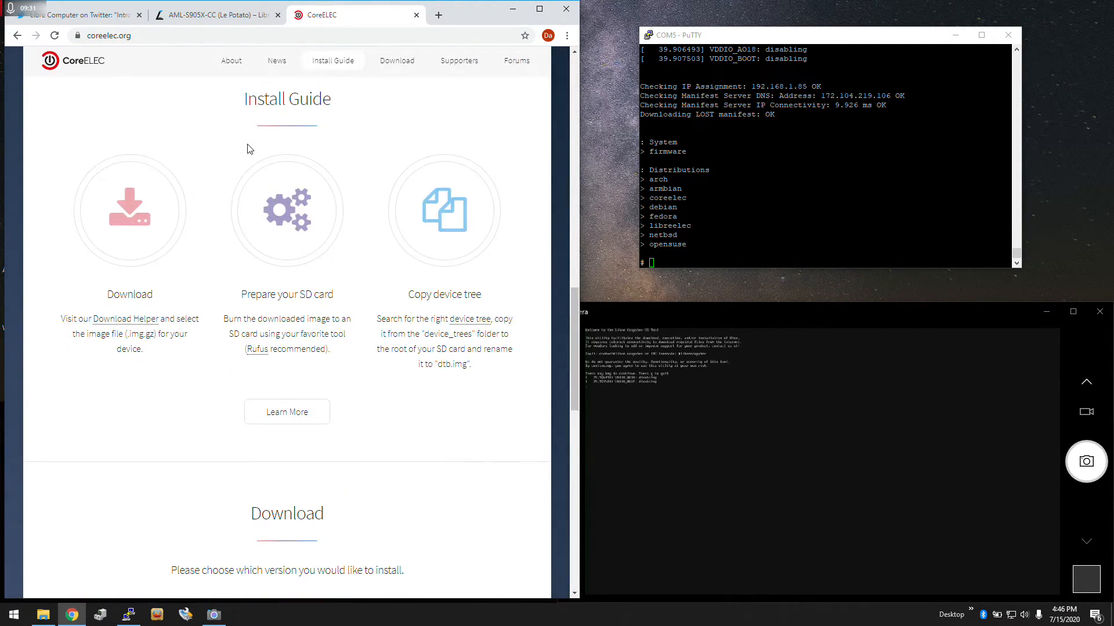
{"action": "left_click", "coordinate": [231, 60]}
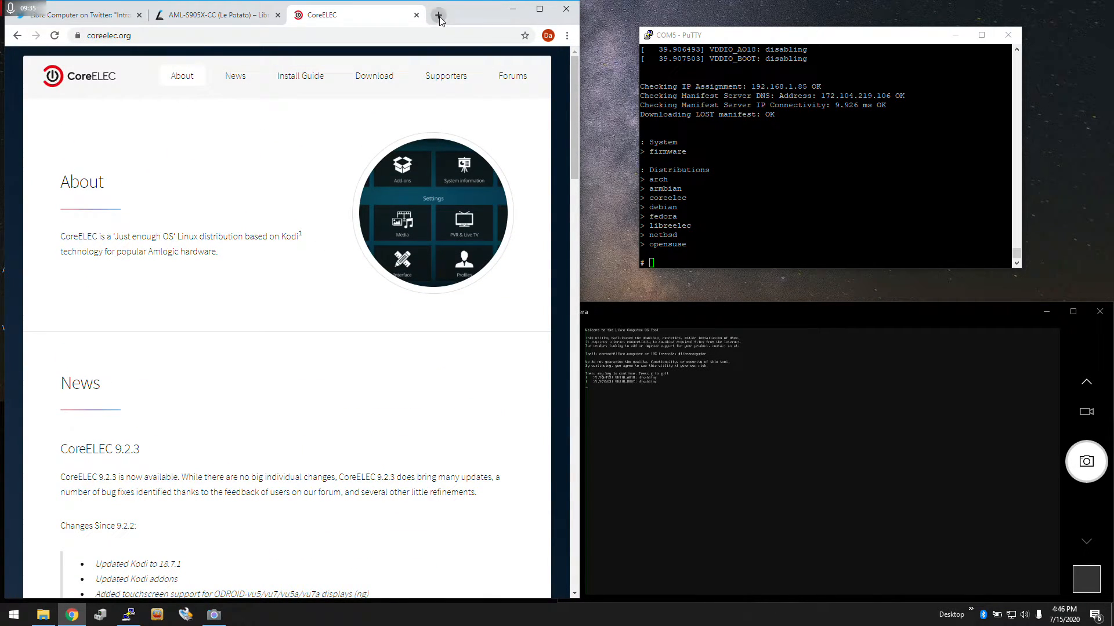
- Open kodi.tv in a new tab, then go back to the CoreELEC site
{"action": "type", "text": "kodi.tv"}
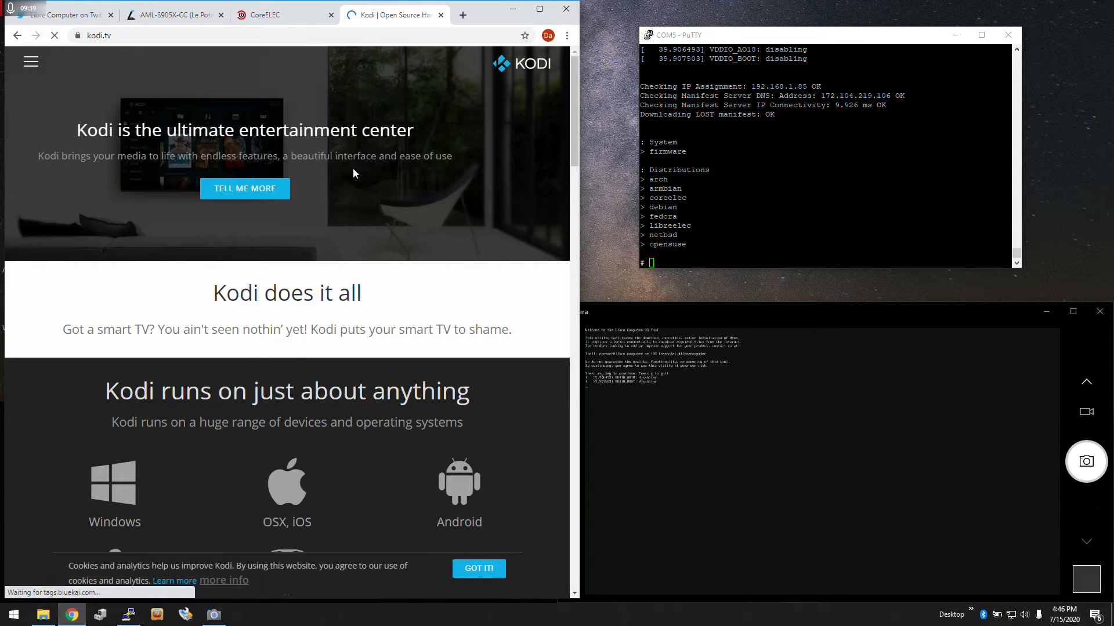
{"action": "scroll", "scroll_direction": "down", "scroll_amount": 3}
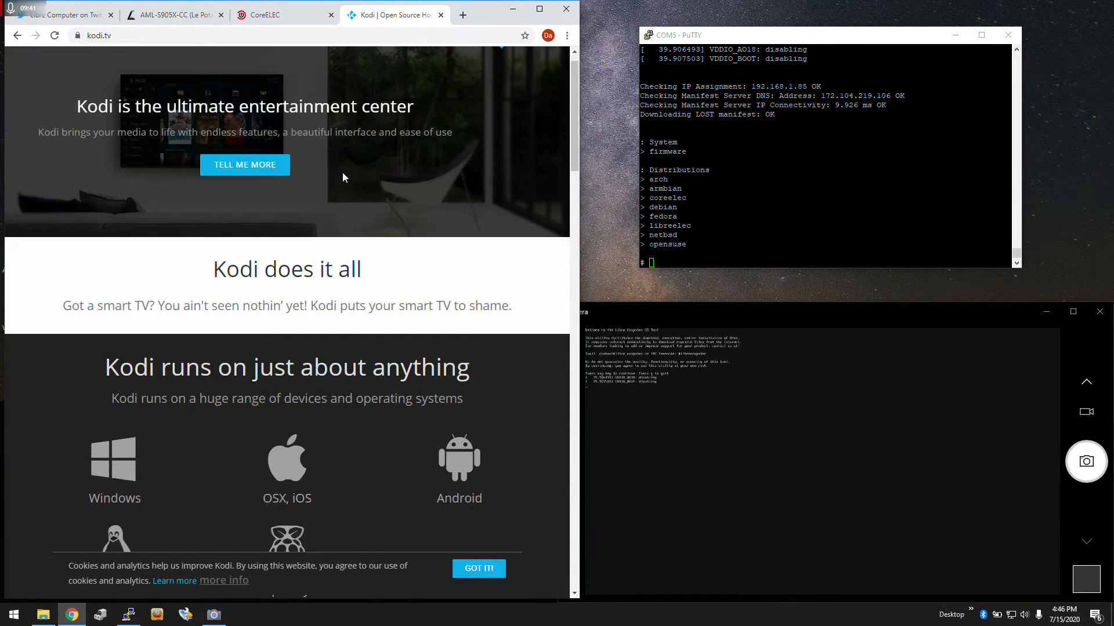
{"action": "left_click", "coordinate": [283, 16]}
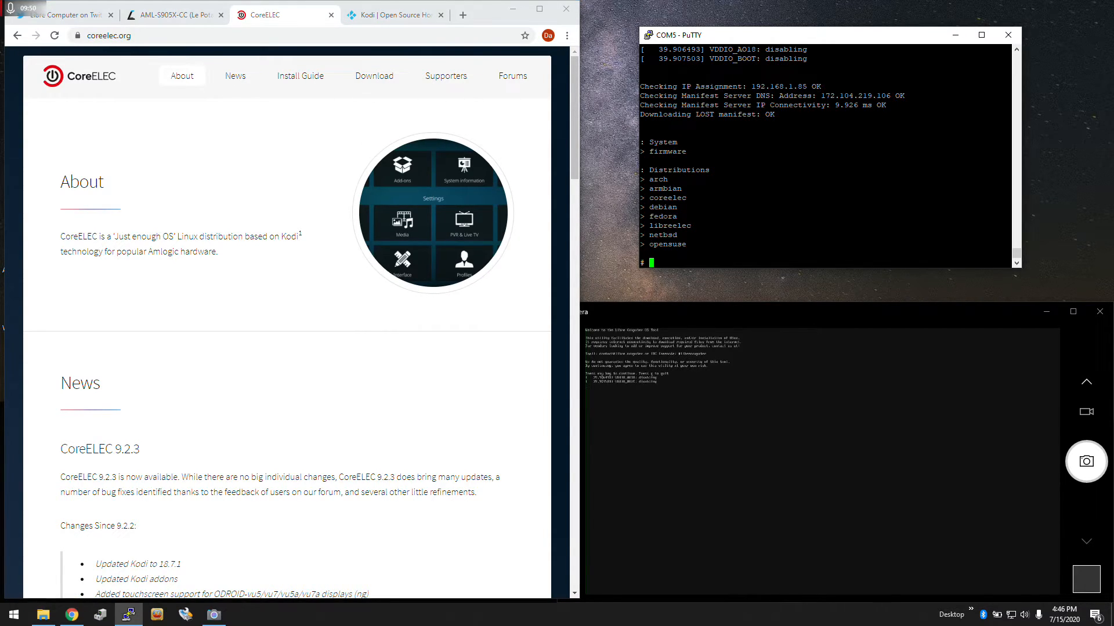
- Type 'coreelec' at the LOST distribution prompt
{"action": "type", "text": "core"}
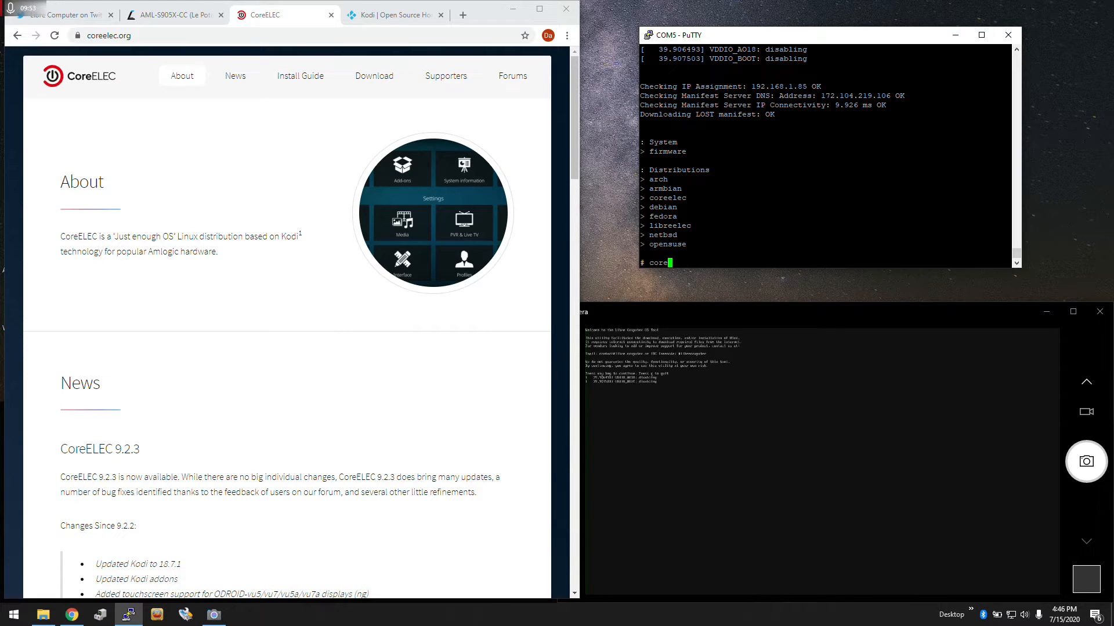
{"action": "type", "text": "elec"}
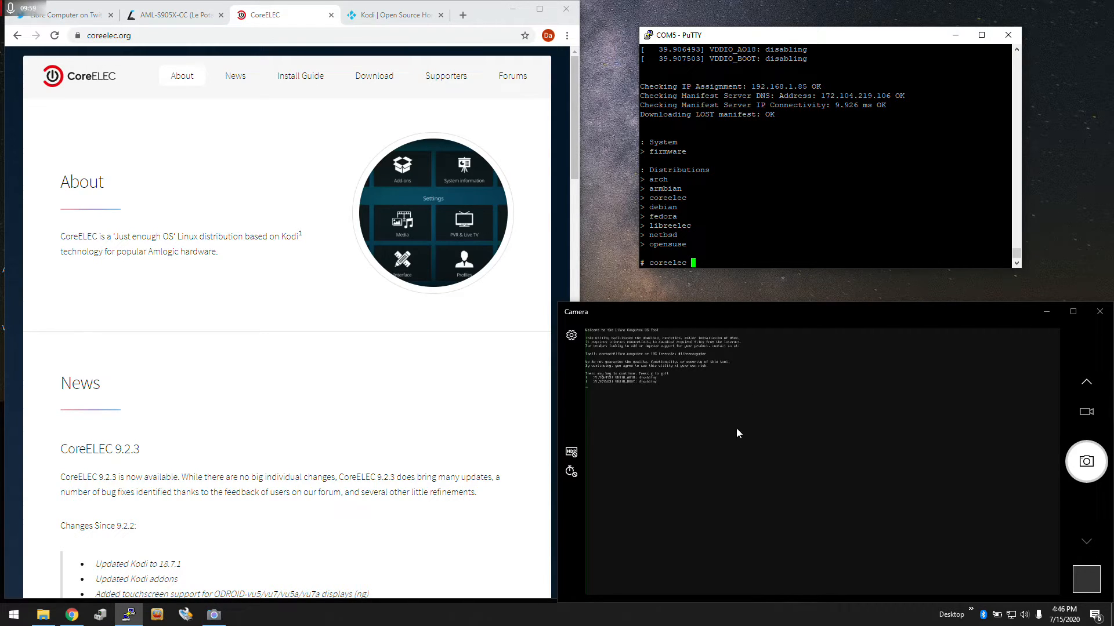
{"action": "mouse_move", "coordinate": [769, 417]}
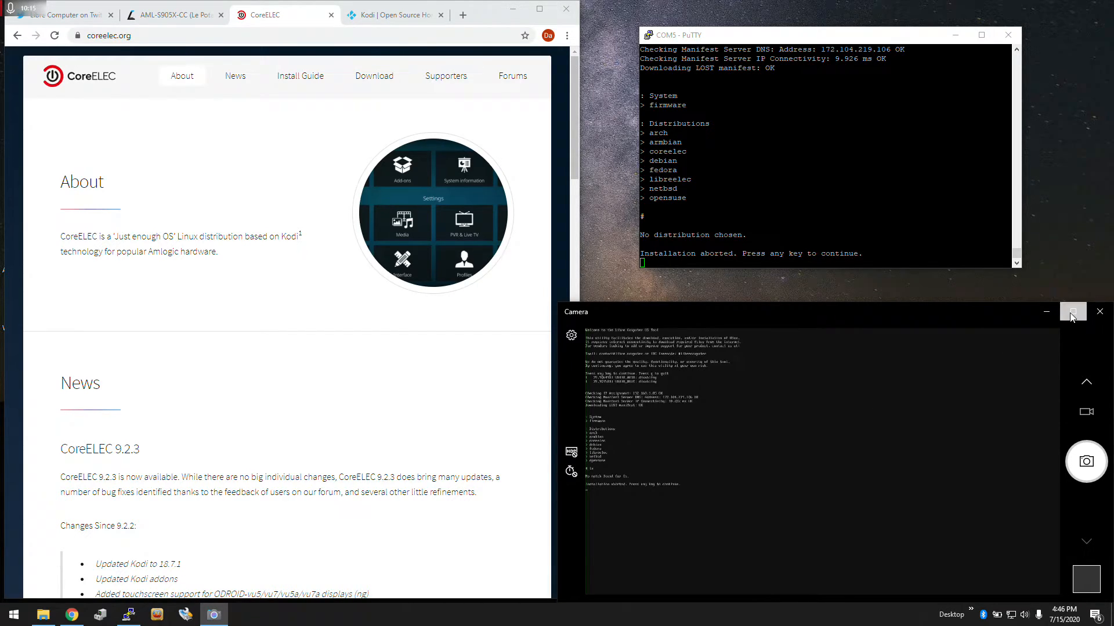
- Choose CoreELEC release 9.2.3 for the mmcblk1 MicroSD target and confirm installation with y
{"action": "left_click", "coordinate": [1073, 311]}
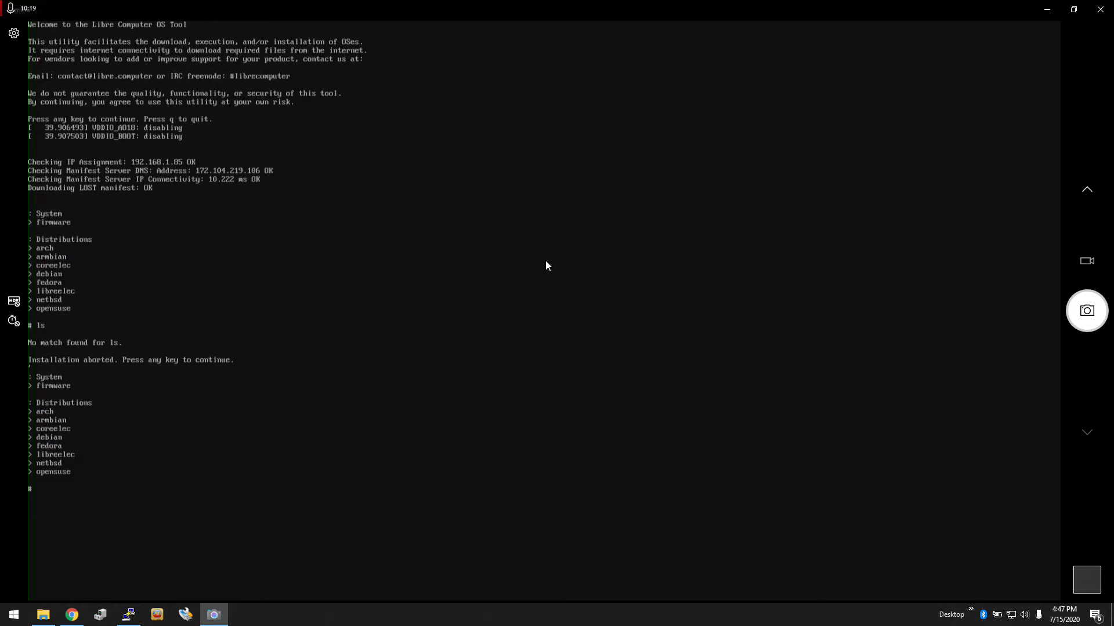
{"action": "type", "text": "coreelec"}
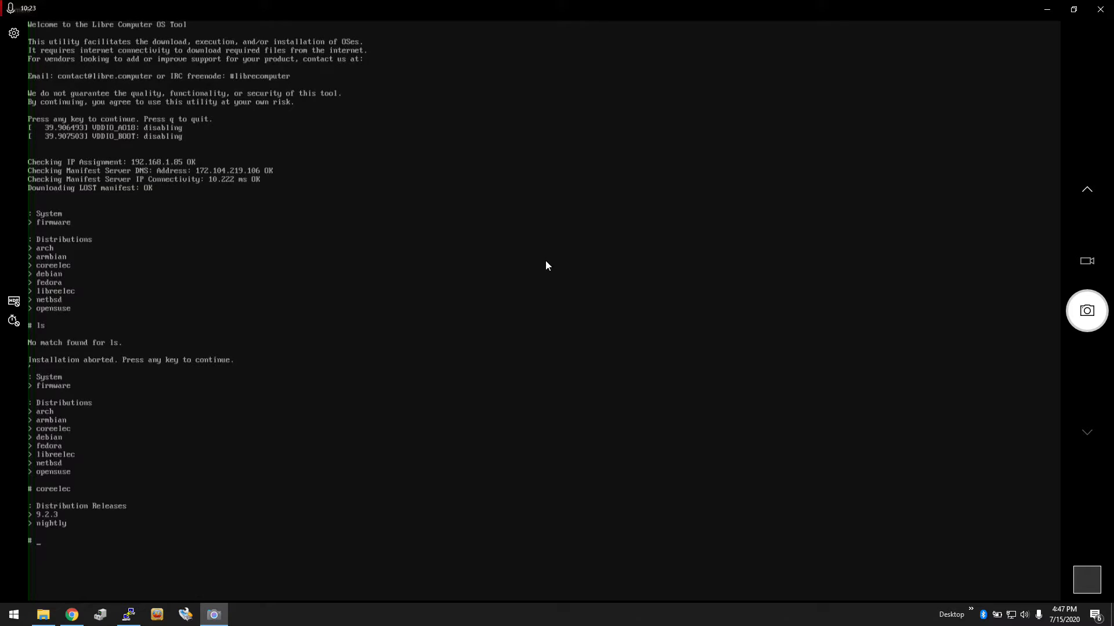
{"action": "type", "text": "9.2.3"}
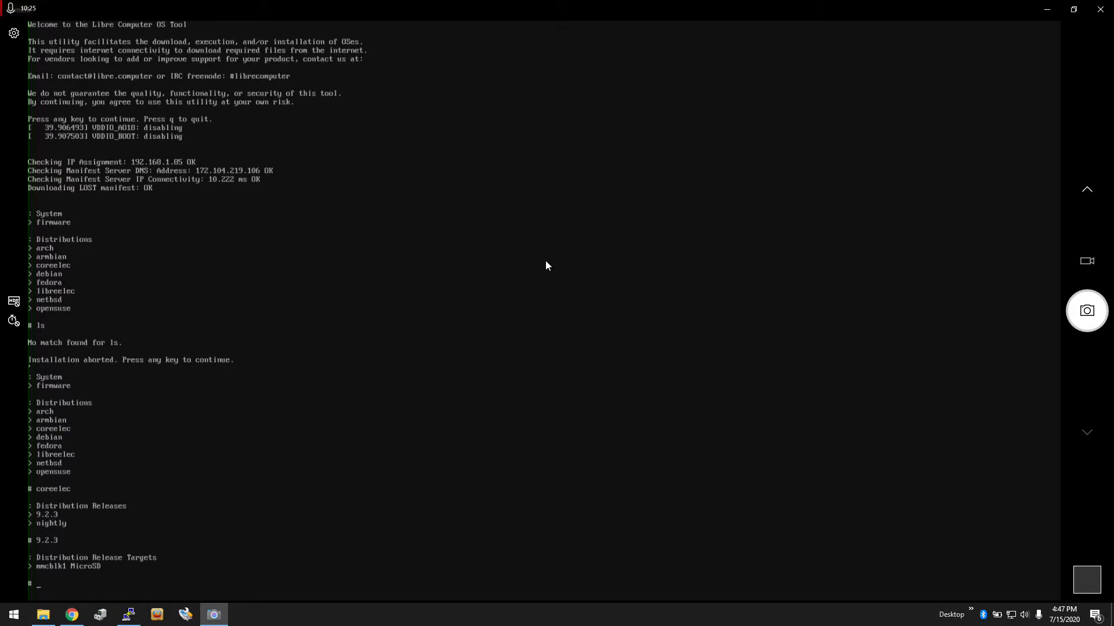
{"action": "type", "text": "mmcblk1"}
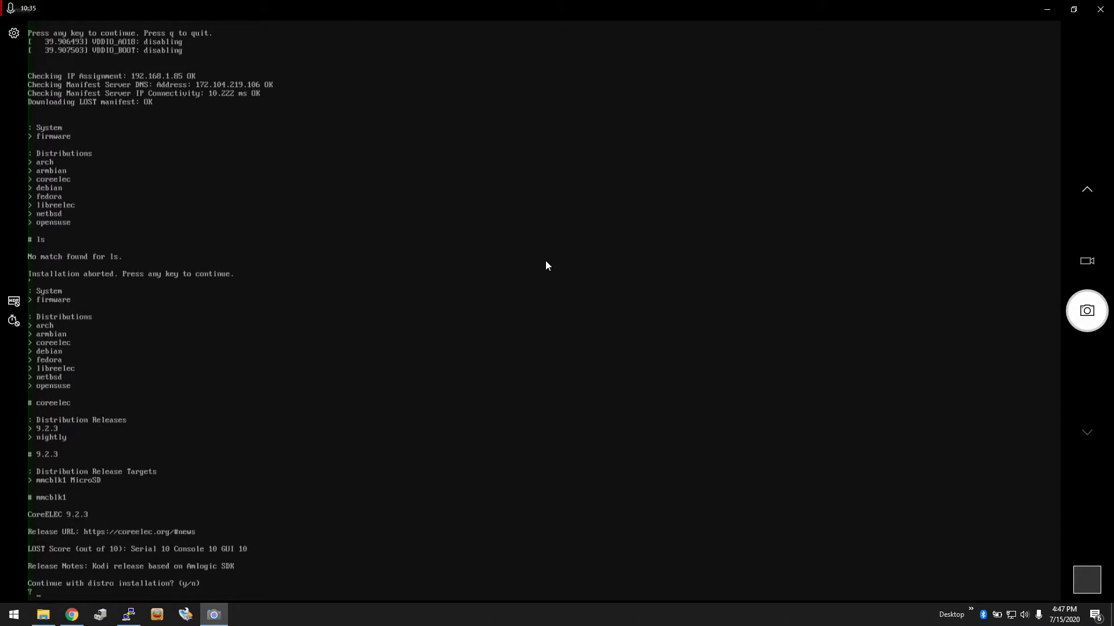
{"action": "mouse_move", "coordinate": [67, 542]}
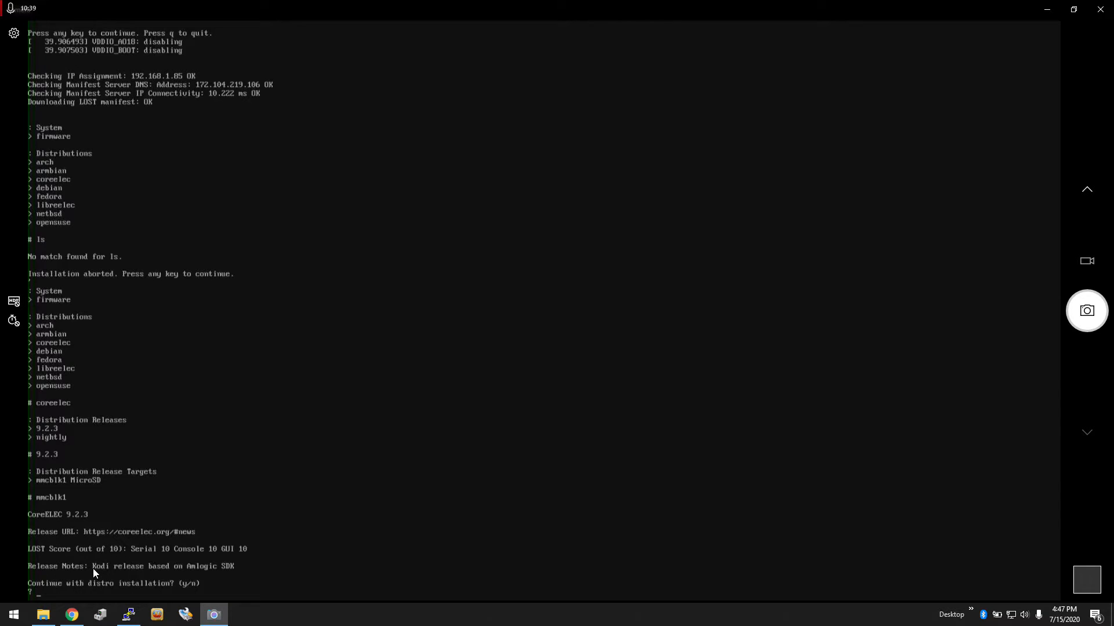
{"action": "mouse_move", "coordinate": [254, 516]}
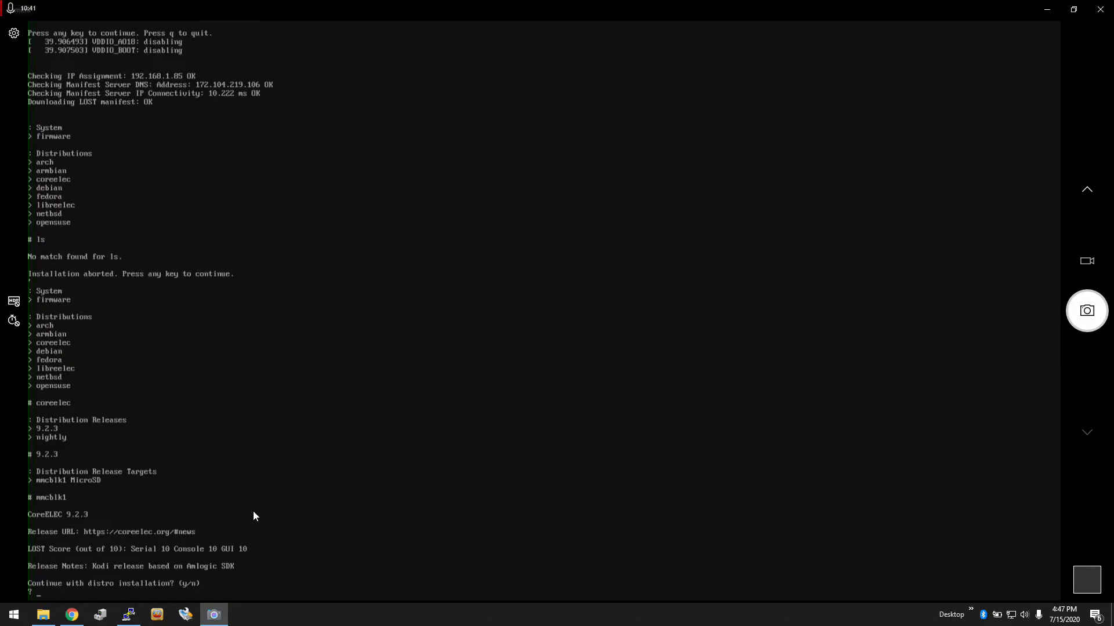
{"action": "type", "text": "y"}
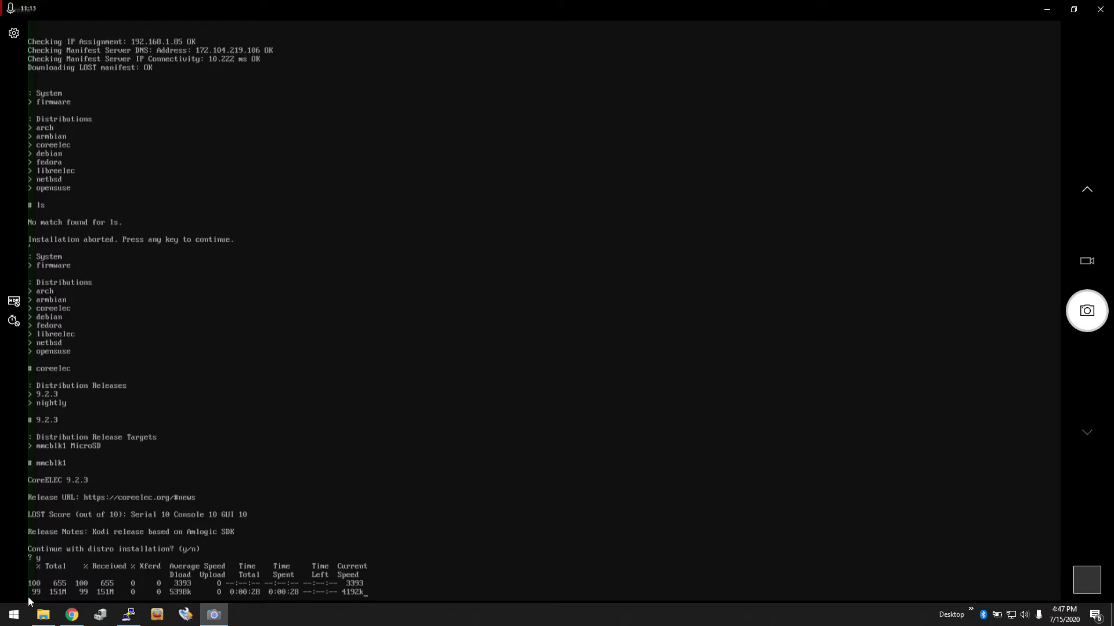
{"action": "mouse_move", "coordinate": [364, 599]}
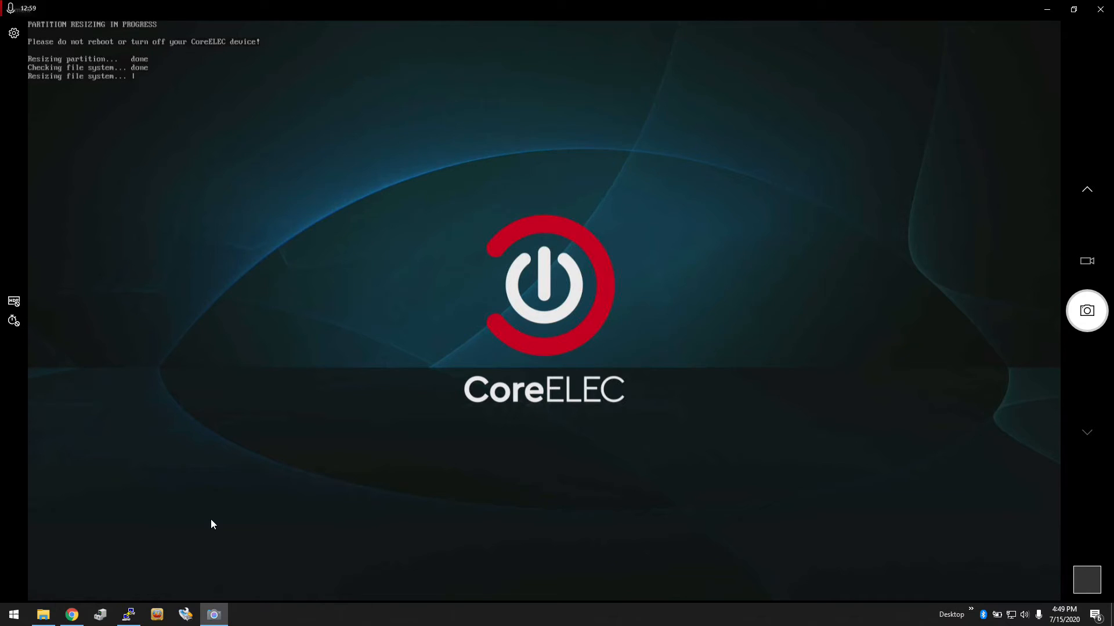
{"action": "mouse_move", "coordinate": [117, 170]}
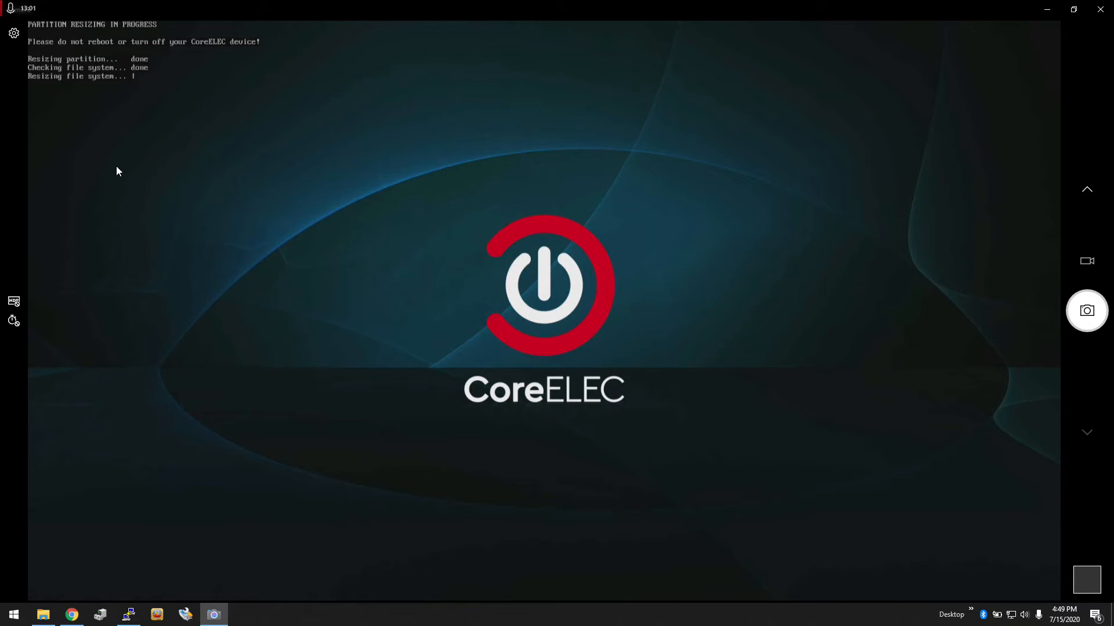
{"action": "mouse_move", "coordinate": [157, 225]}
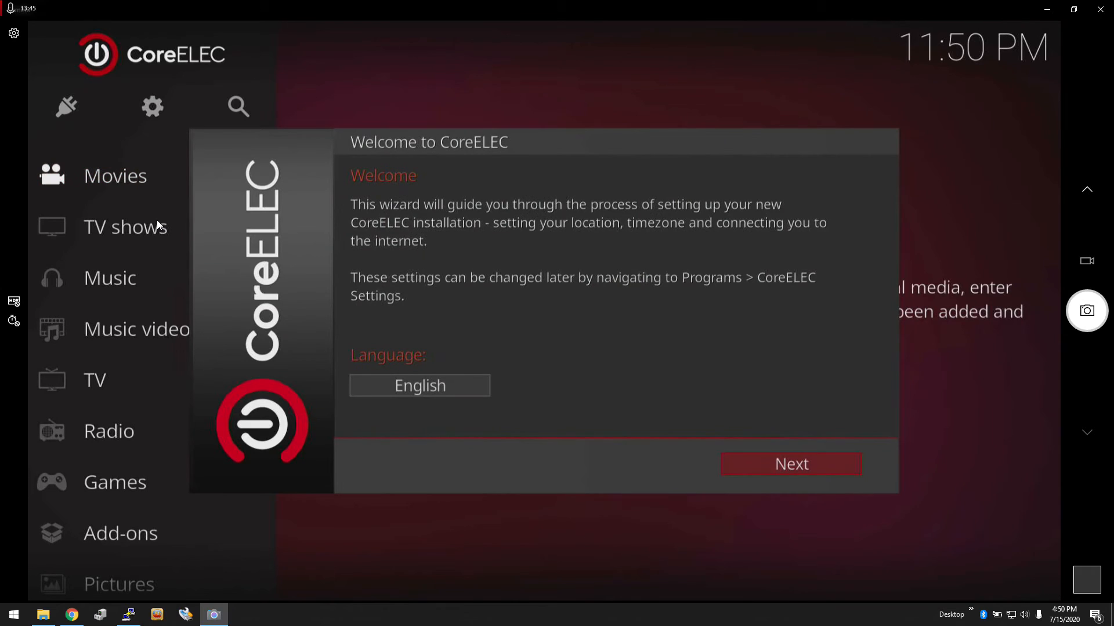
- Accept English, the CoreELEC hostname and wired network, then finish the setup wizard
{"action": "left_click", "coordinate": [790, 464]}
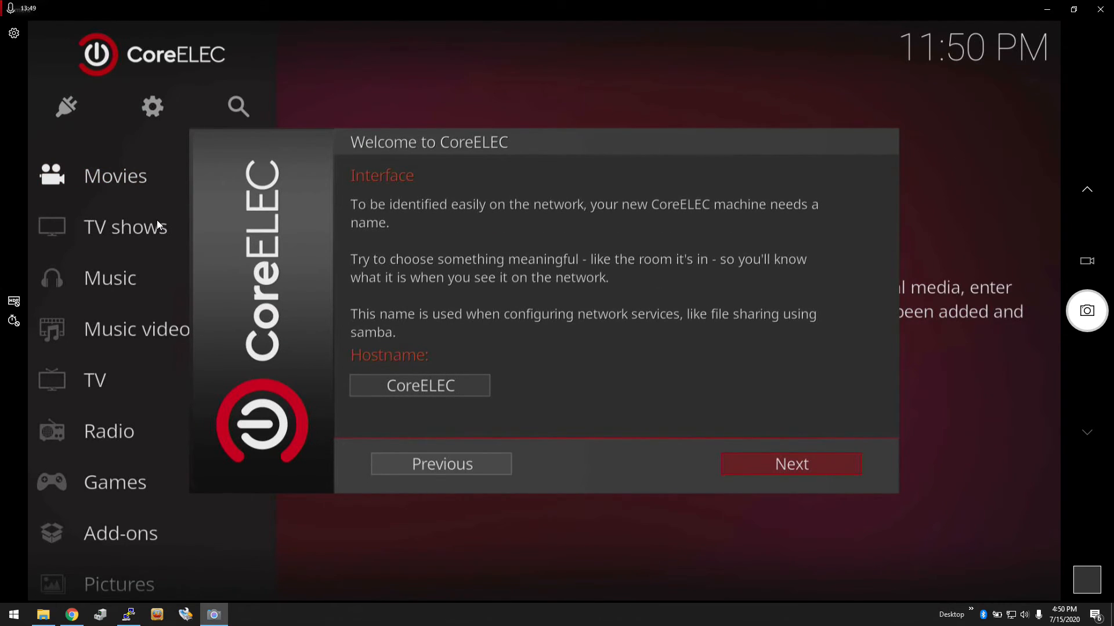
{"action": "left_click", "coordinate": [790, 464]}
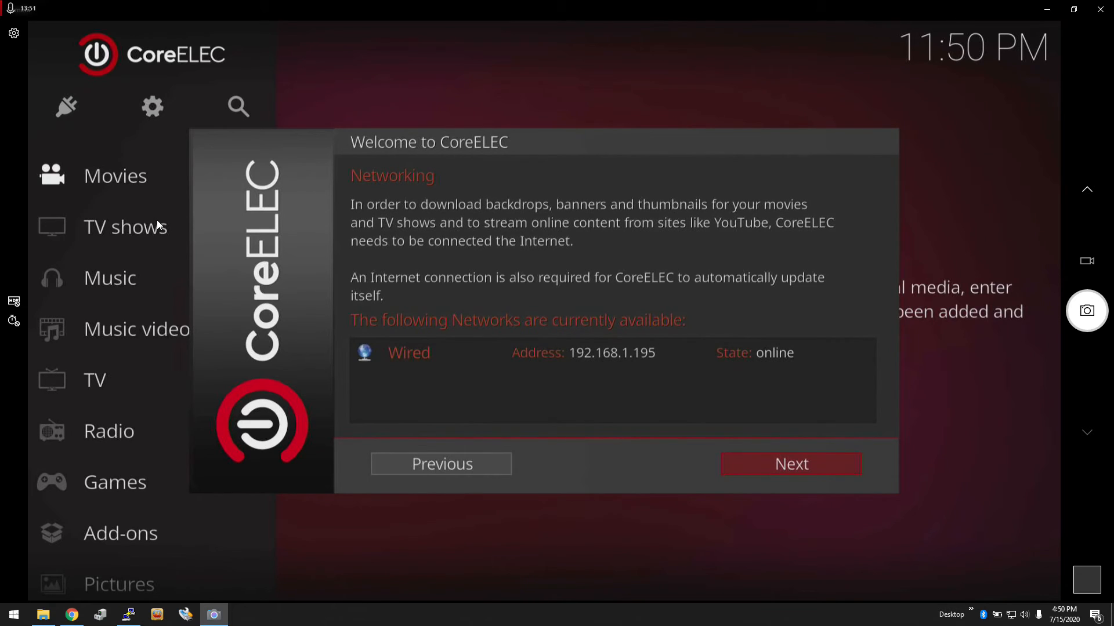
{"action": "left_click", "coordinate": [790, 464]}
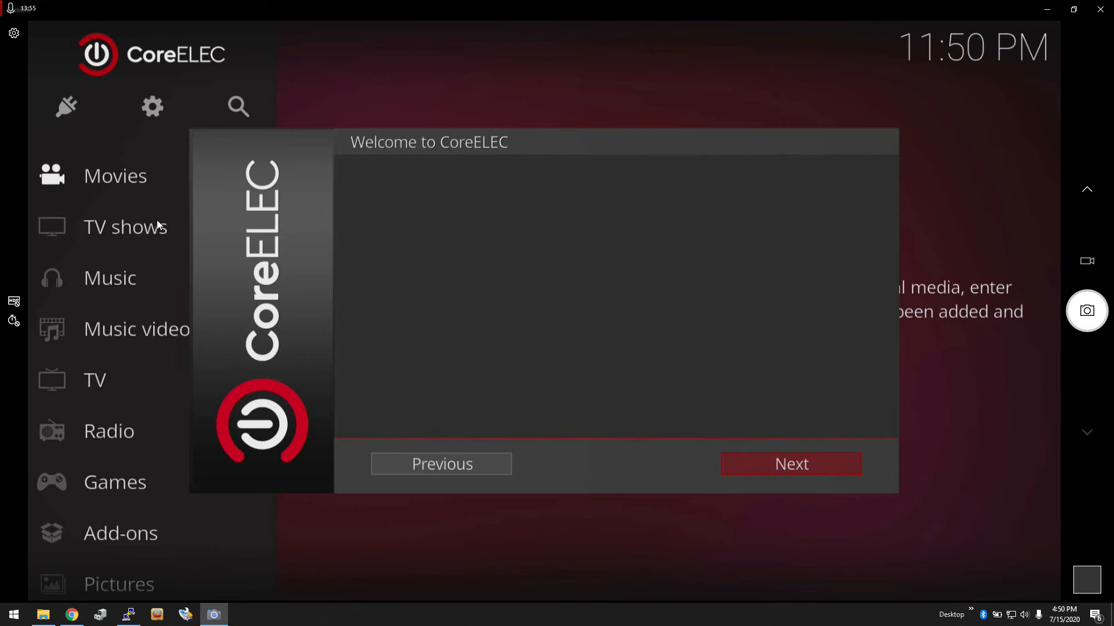
{"action": "left_click", "coordinate": [790, 464]}
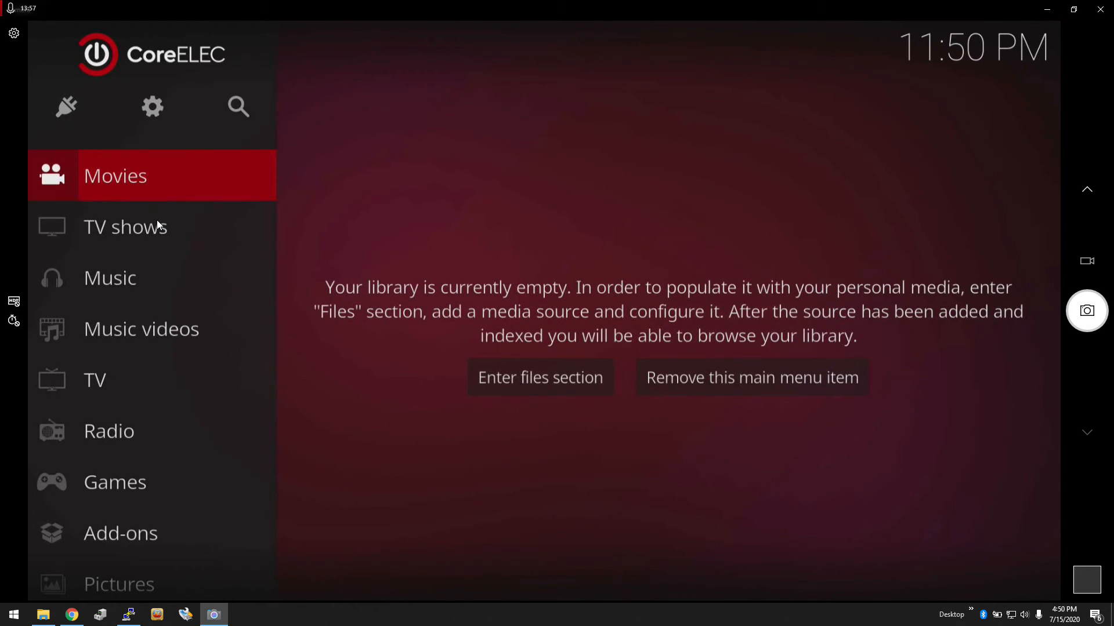
- Scroll through the Kodi home menu sections and open the System settings screen
{"action": "scroll", "scroll_direction": "down", "scroll_amount": 3}
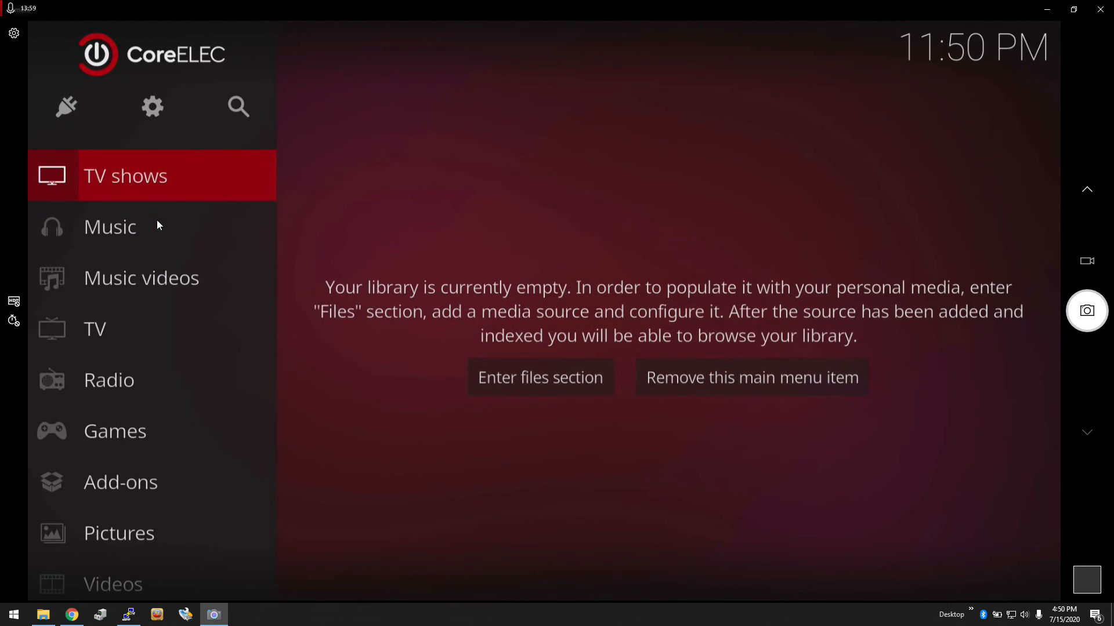
{"action": "scroll", "scroll_direction": "down", "scroll_amount": 3}
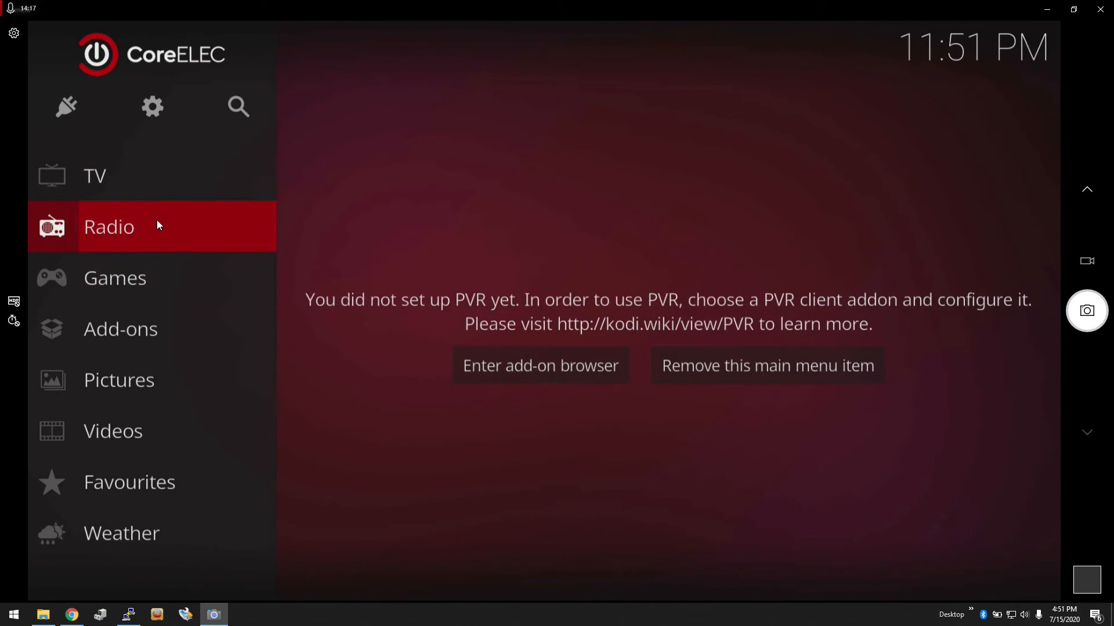
{"action": "left_click", "coordinate": [152, 107]}
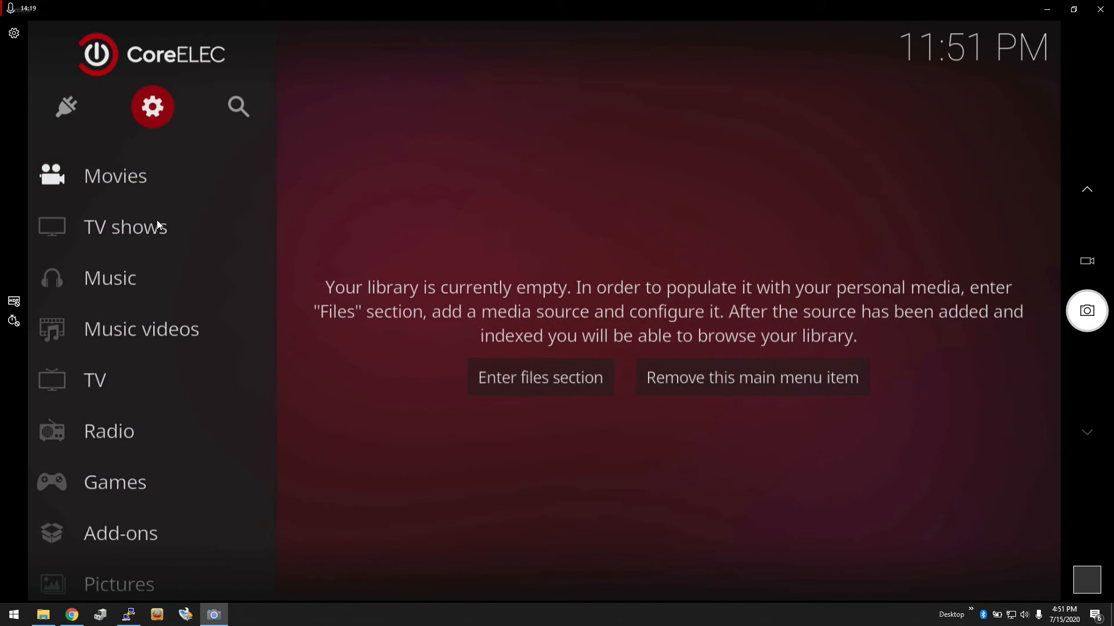
{"action": "left_click", "coordinate": [152, 107]}
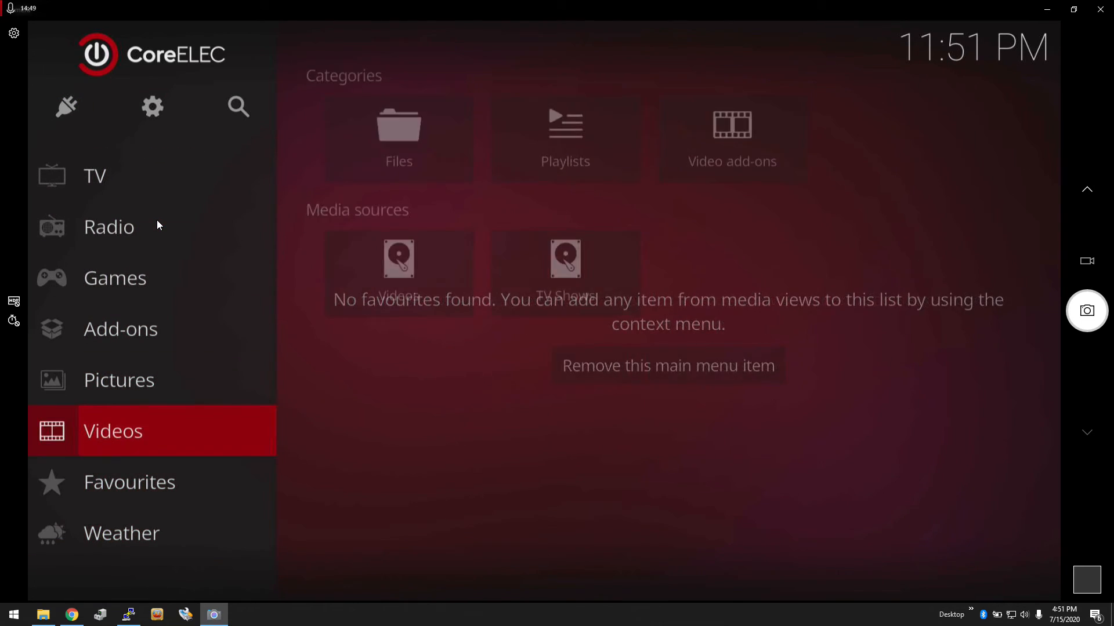
{"action": "left_click", "coordinate": [66, 107]}
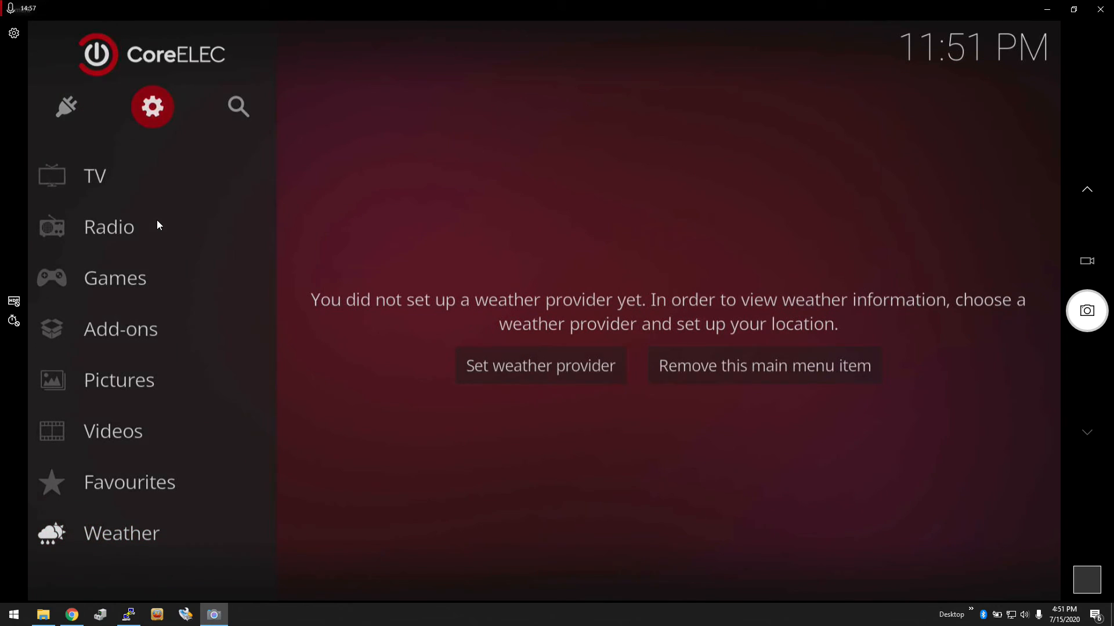
{"action": "left_click", "coordinate": [152, 106]}
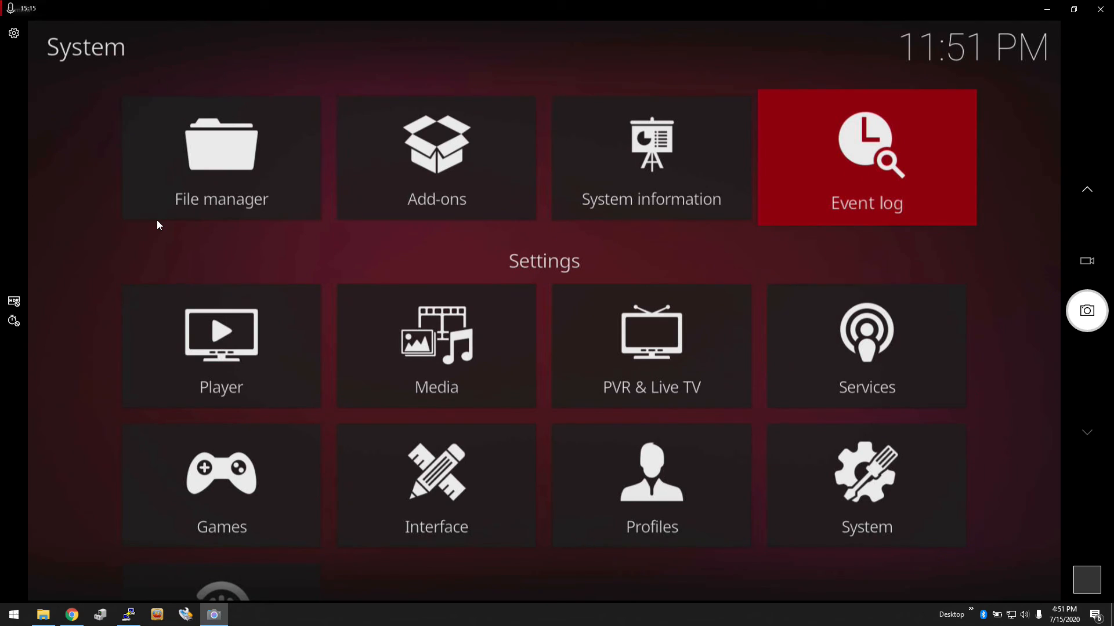
{"action": "mouse_move", "coordinate": [499, 130]}
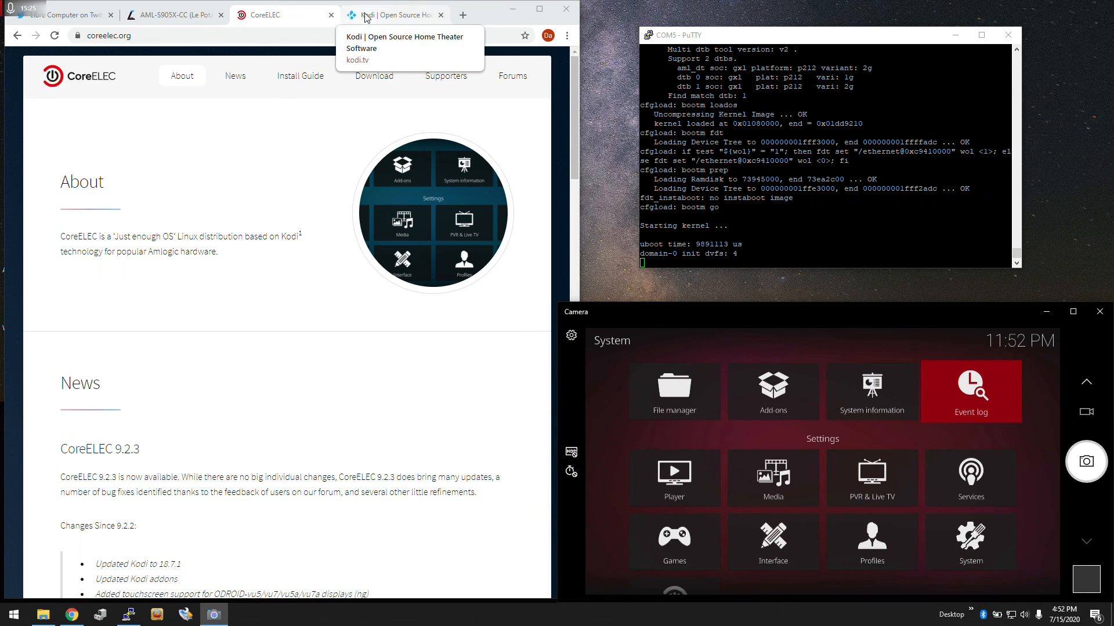
- View the Kodi tab, then scroll the Le Potato board page to its Download section
{"action": "left_click", "coordinate": [392, 14]}
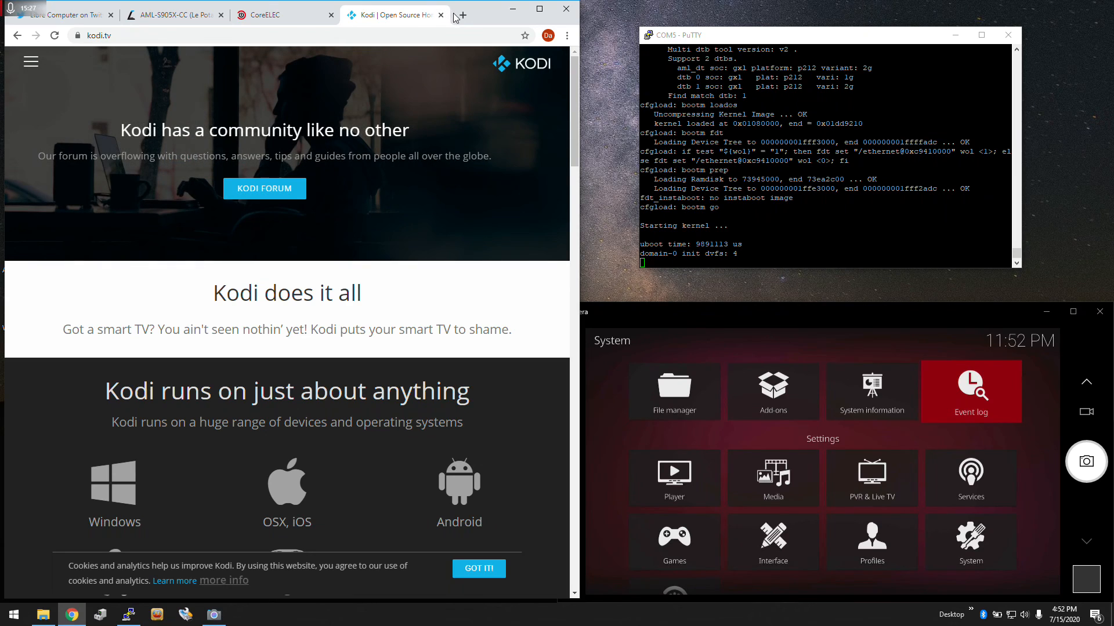
{"action": "left_click", "coordinate": [173, 14]}
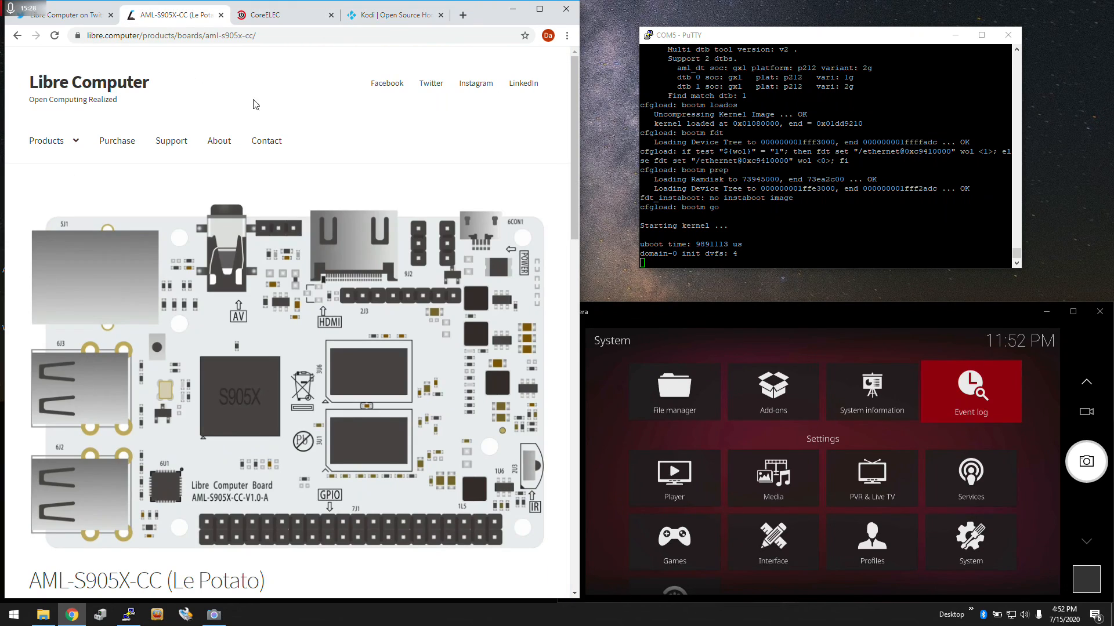
{"action": "mouse_move", "coordinate": [610, 154]}
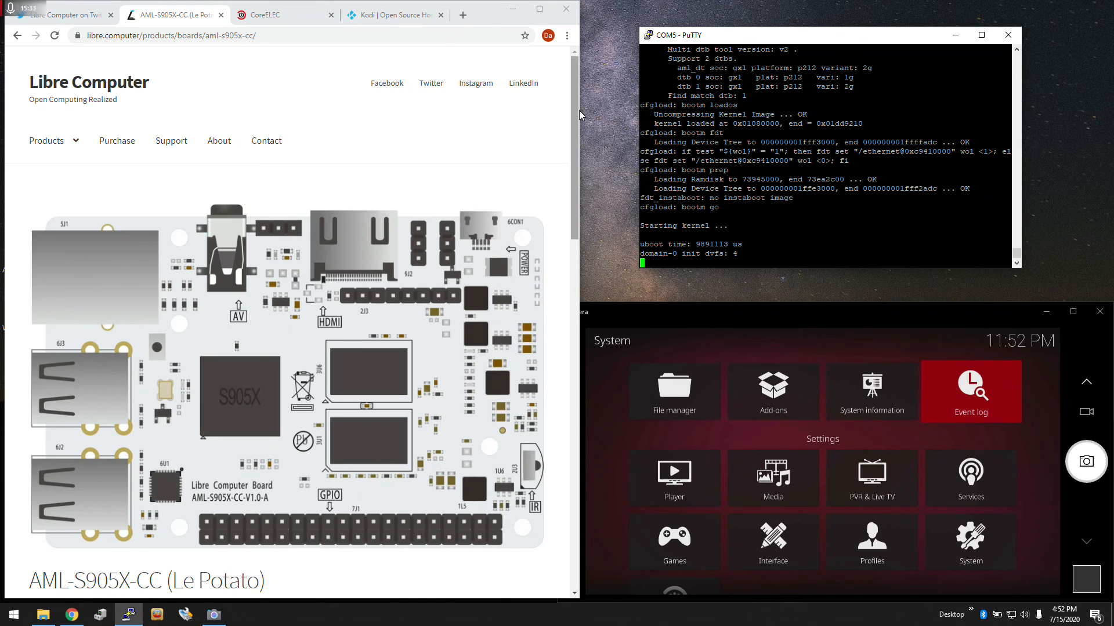
{"action": "scroll", "scroll_direction": "down", "scroll_amount": 3}
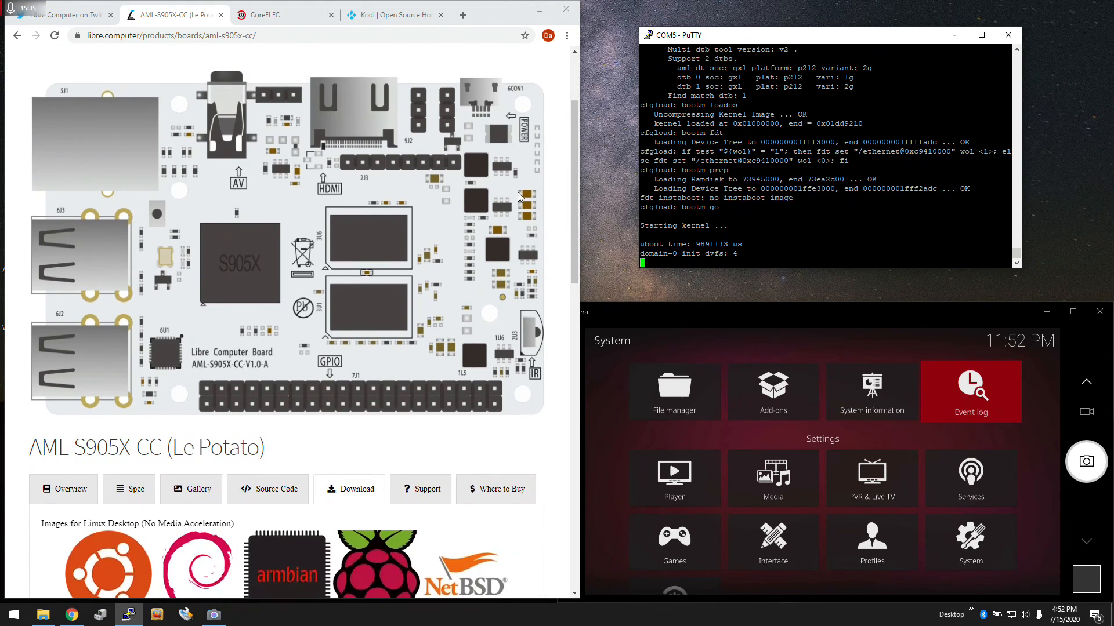